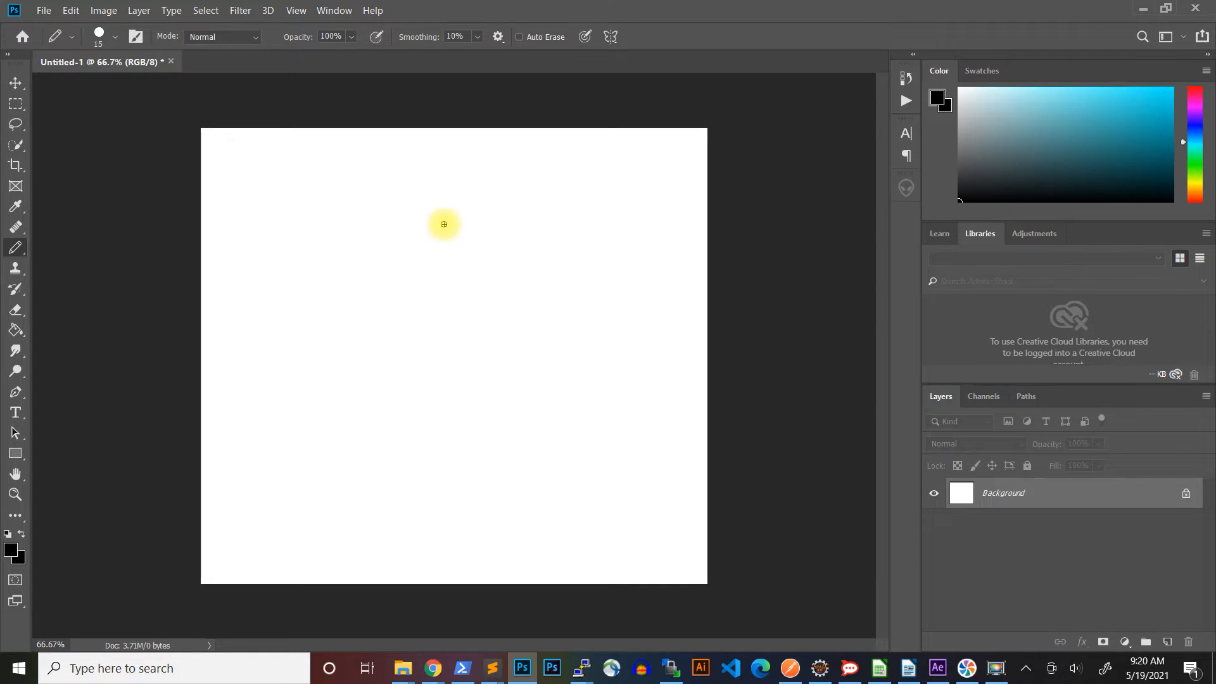
# Switch from the Lasso group to the Polygonal Lasso Tool on the blank page
pyautogui.moveTo(443, 224); pyautogui.dragTo(349, 421)
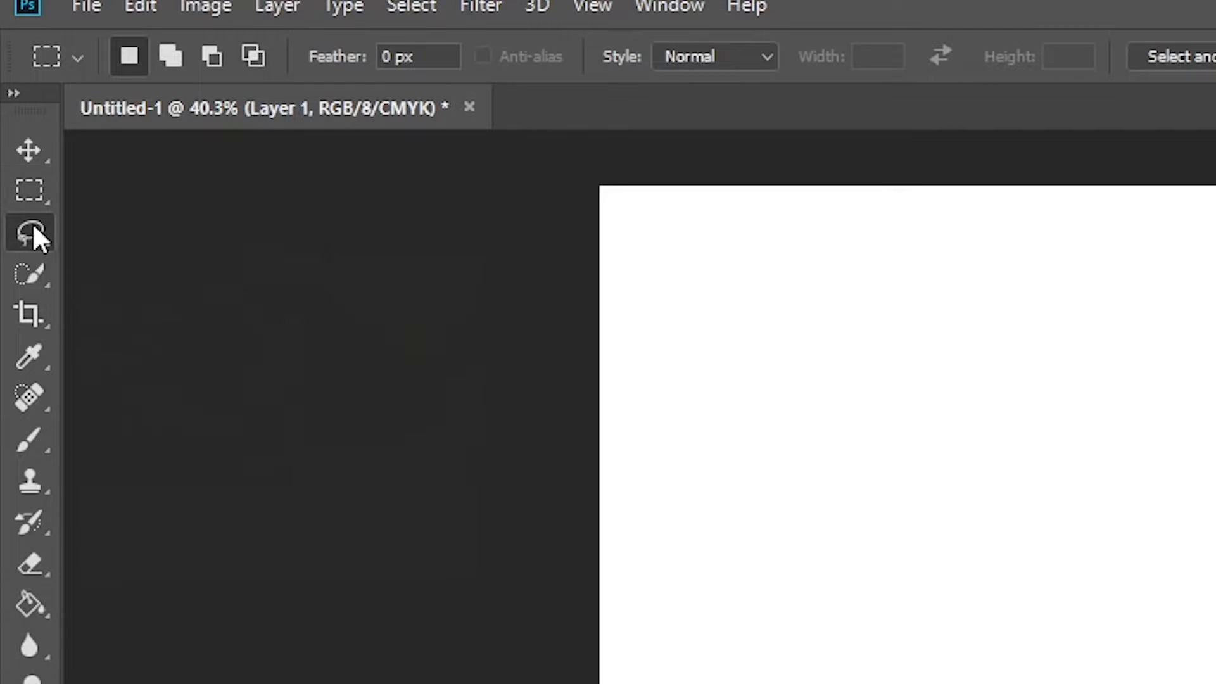
pyautogui.click(28, 232)
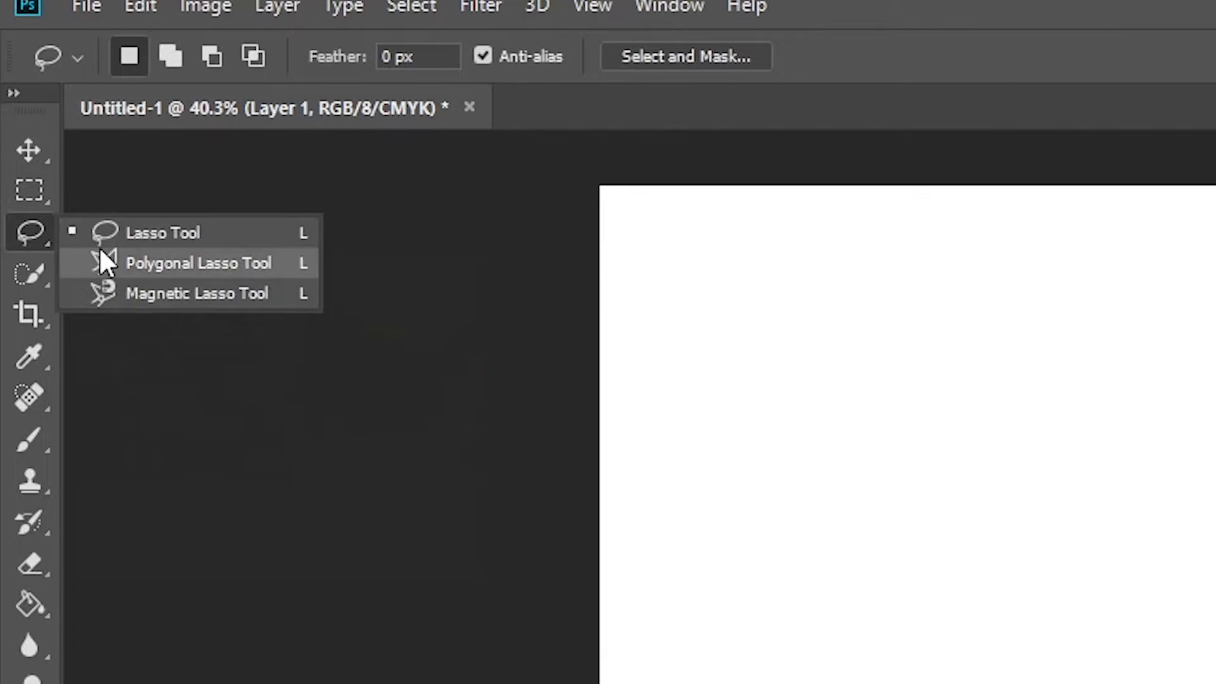
pyautogui.click(197, 263)
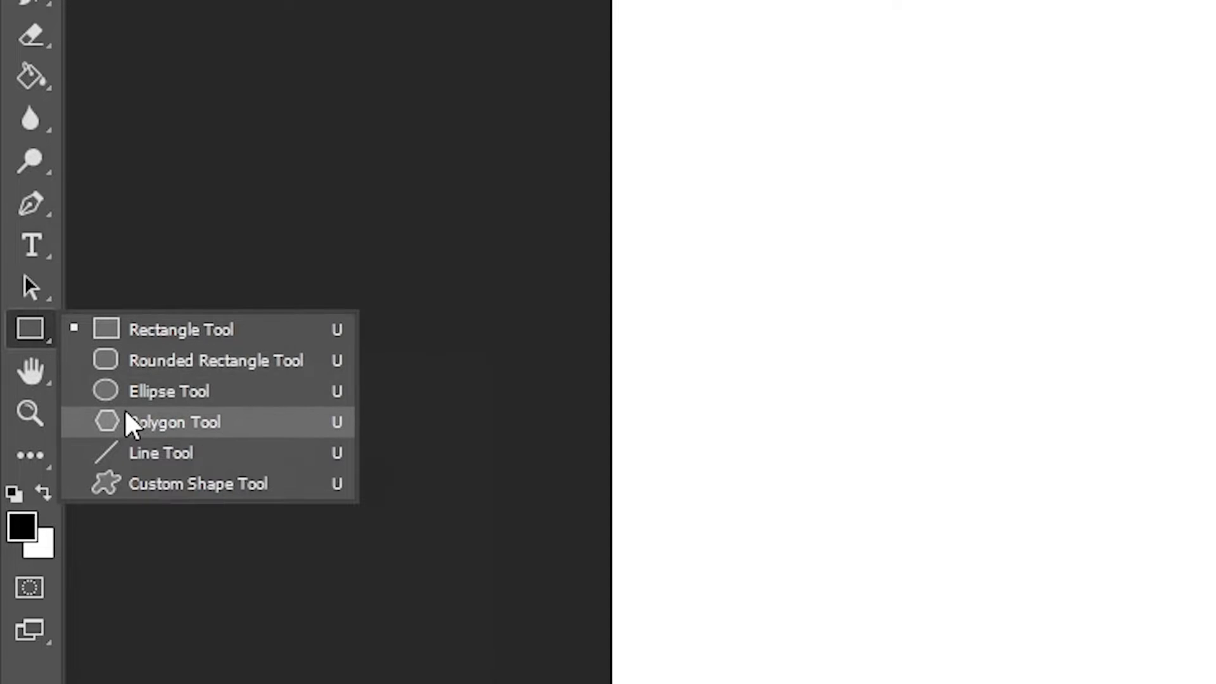
# Draw a large black three-sided triangle with the Polygon Tool and commit it
pyautogui.click(175, 422)
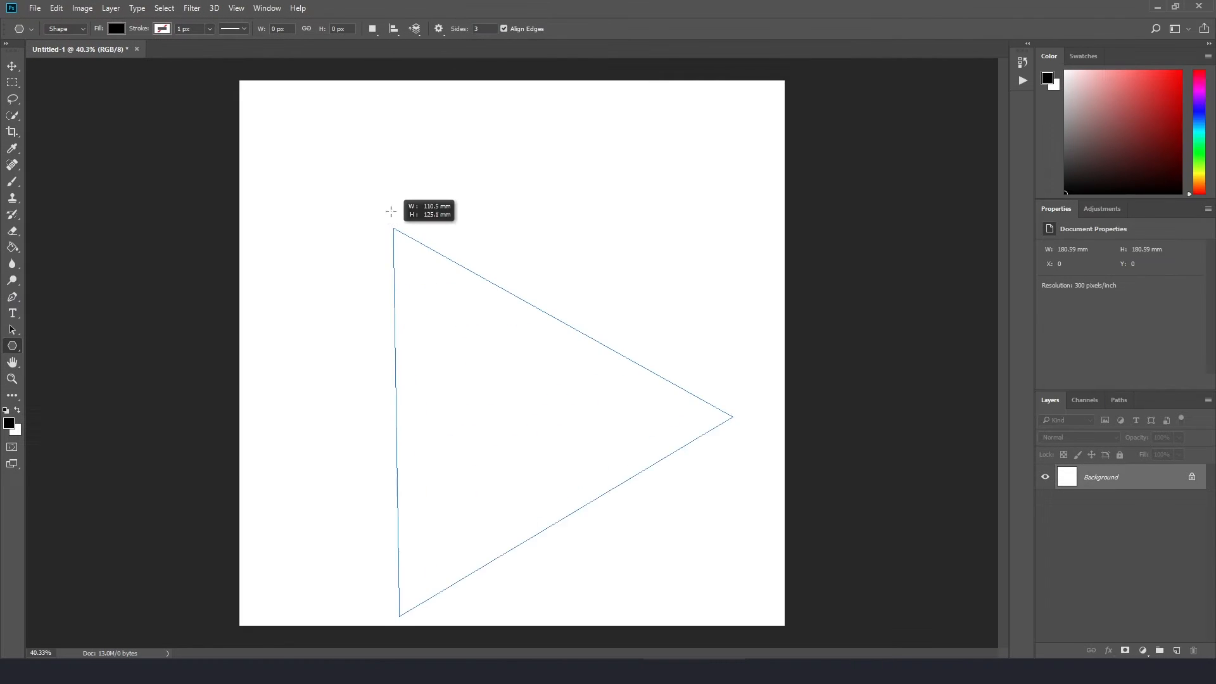
pyautogui.moveTo(392, 211); pyautogui.dragTo(385, 200)
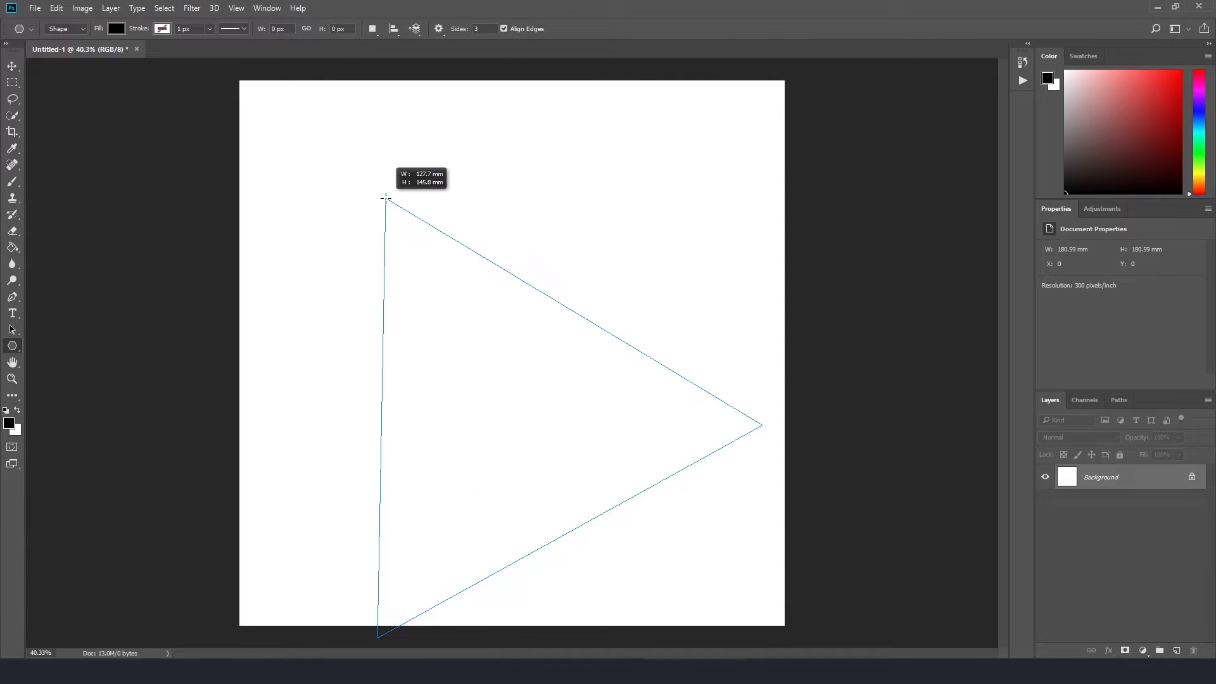
pyautogui.press('shift')
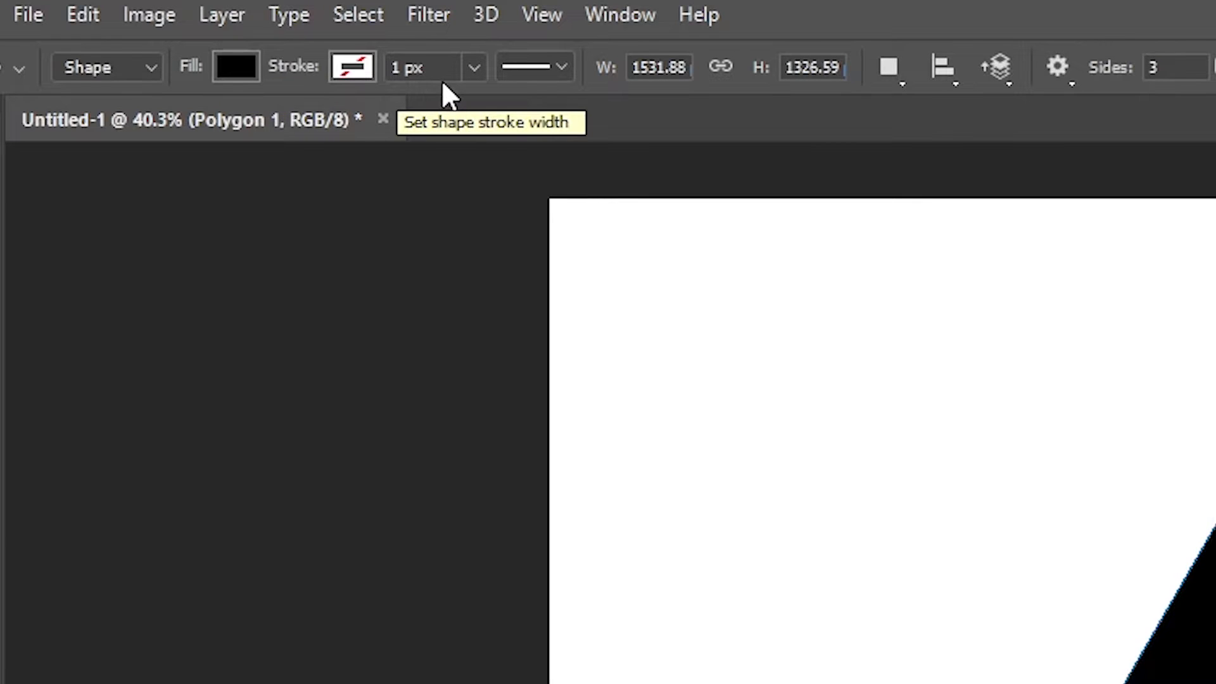
# Give the triangle a yellow fill and a blue outline about 21 px thick
pyautogui.click(558, 67)
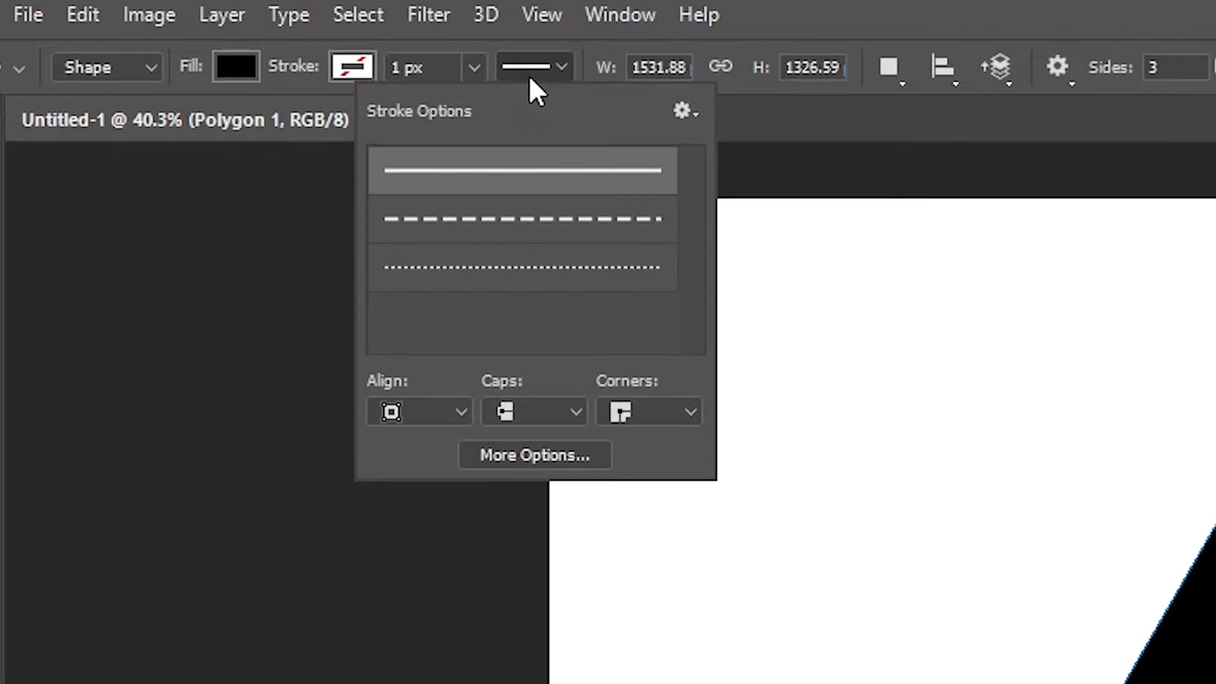
pyautogui.click(234, 68)
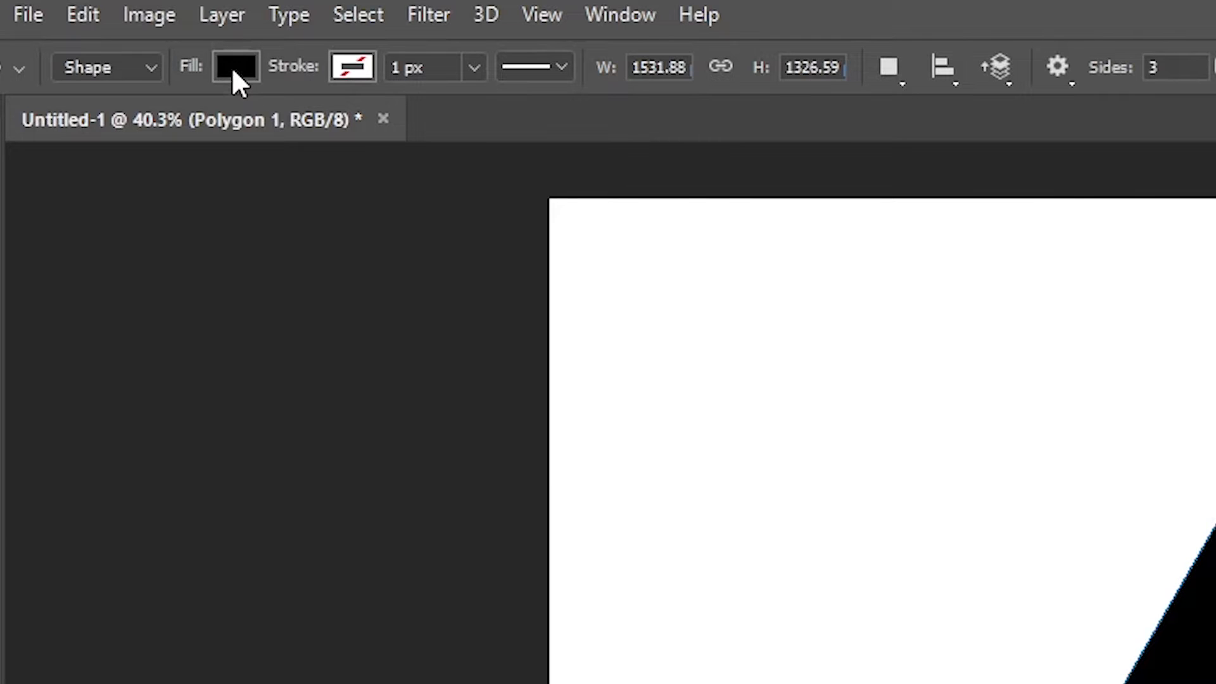
pyautogui.click(233, 66)
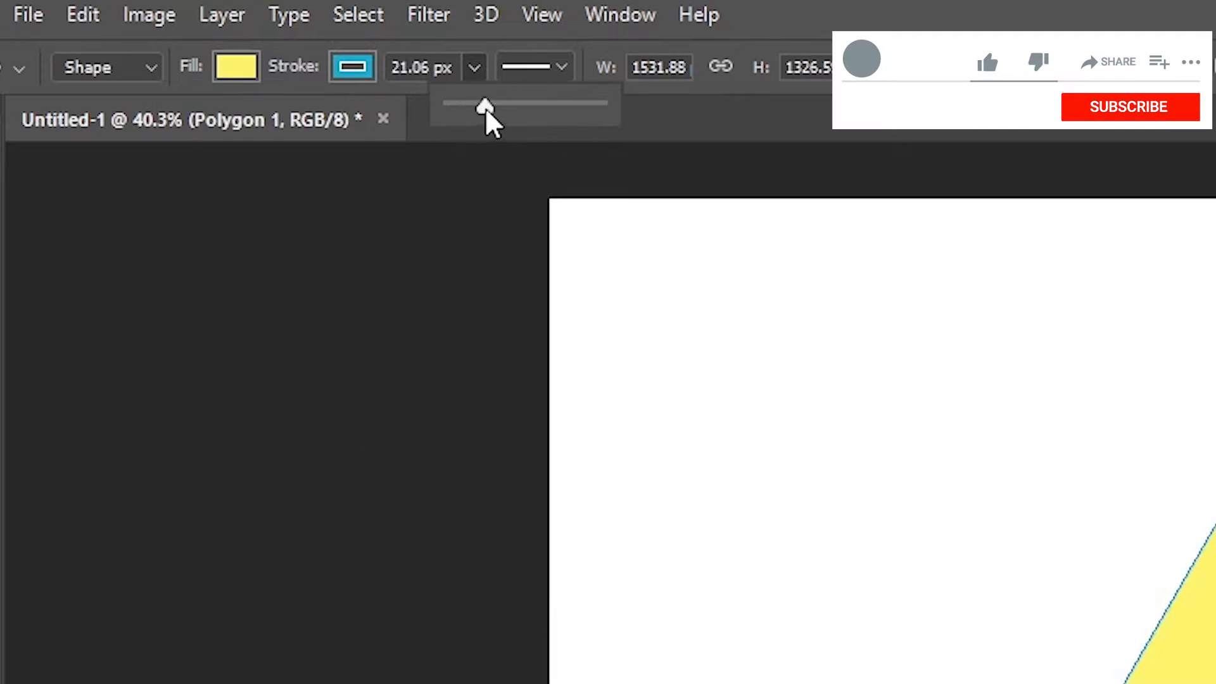
pyautogui.click(561, 67)
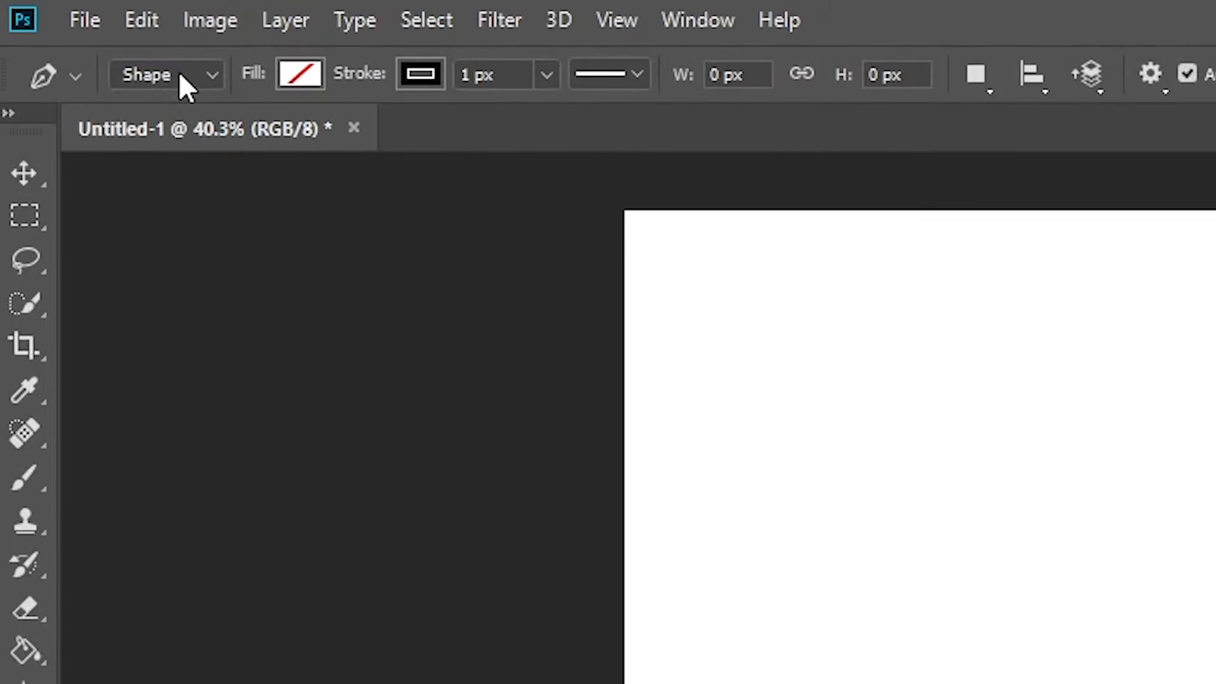
# Set the Pen to Shape mode, trace a right triangle, and start a second above it
pyautogui.click(166, 74)
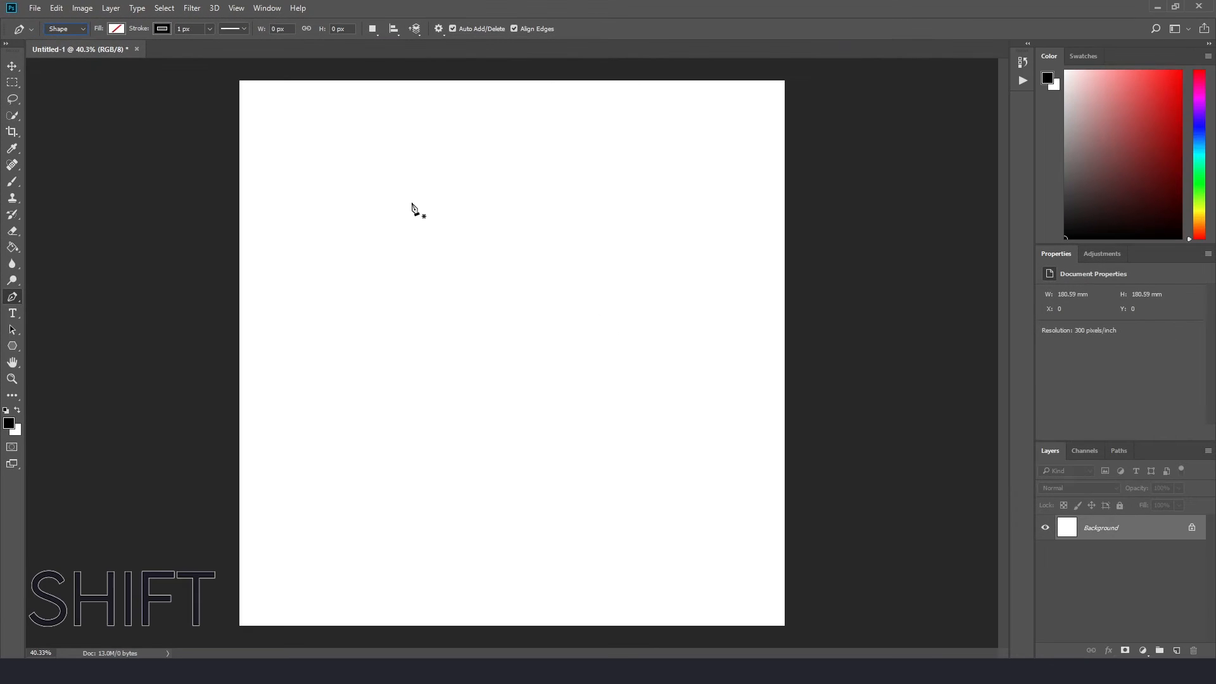
pyautogui.moveTo(412, 203); pyautogui.dragTo(412, 488)
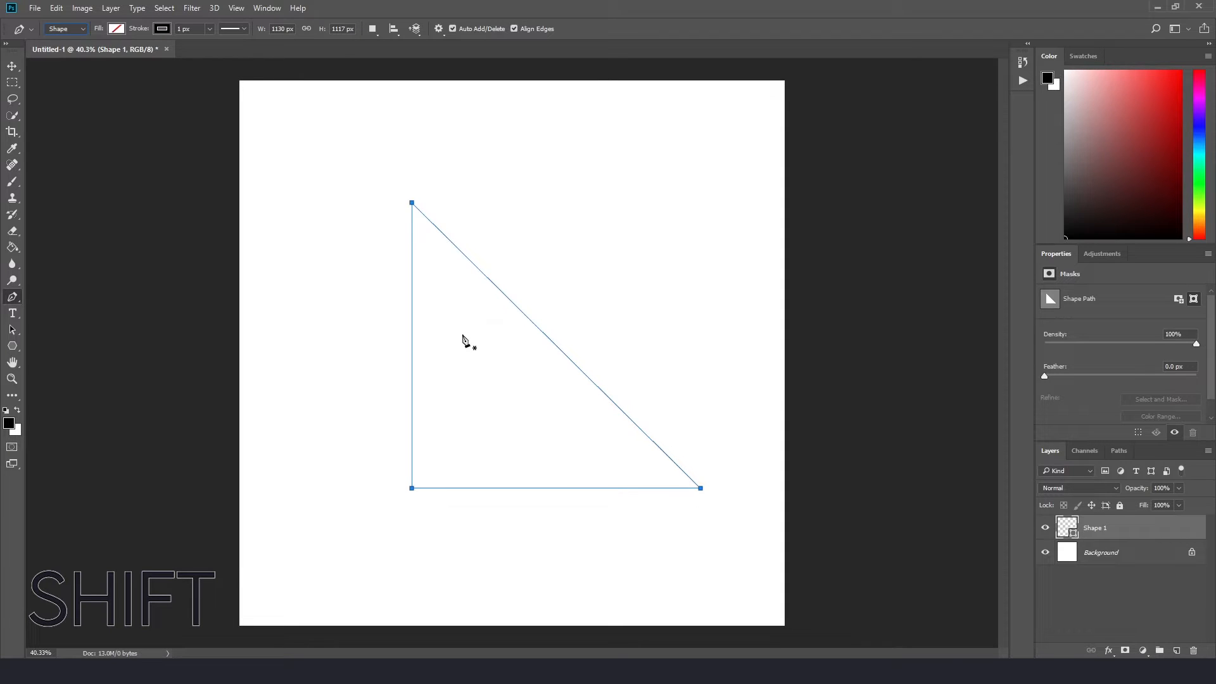
pyautogui.moveTo(548, 159)
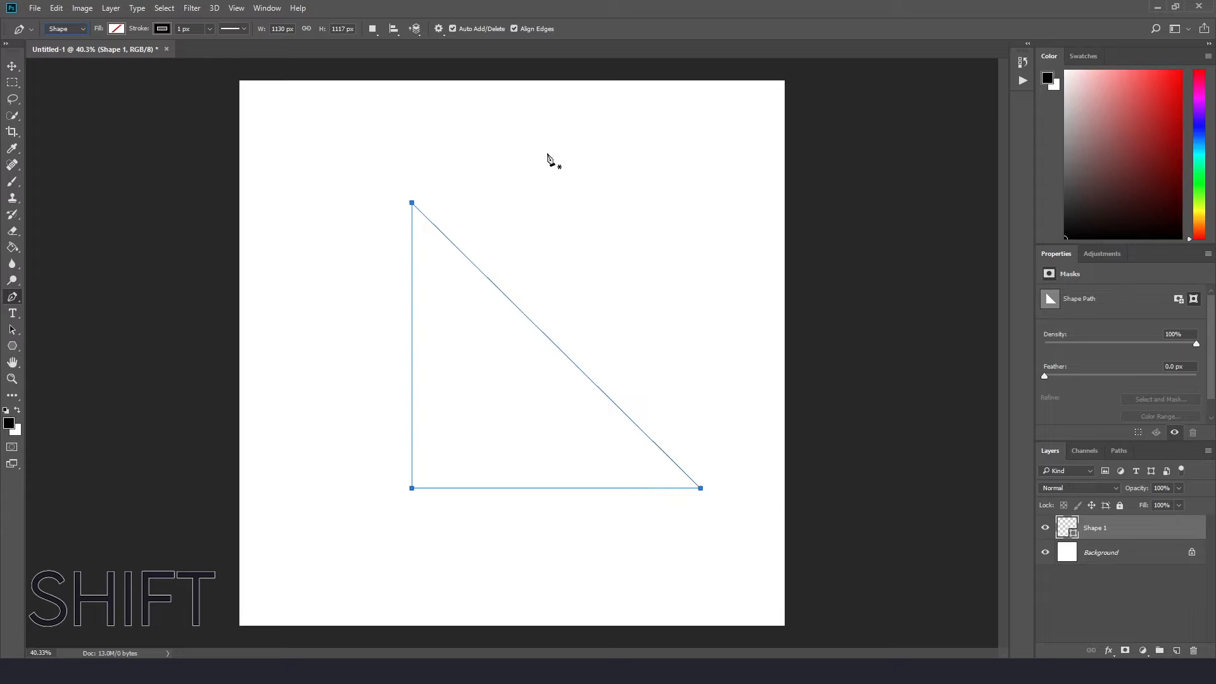
pyautogui.click(544, 164)
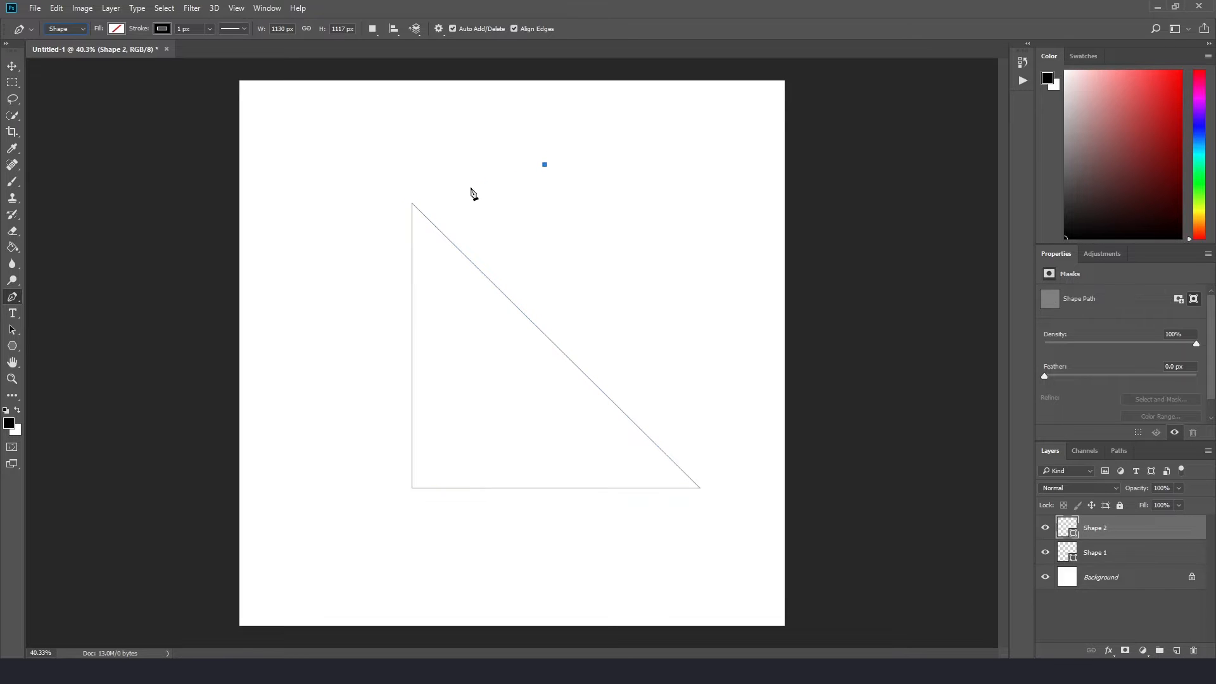
pyautogui.click(609, 289)
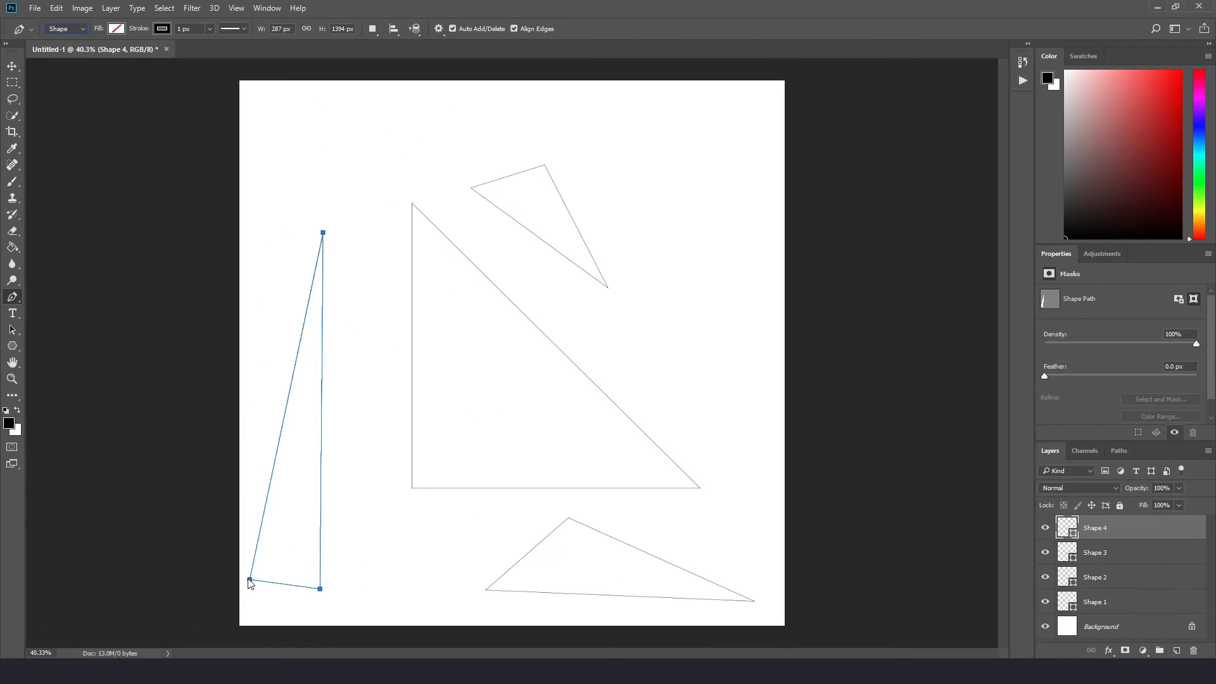
# Close the tall thin triangle and give it a green fill with a red dashed 21 px outline
pyautogui.click(118, 29)
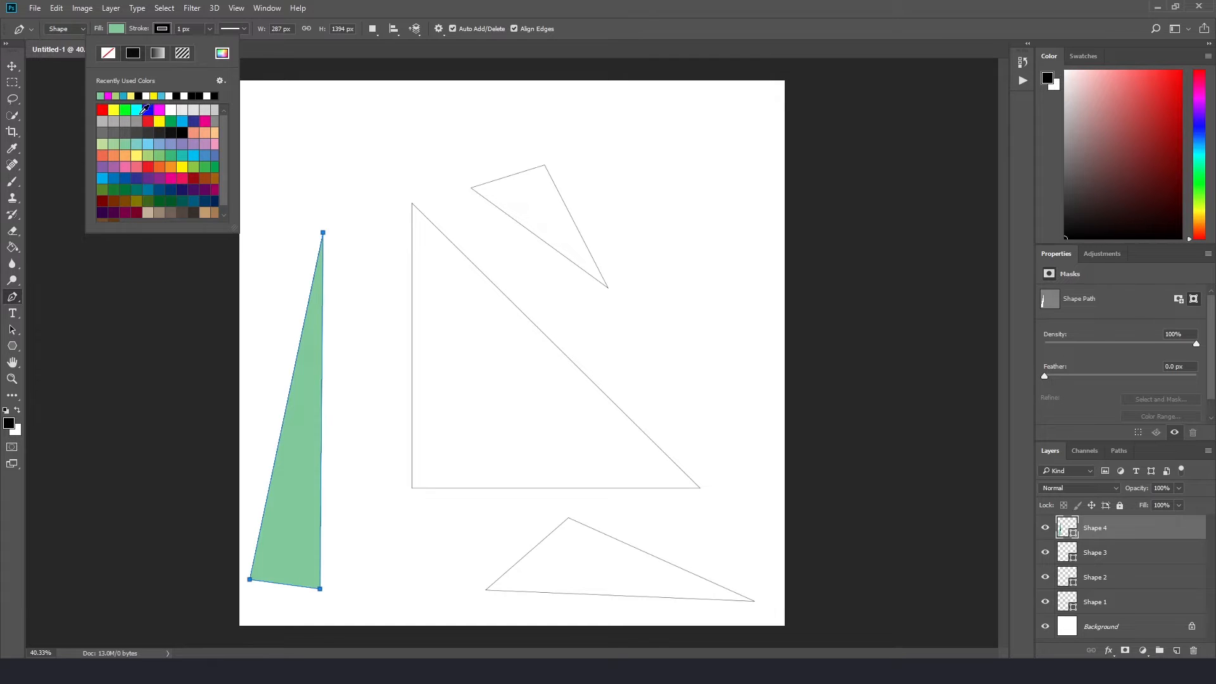
pyautogui.click(228, 88)
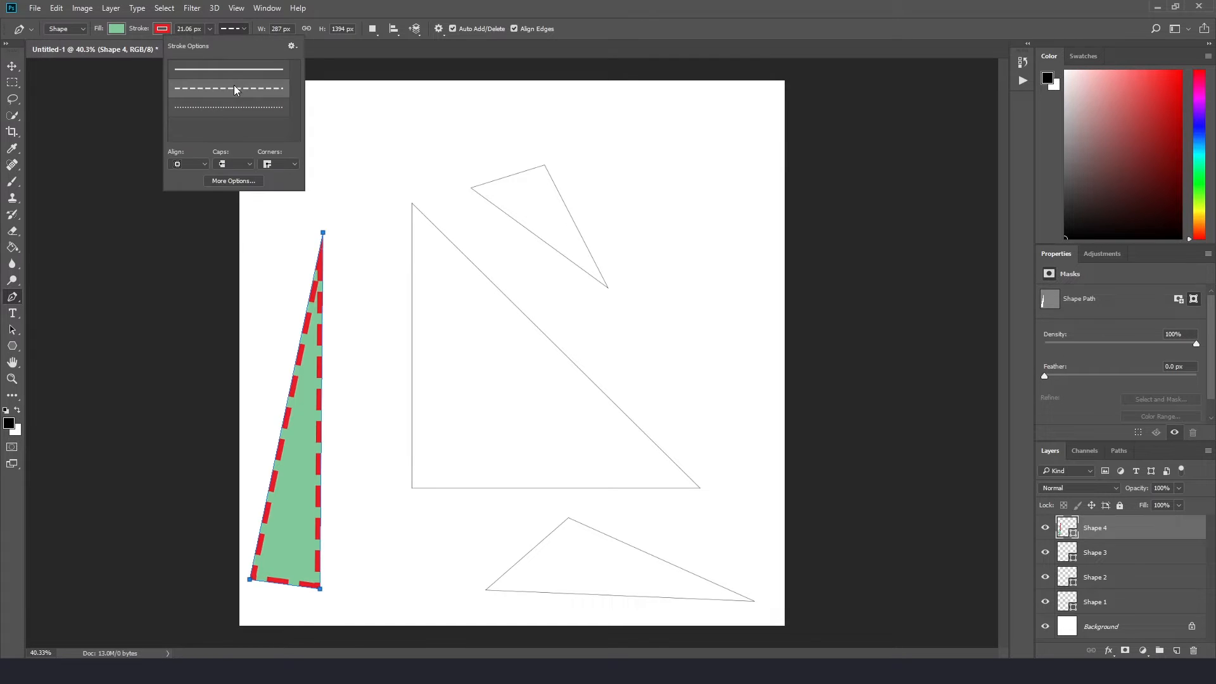
pyautogui.moveTo(237, 97)
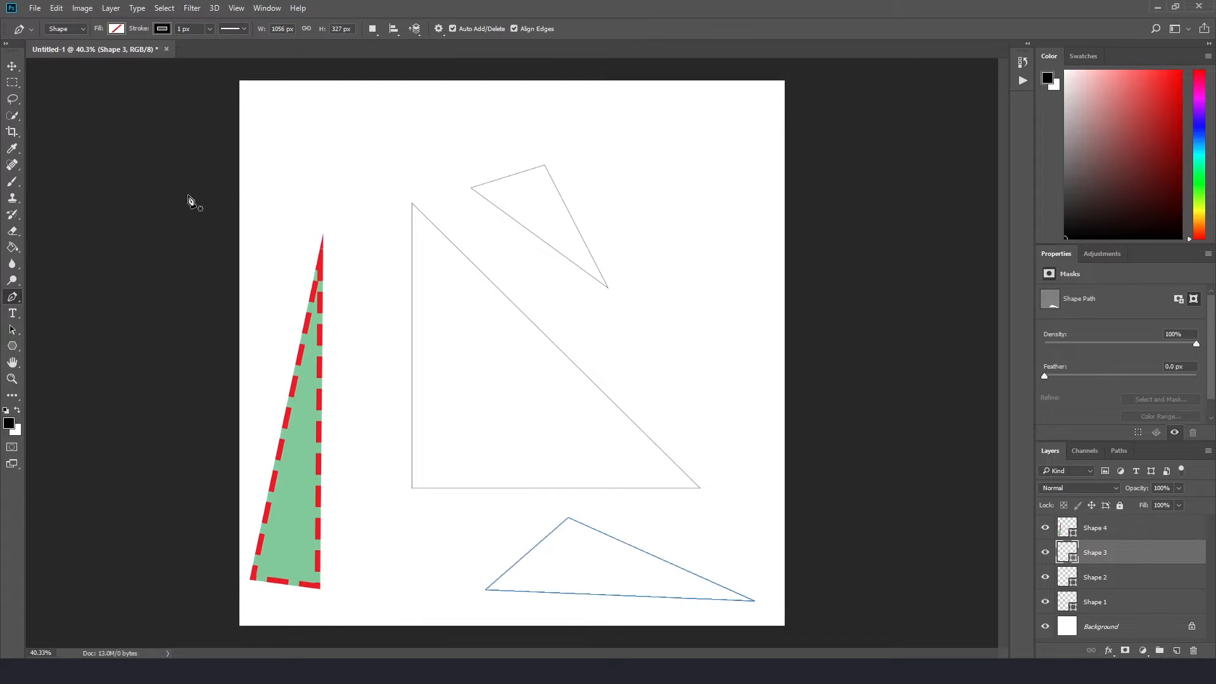
pyautogui.click(113, 29)
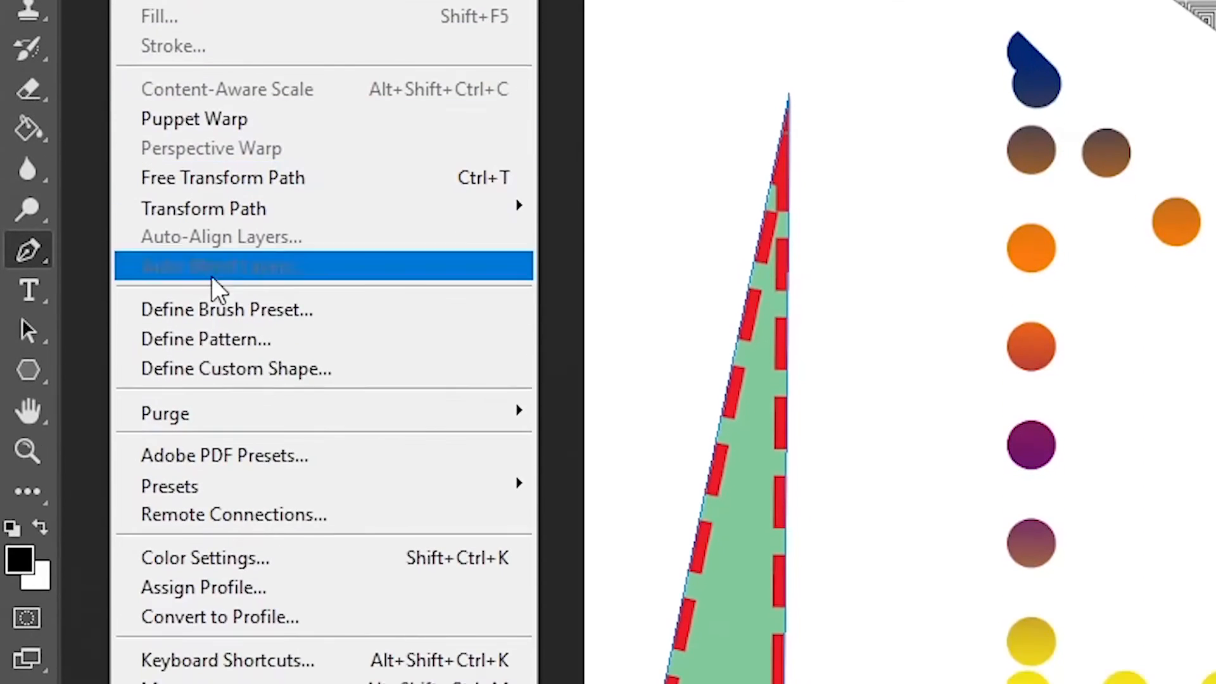
# Define the thin triangle as a custom shape and stamp a copy near the top right
pyautogui.click(236, 368)
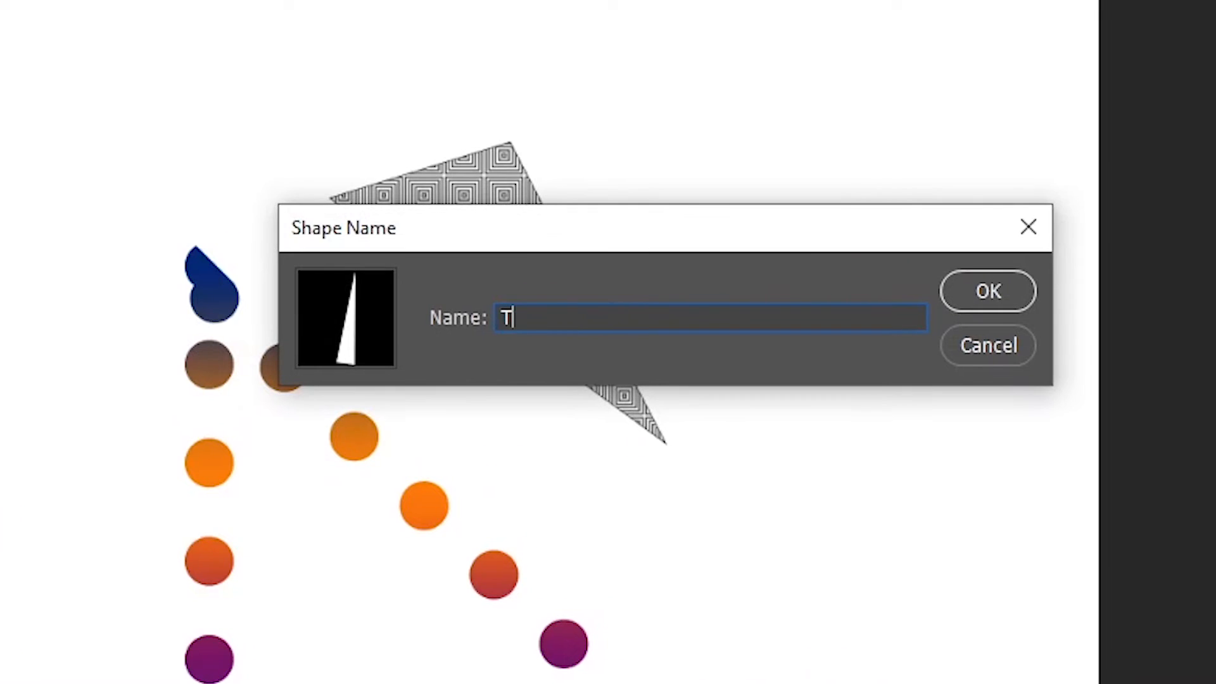
pyautogui.click(987, 290)
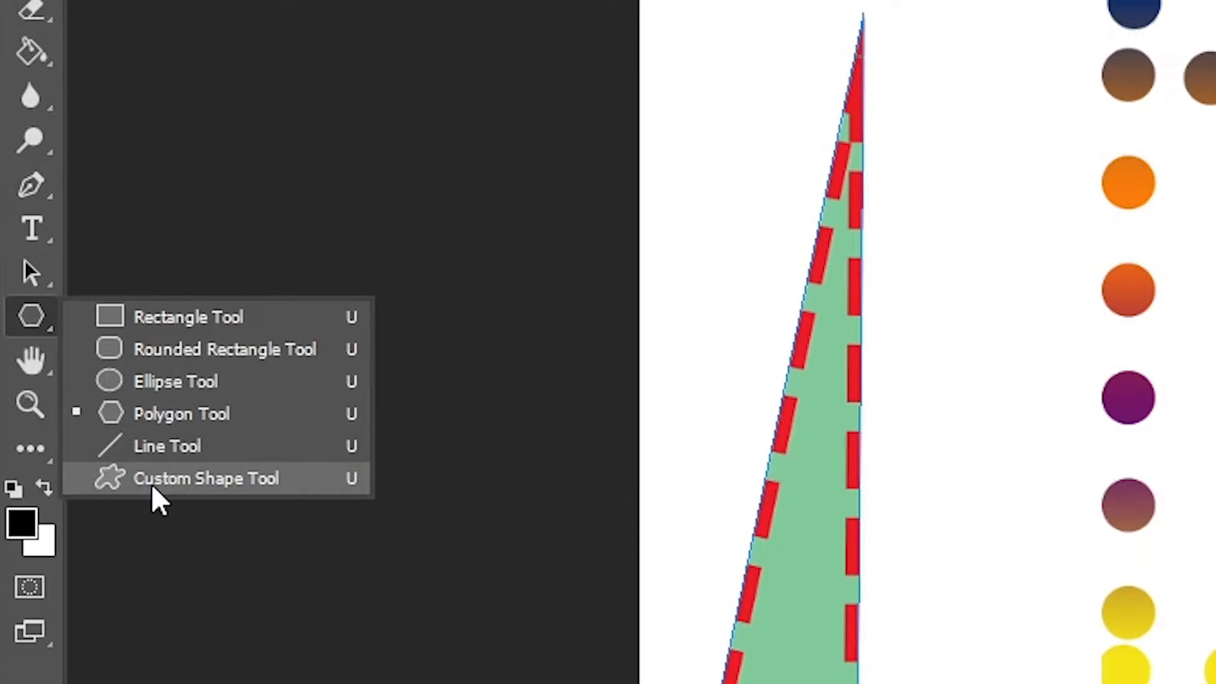
pyautogui.click(207, 478)
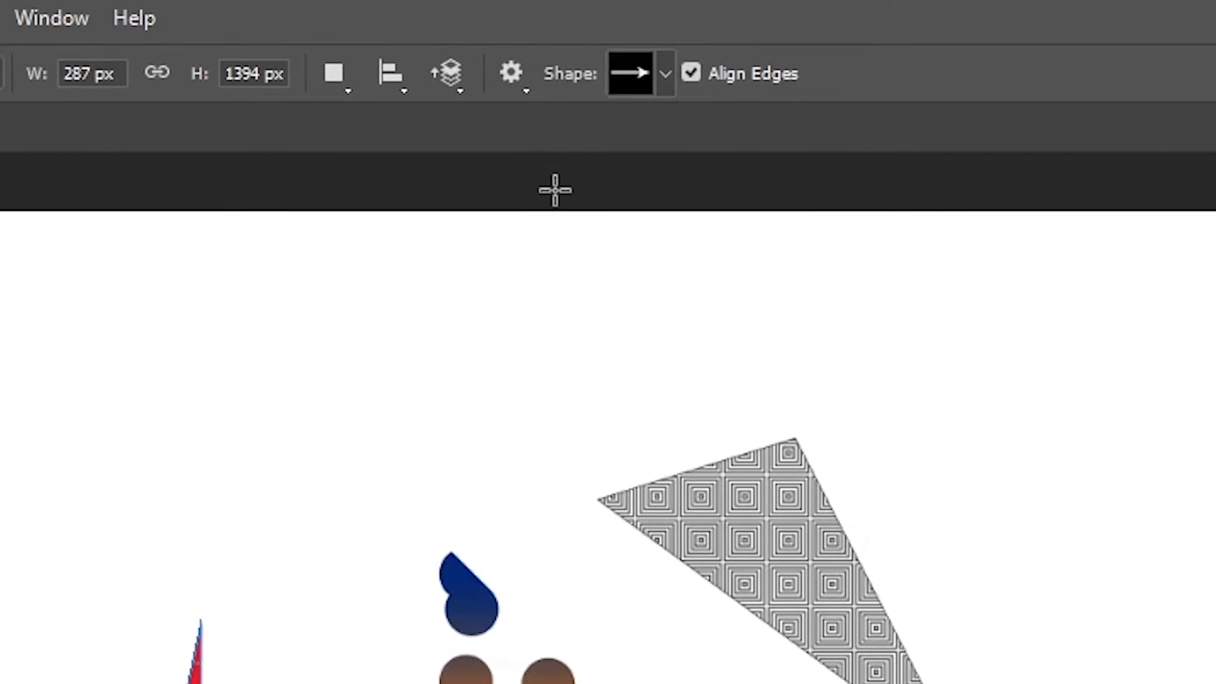
pyautogui.click(664, 74)
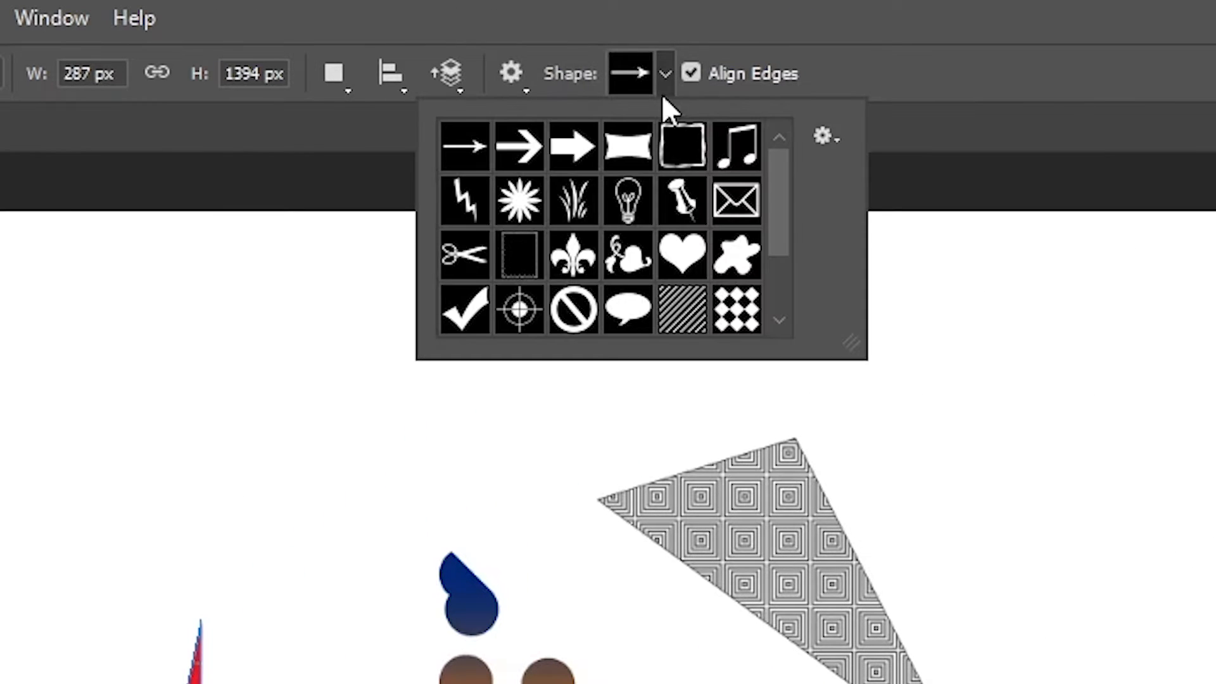
pyautogui.scroll(-3)
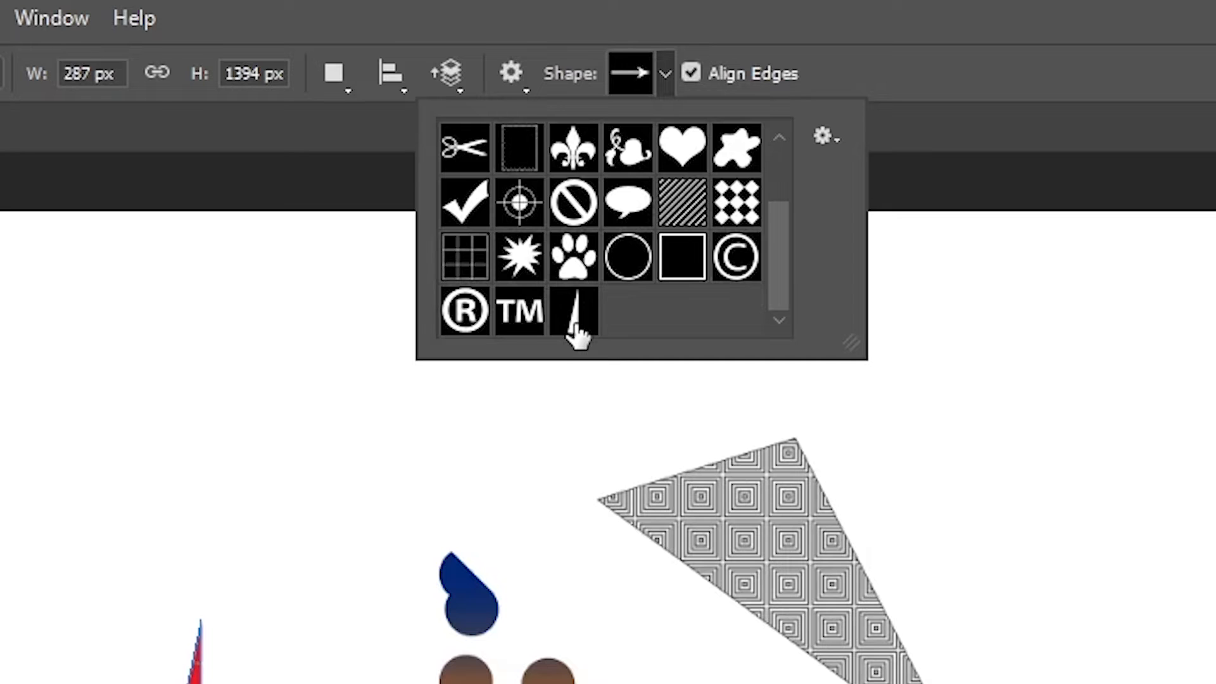
pyautogui.click(573, 311)
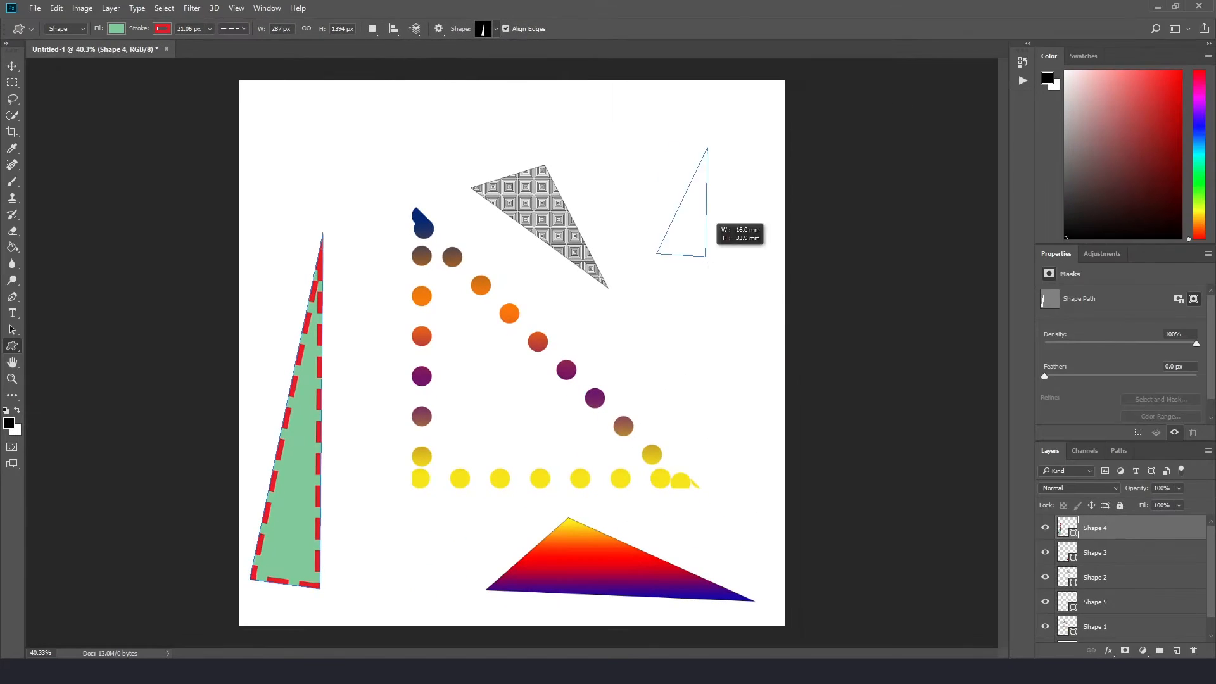
pyautogui.moveTo(707, 263); pyautogui.dragTo(613, 405)
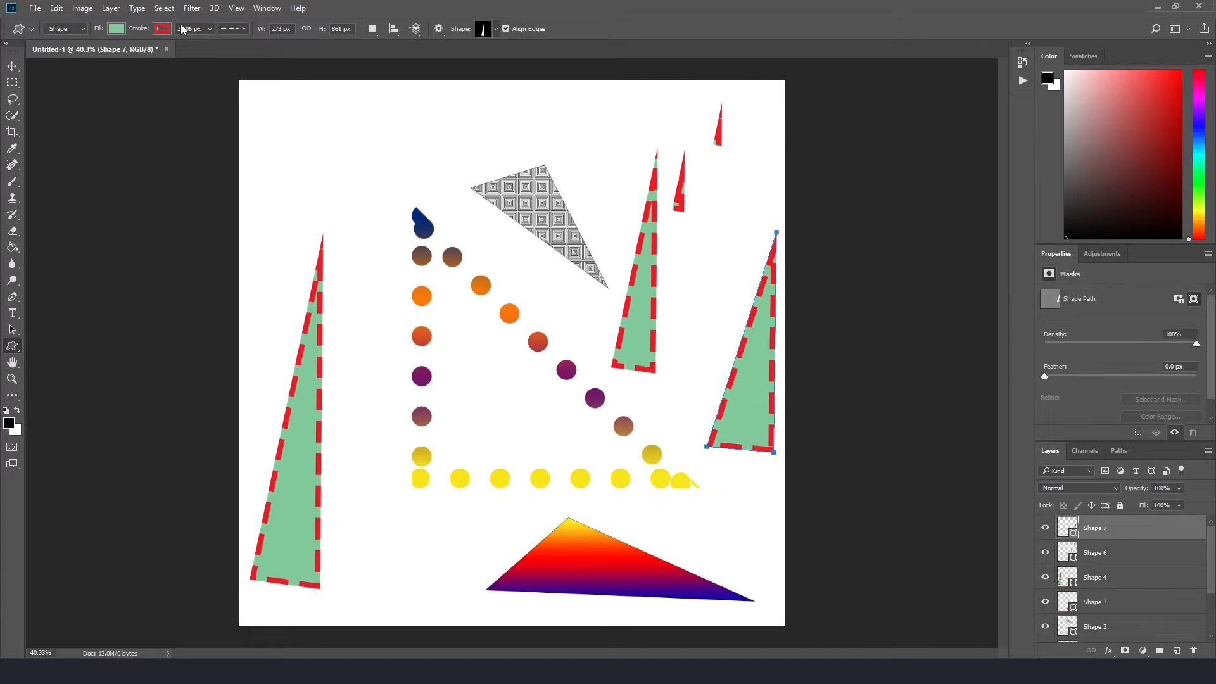
pyautogui.click(128, 29)
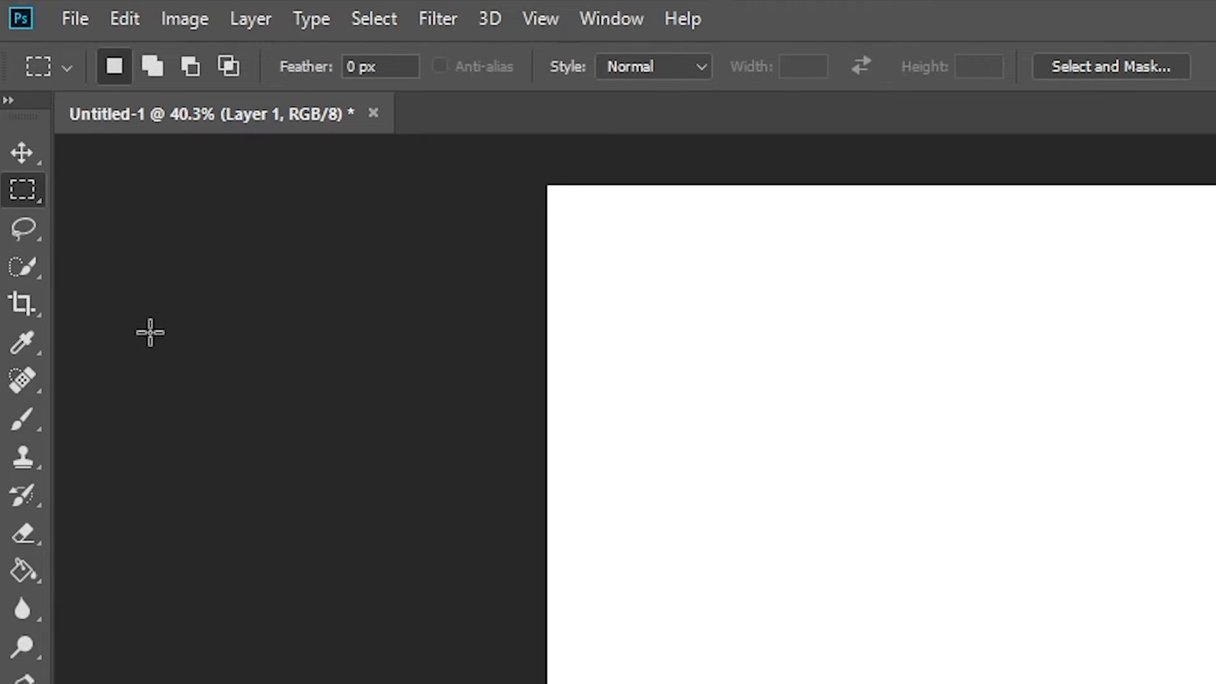
# Select the round hard brush and set the foreground colour to black (000000)
pyautogui.click(20, 421)
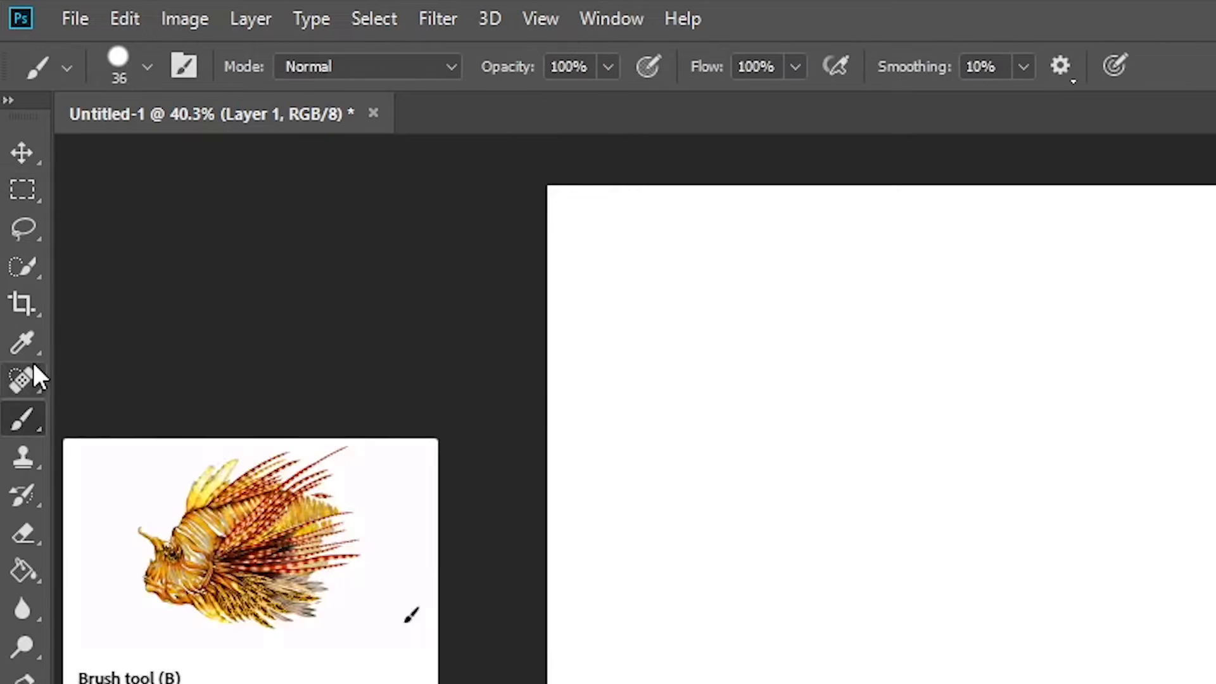
pyautogui.click(147, 65)
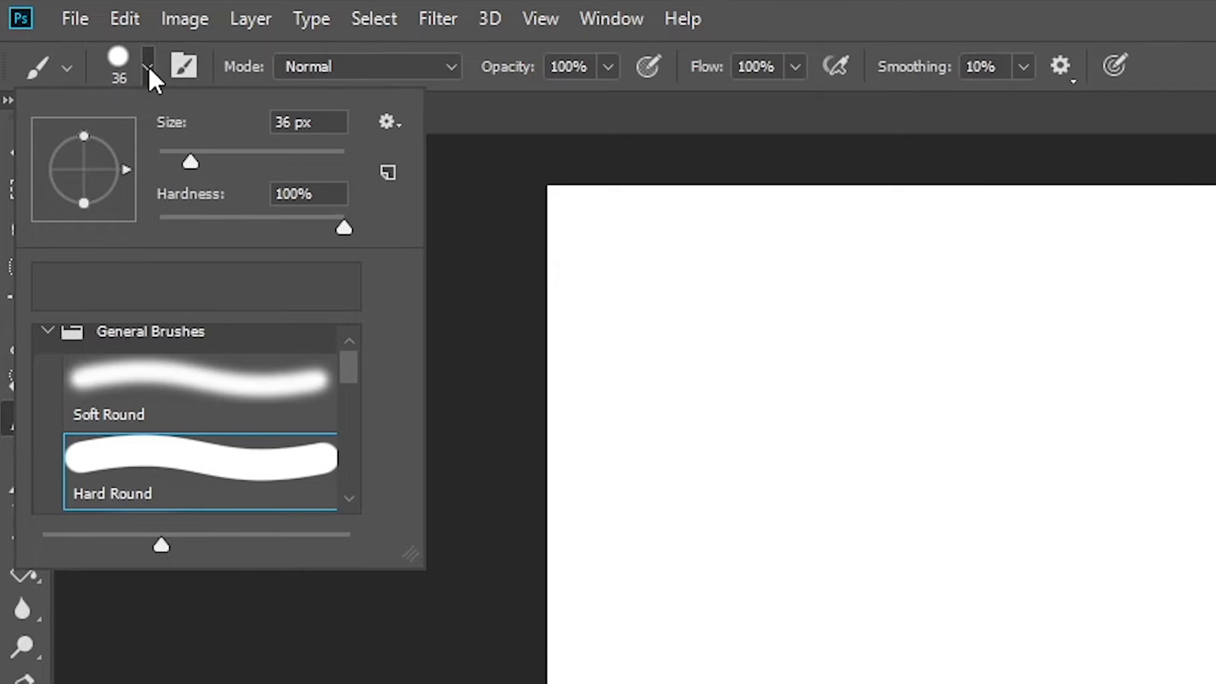
pyautogui.moveTo(171, 160)
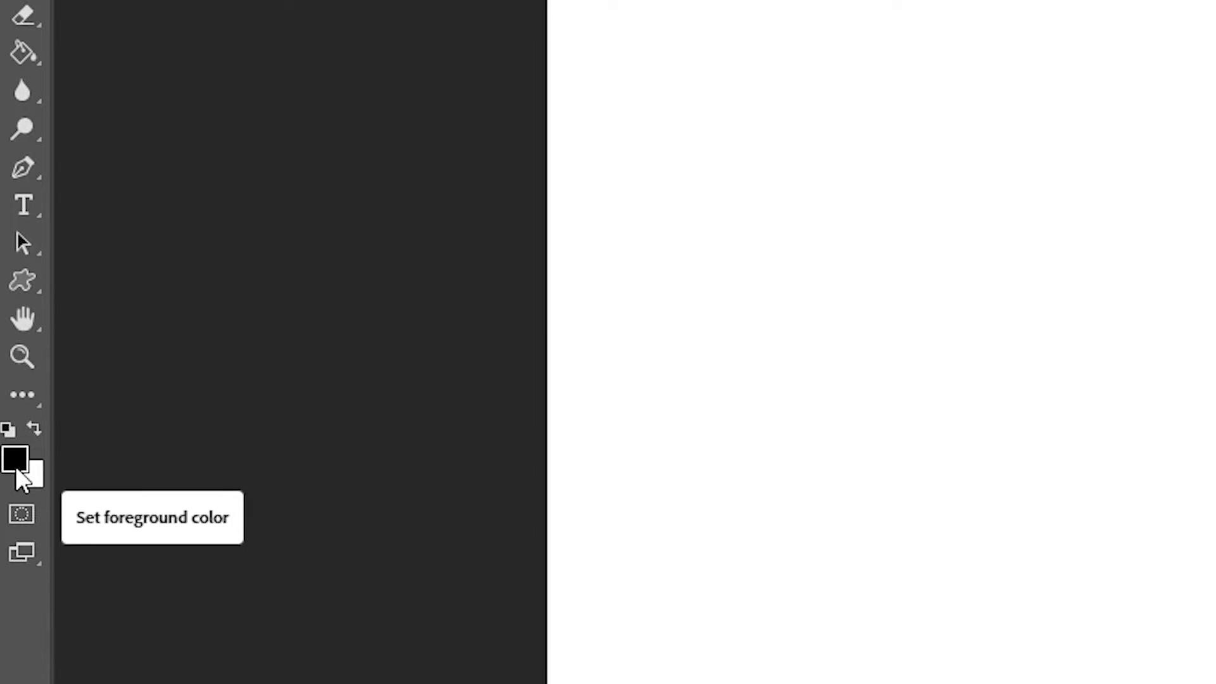
pyautogui.click(15, 457)
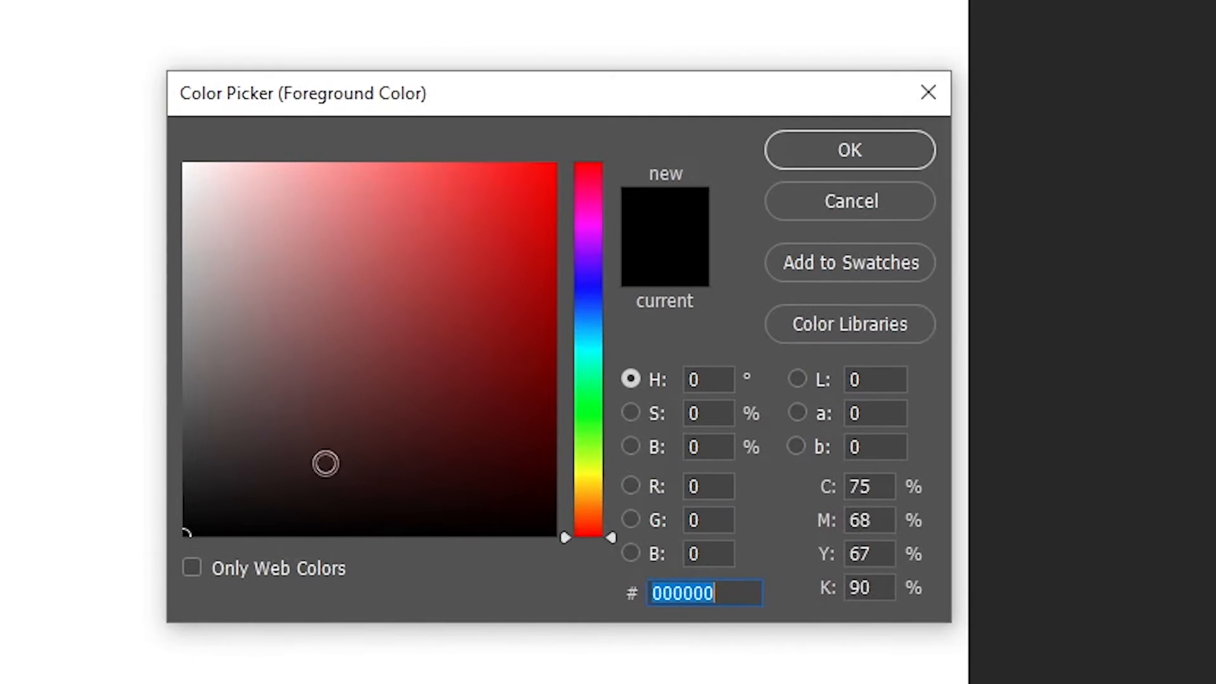
pyautogui.click(849, 150)
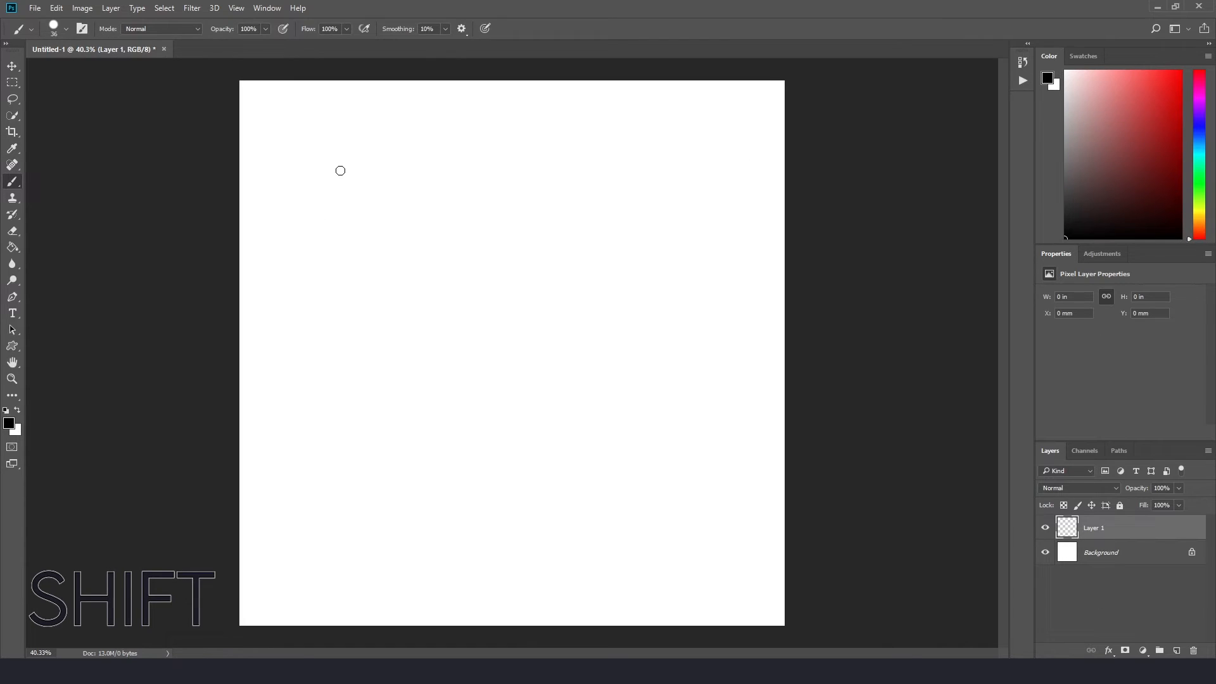
# Brush the vertical side and base, then Shift-close the straight diagonal hypotenuse
pyautogui.moveTo(327, 156); pyautogui.dragTo(328, 263)
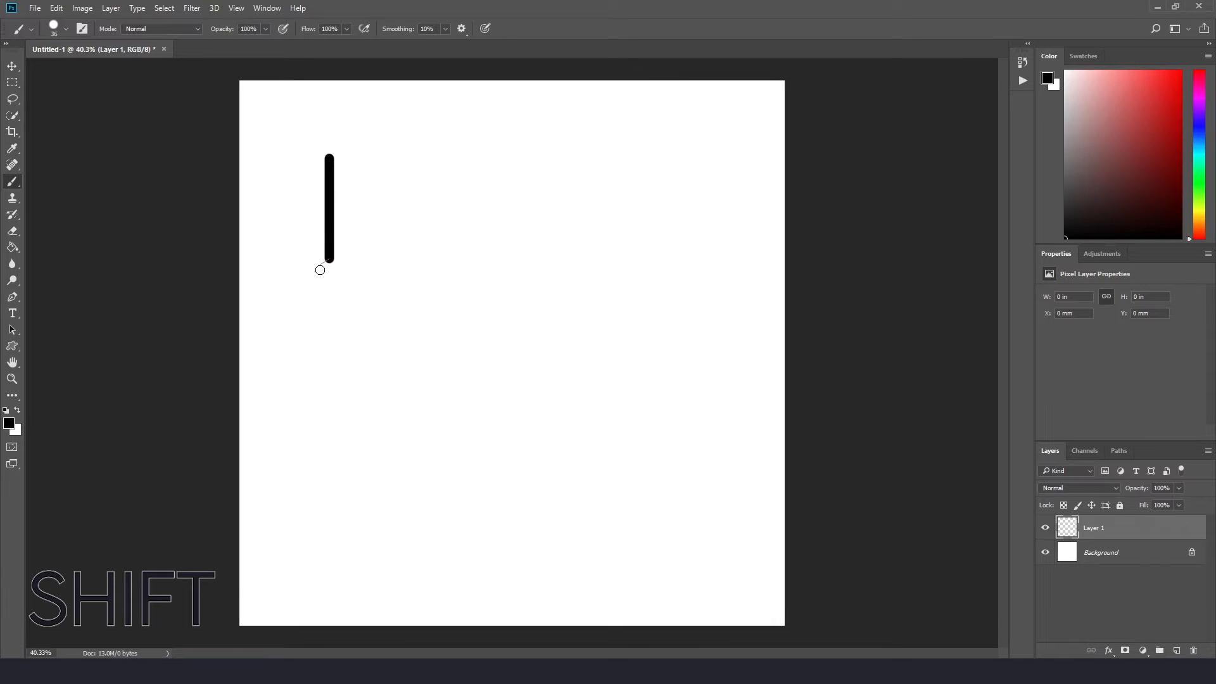
pyautogui.moveTo(327, 258); pyautogui.dragTo(327, 318)
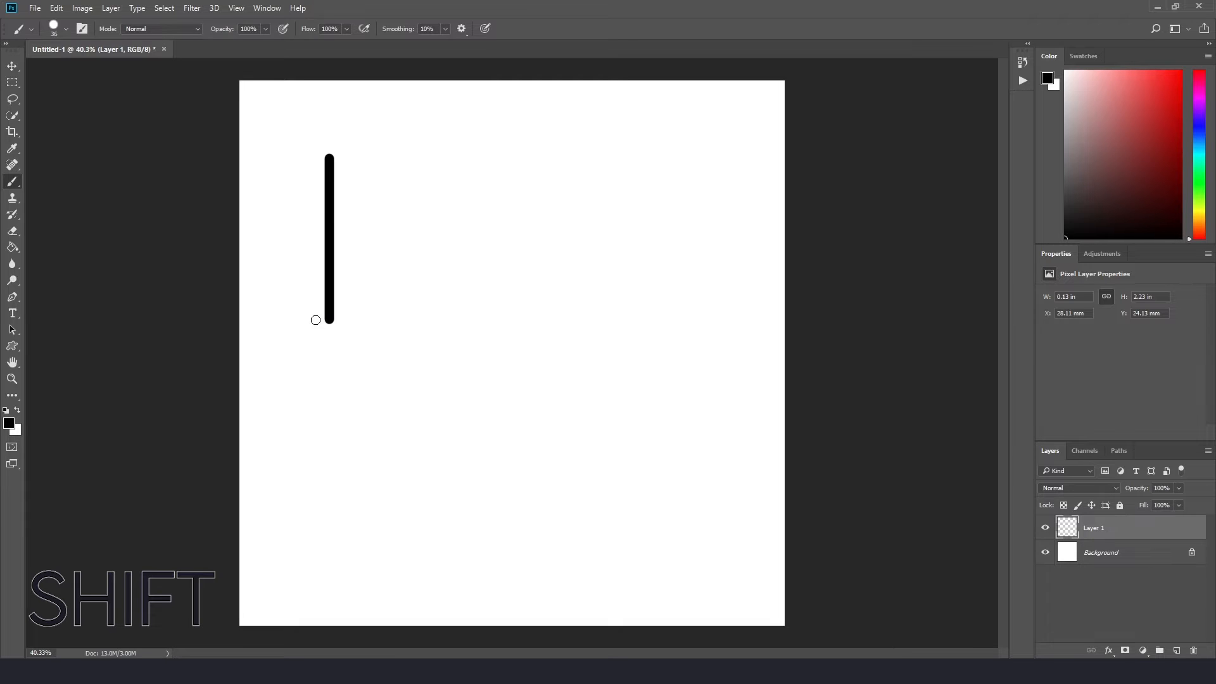
pyautogui.moveTo(323, 317)
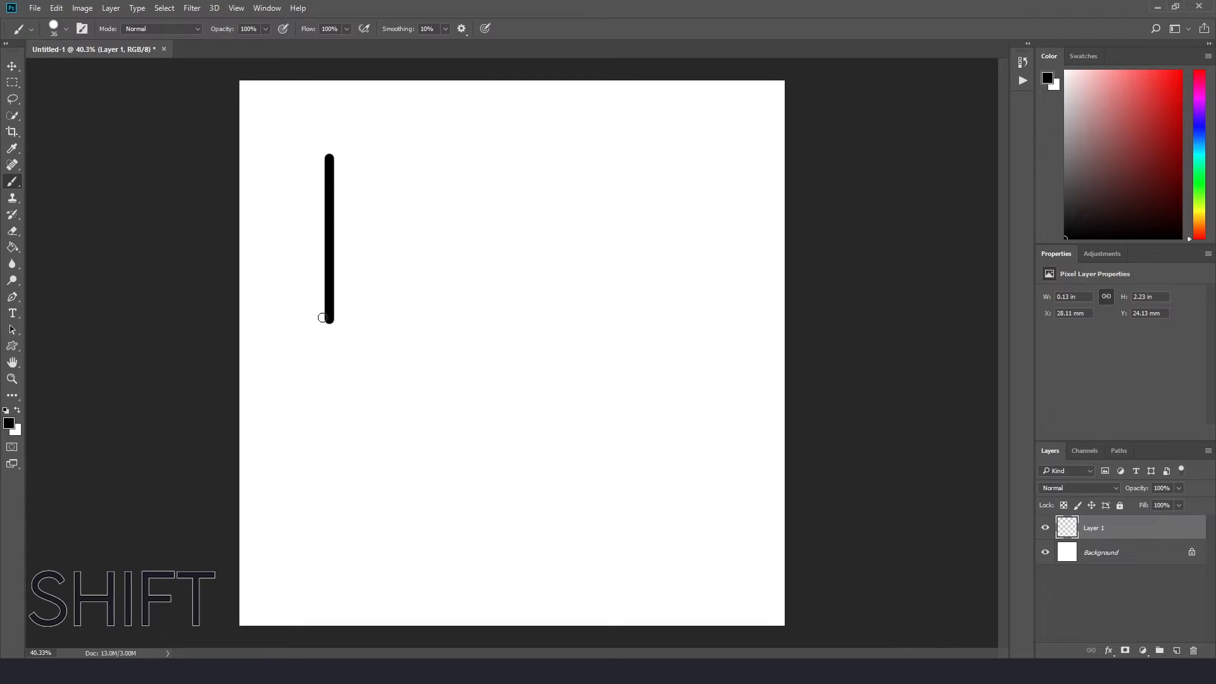
pyautogui.moveTo(326, 318); pyautogui.dragTo(475, 318)
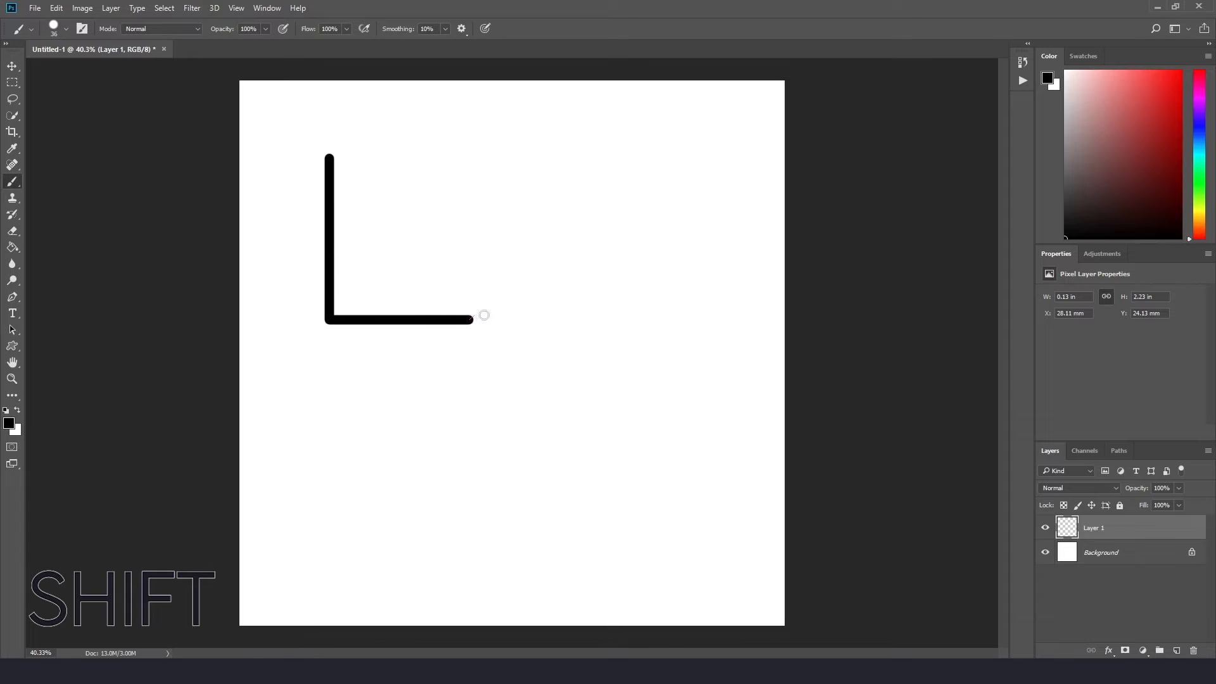
pyautogui.moveTo(473, 316); pyautogui.dragTo(549, 315)
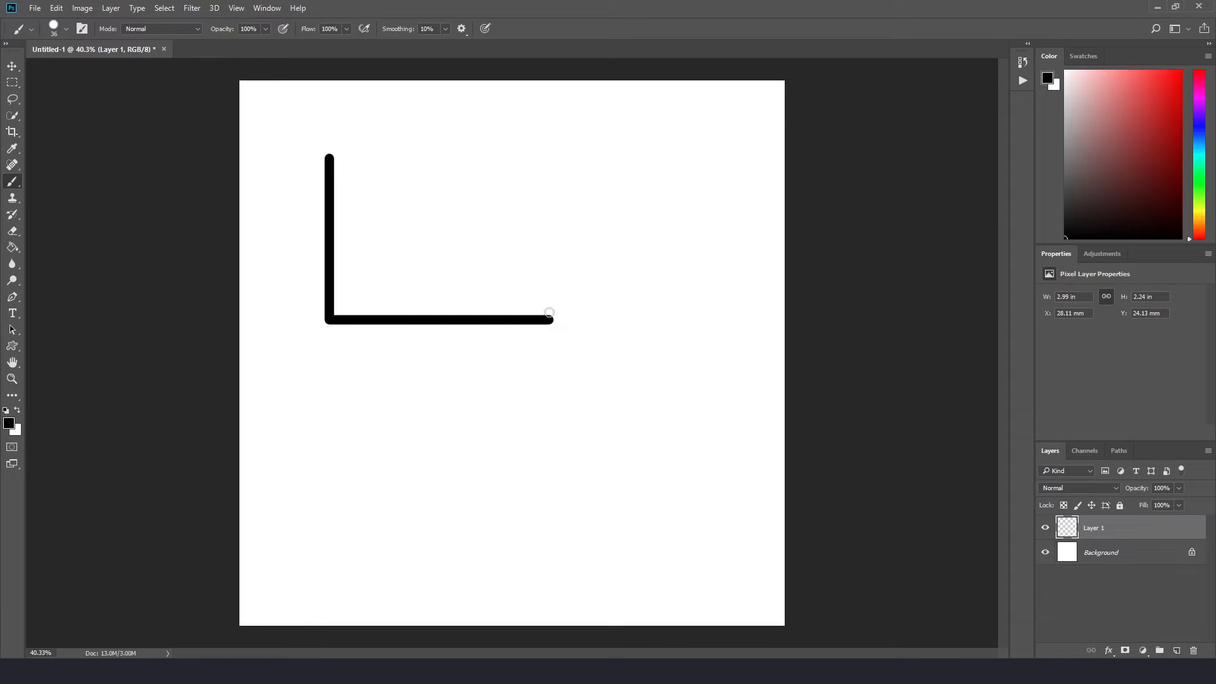
pyautogui.moveTo(328, 159)
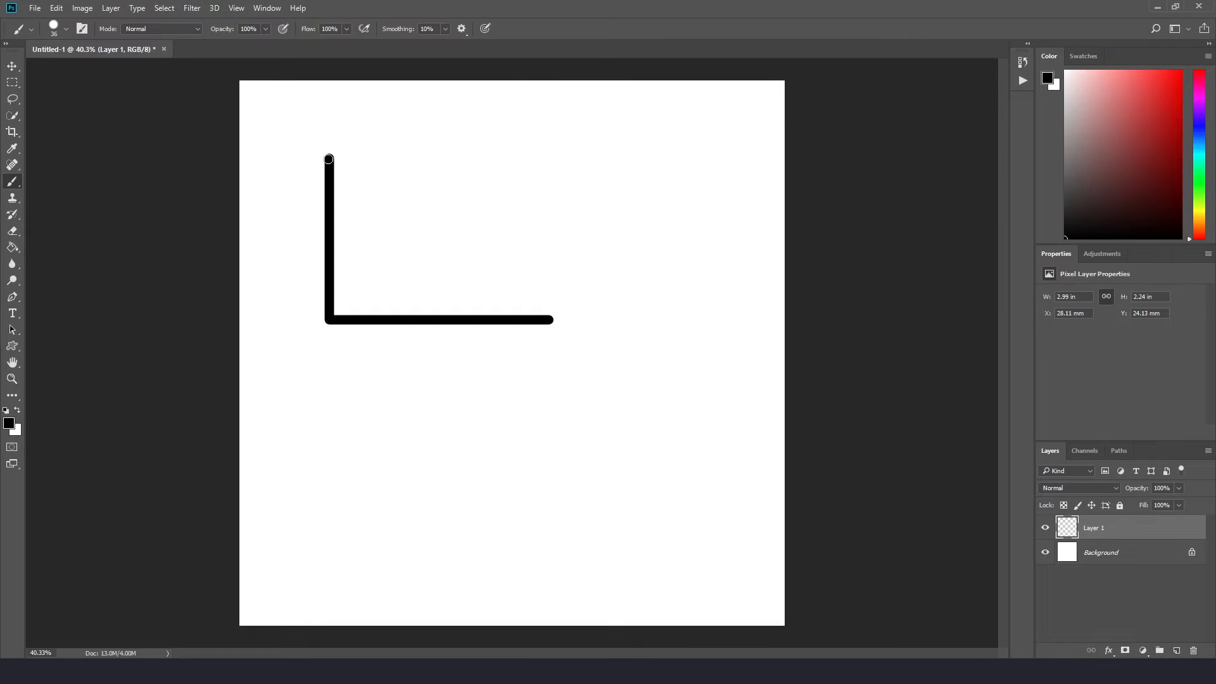
pyautogui.press('shift')
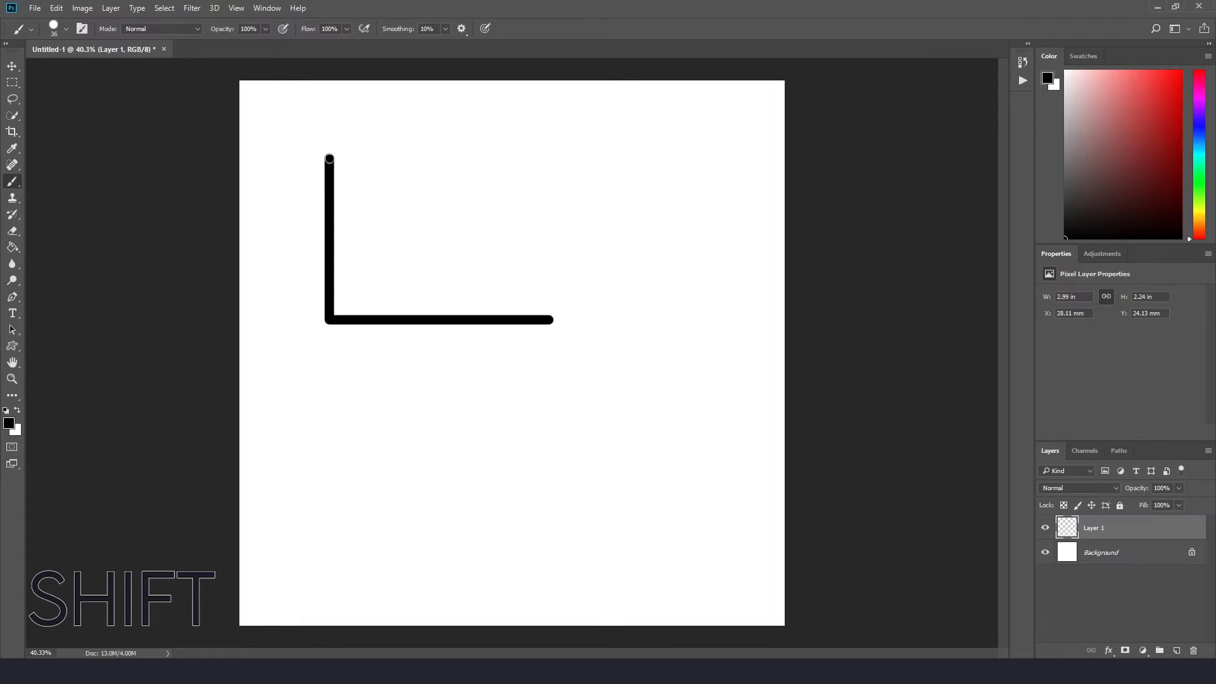
pyautogui.moveTo(328, 159); pyautogui.dragTo(550, 318)
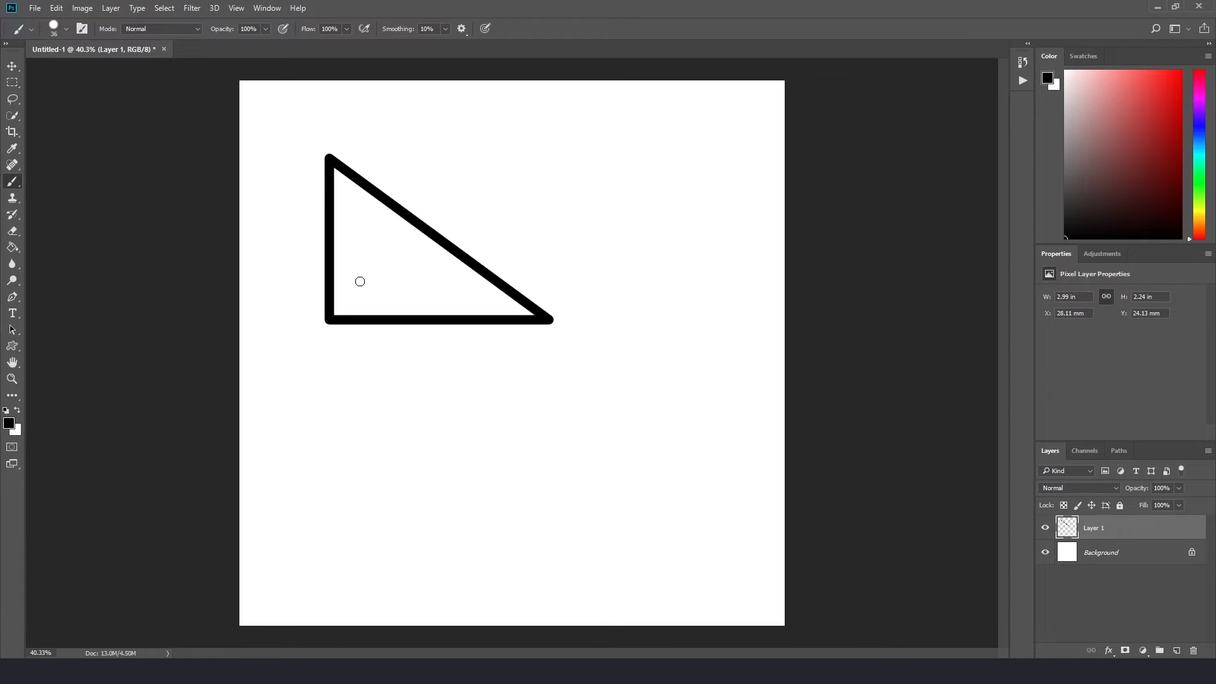
pyautogui.moveTo(317, 472)
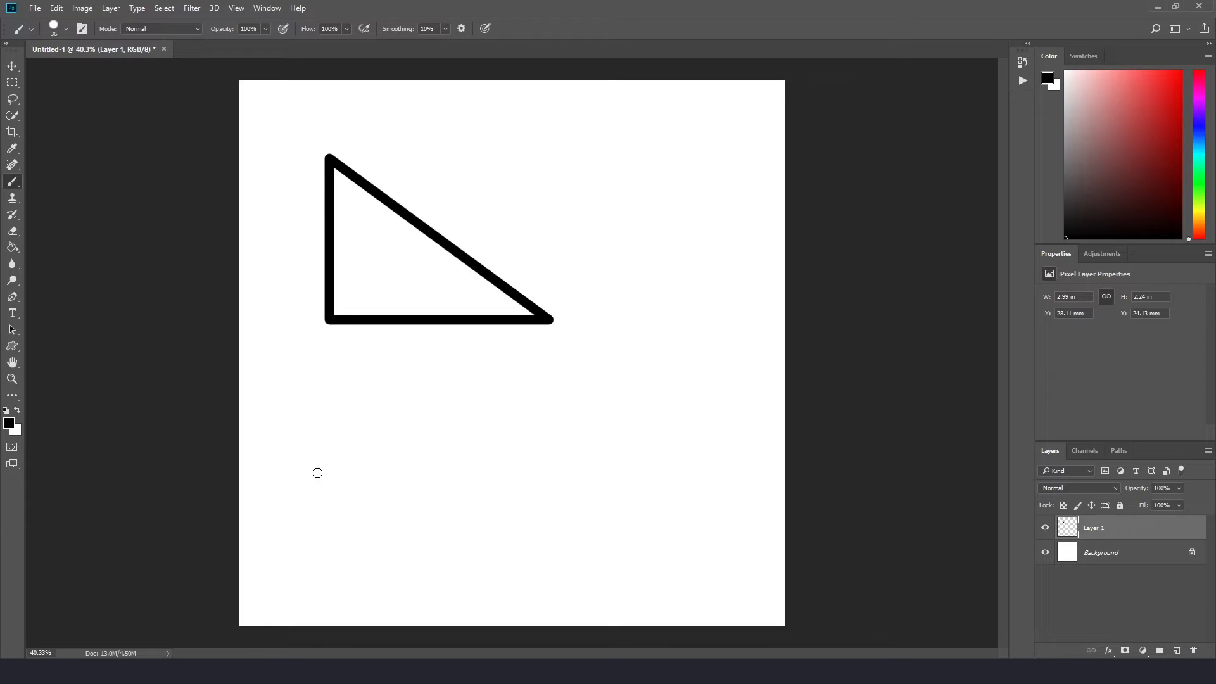
pyautogui.moveTo(295, 516)
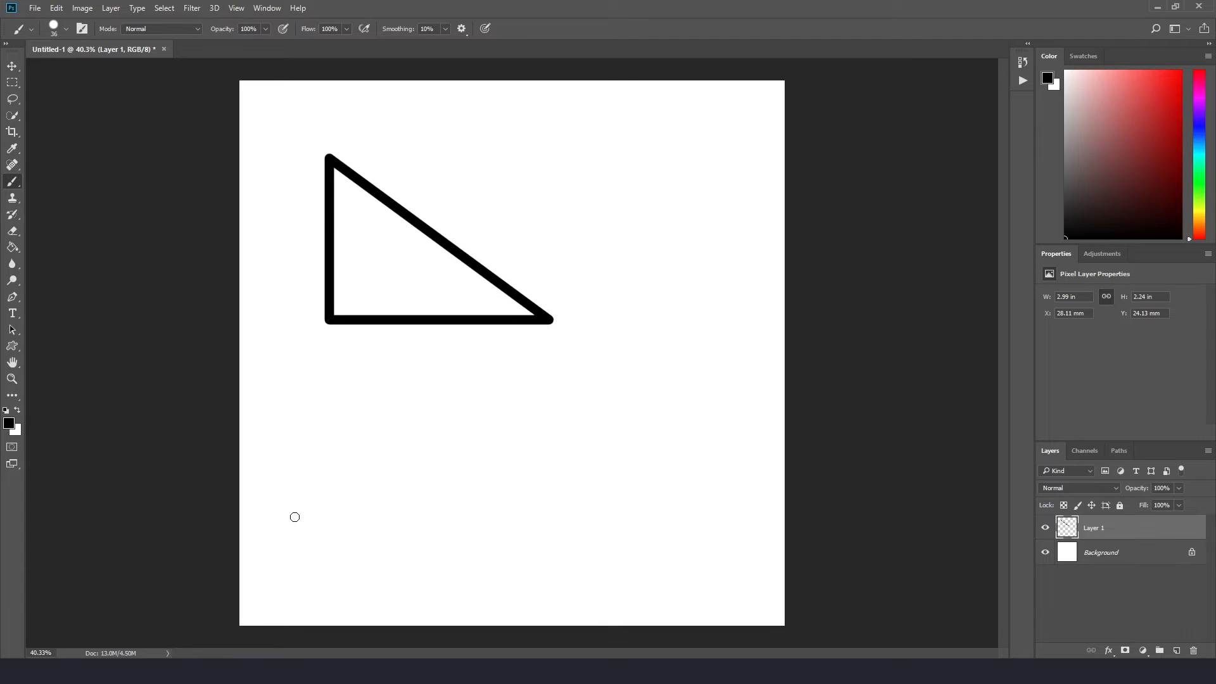
# Paint a slanted black triangle below the first using Shift-straight brush strokes
pyautogui.click(294, 516)
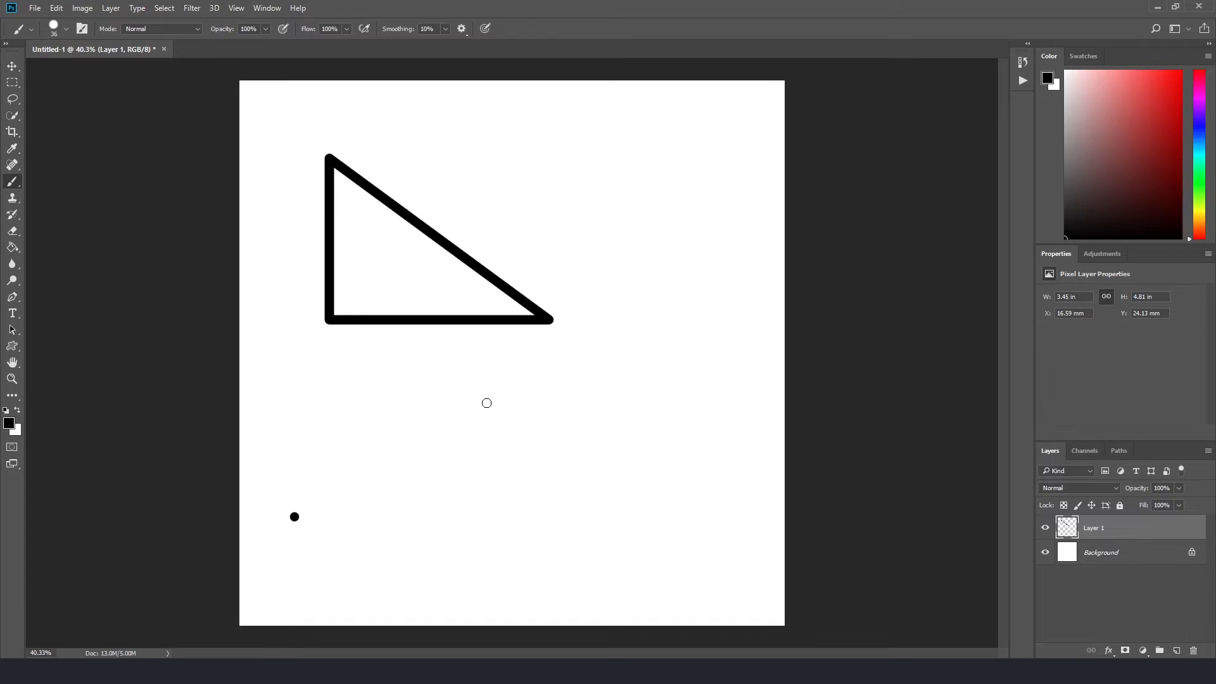
pyautogui.press('shift')
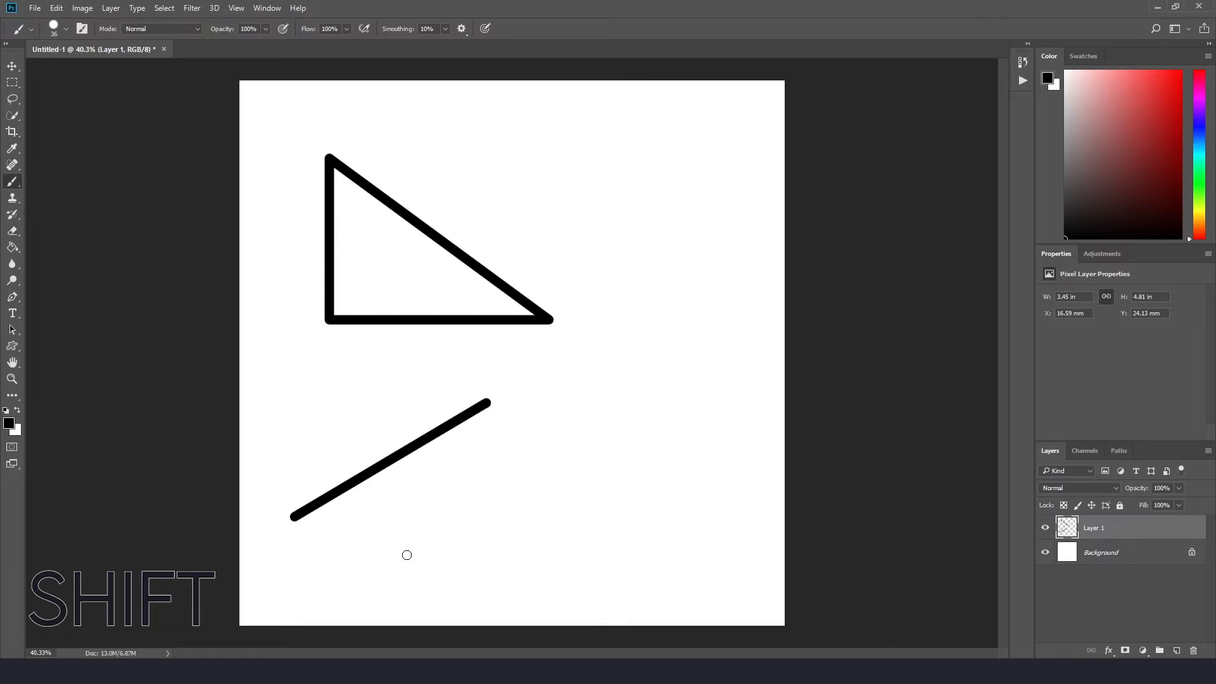
pyautogui.moveTo(488, 401); pyautogui.dragTo(407, 555)
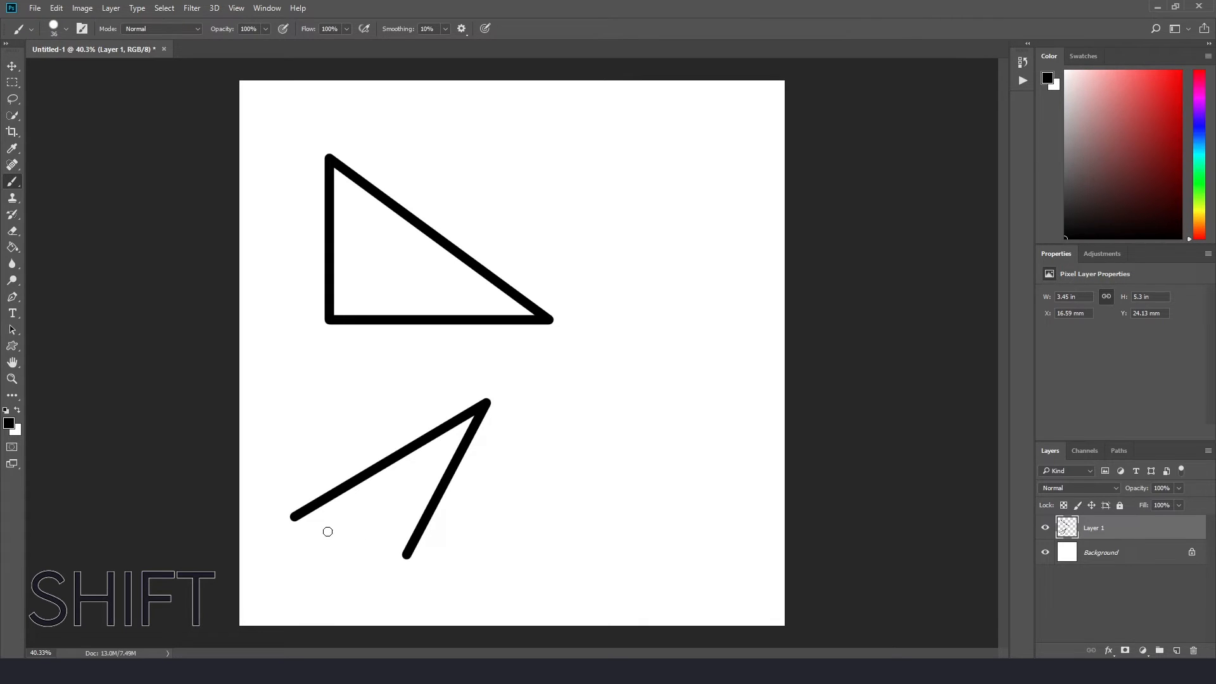
pyautogui.moveTo(290, 519); pyautogui.dragTo(387, 555)
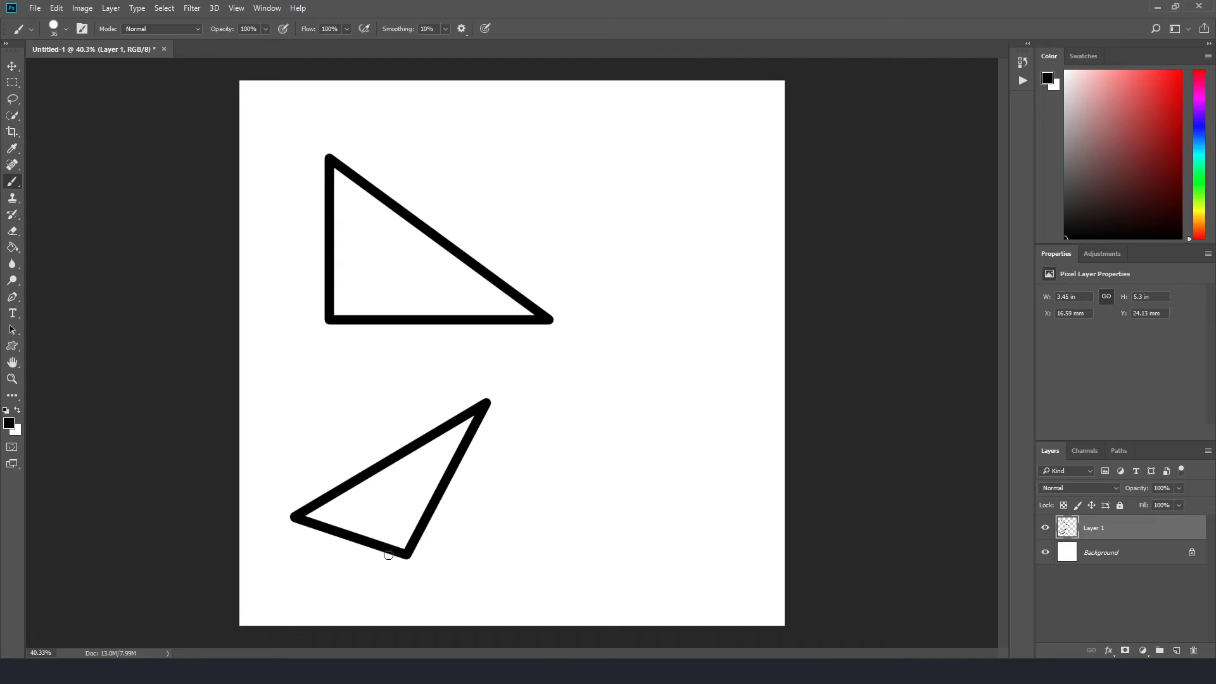
pyautogui.moveTo(400, 552)
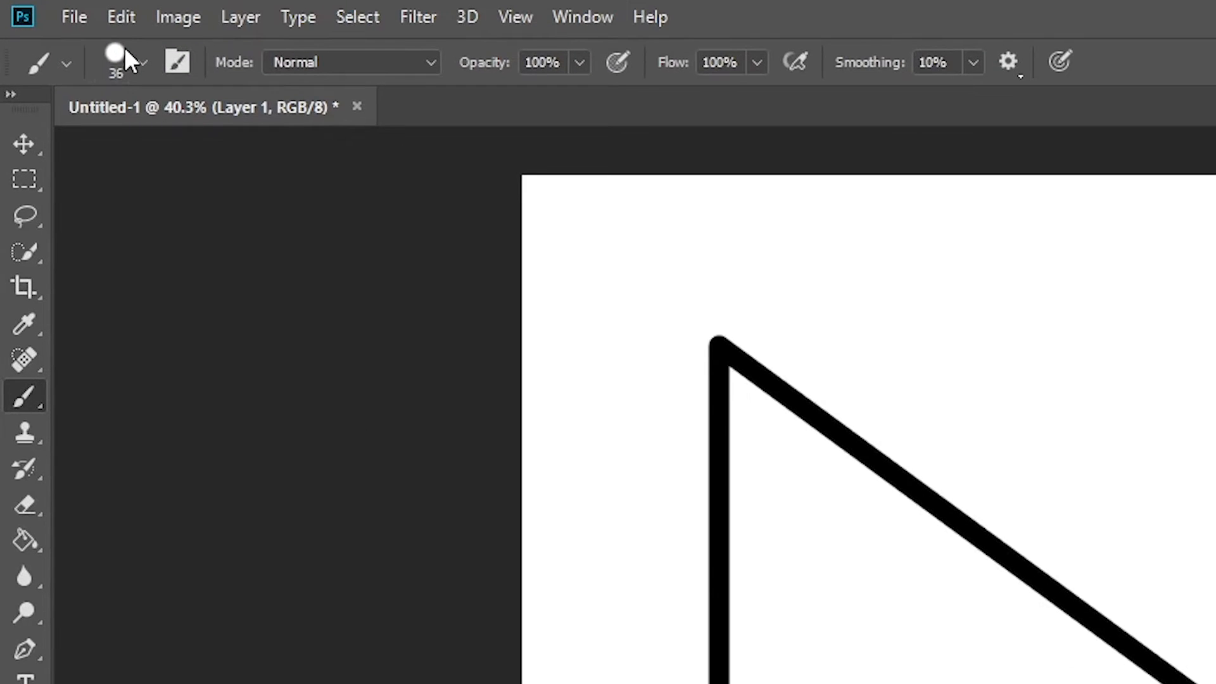
# Switch to the Soft Round brush tip and paint a tall triangle on the right
pyautogui.click(142, 61)
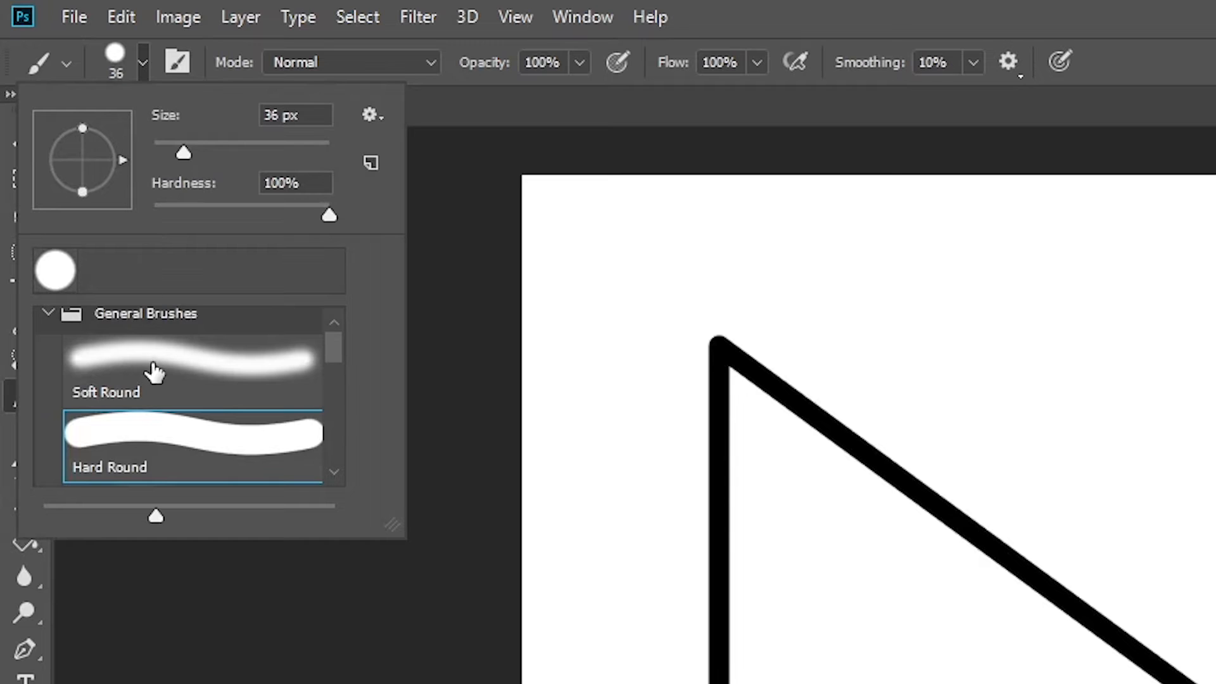
pyautogui.click(156, 368)
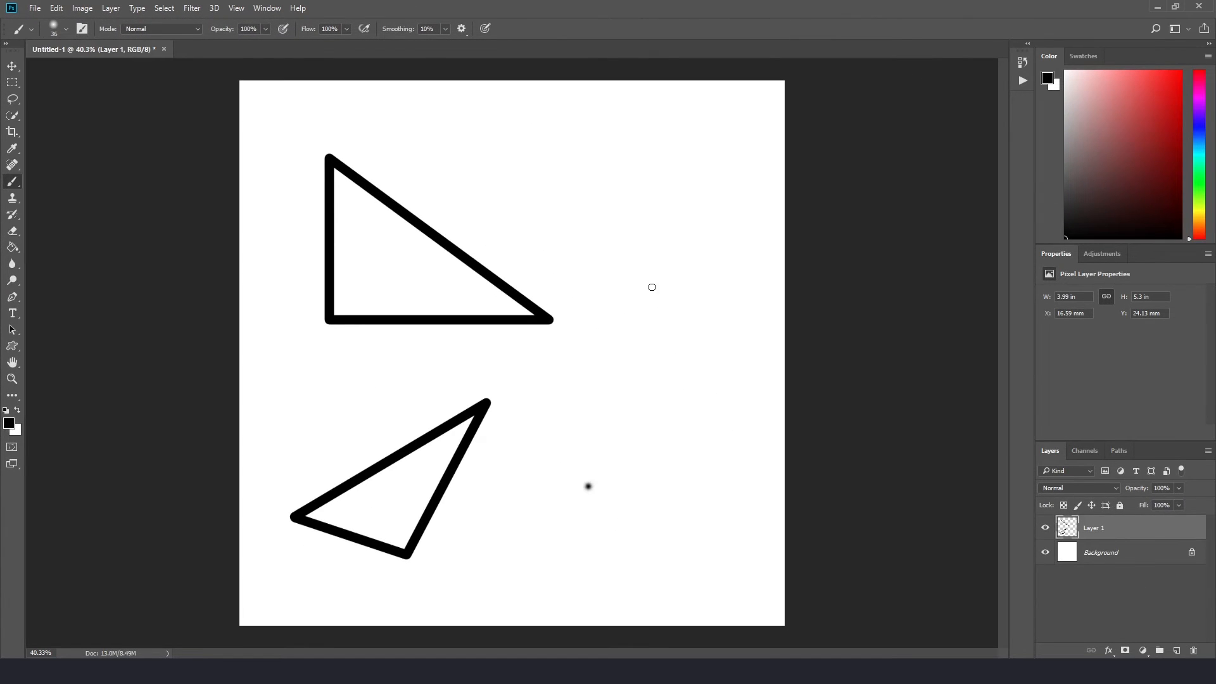
pyautogui.moveTo(651, 275); pyautogui.dragTo(643, 493)
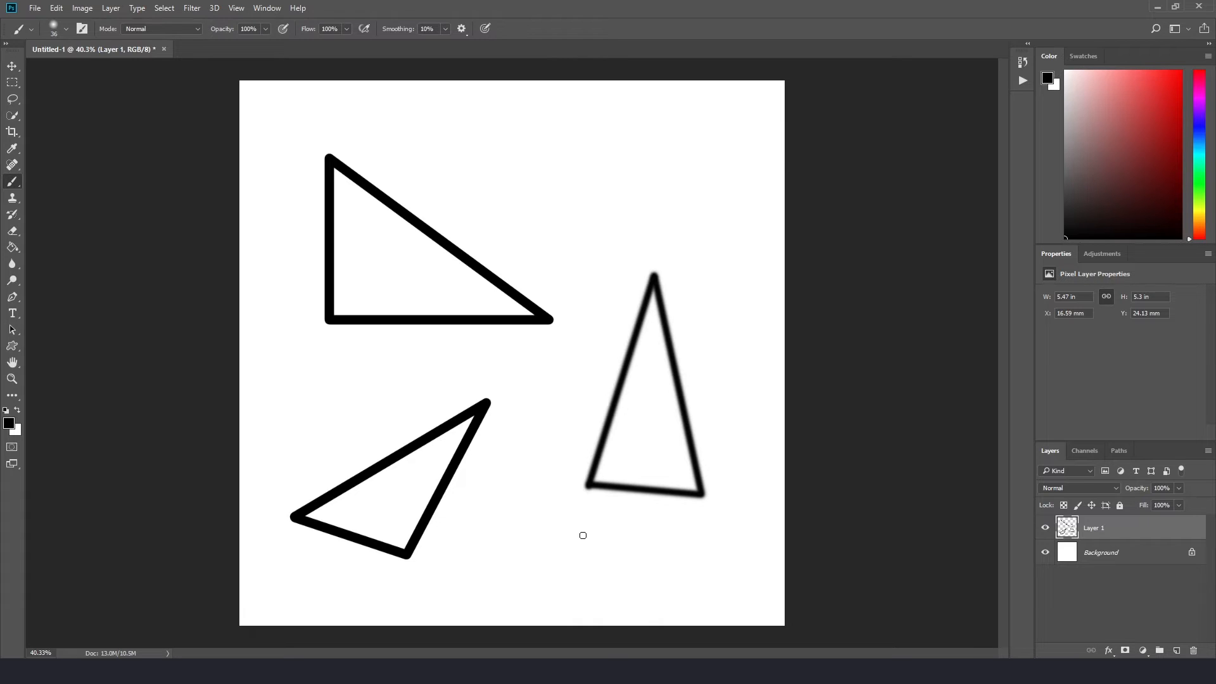
pyautogui.moveTo(572, 535)
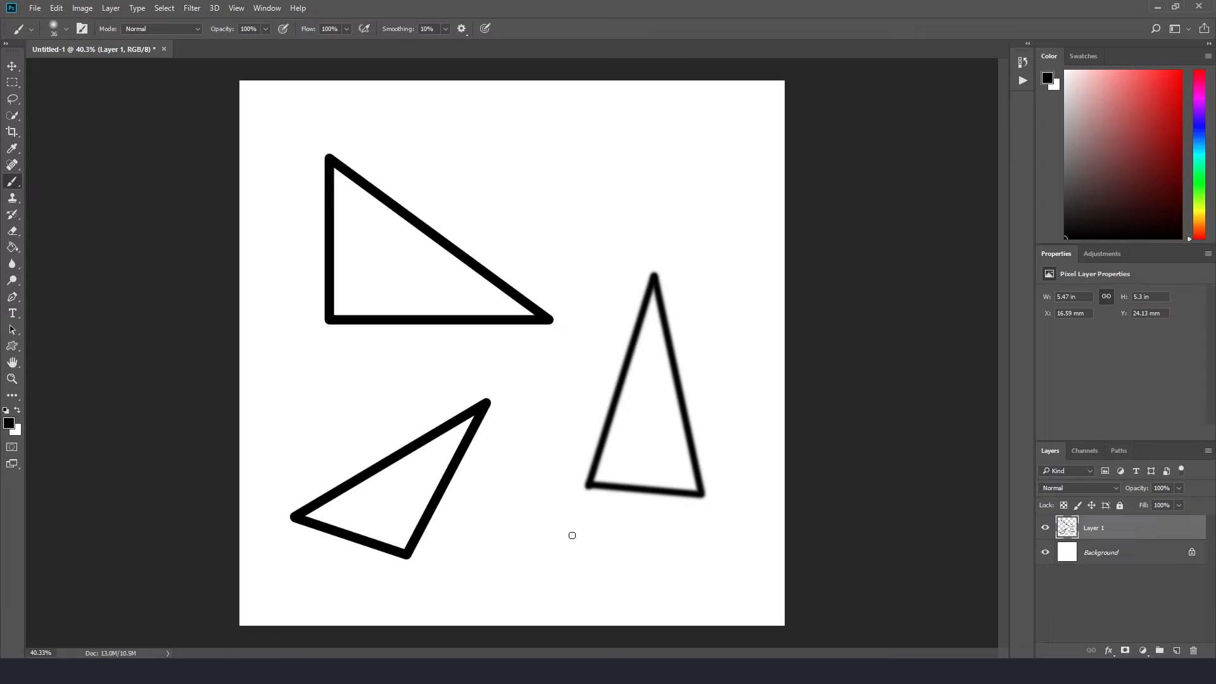
pyautogui.moveTo(1133, 630)
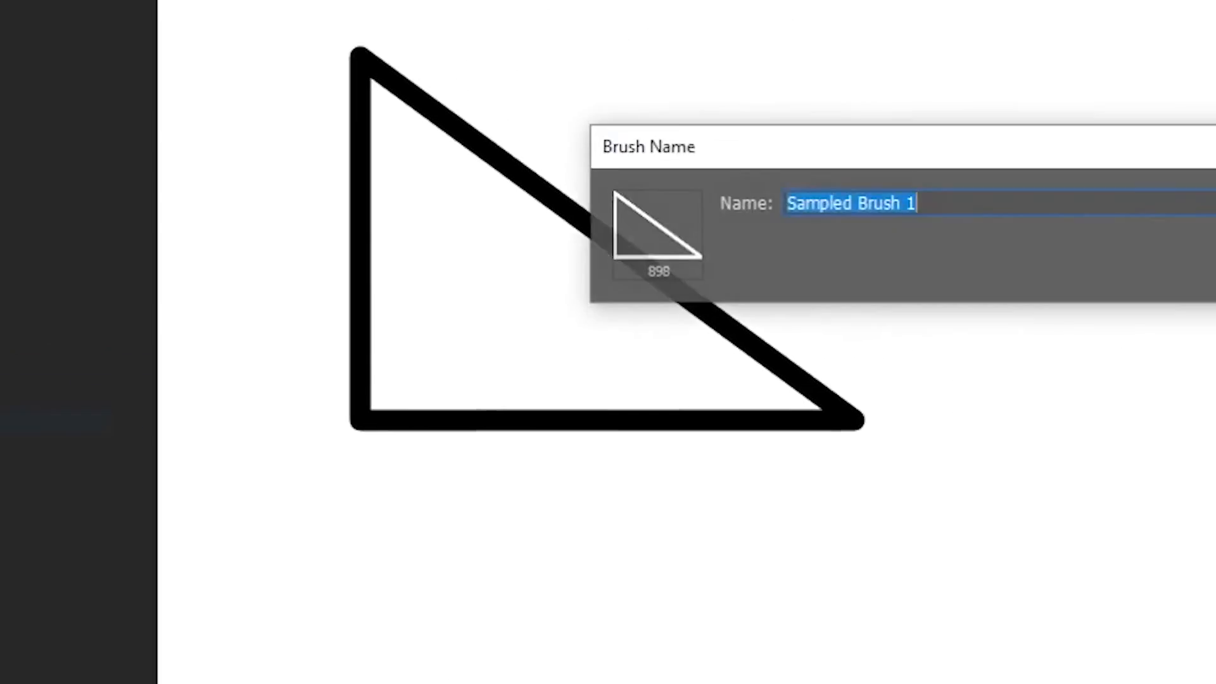
# Save the triangle as a brush preset named 'Triangle brush'
pyautogui.write('Triang')
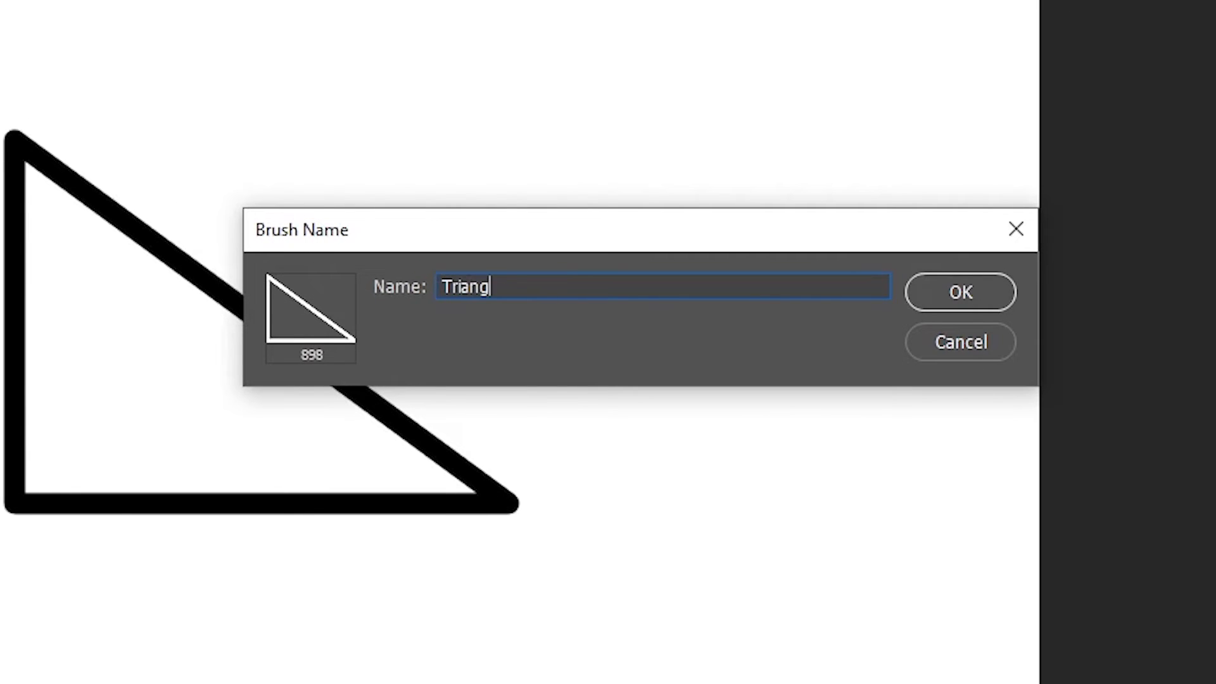
pyautogui.write('le brush')
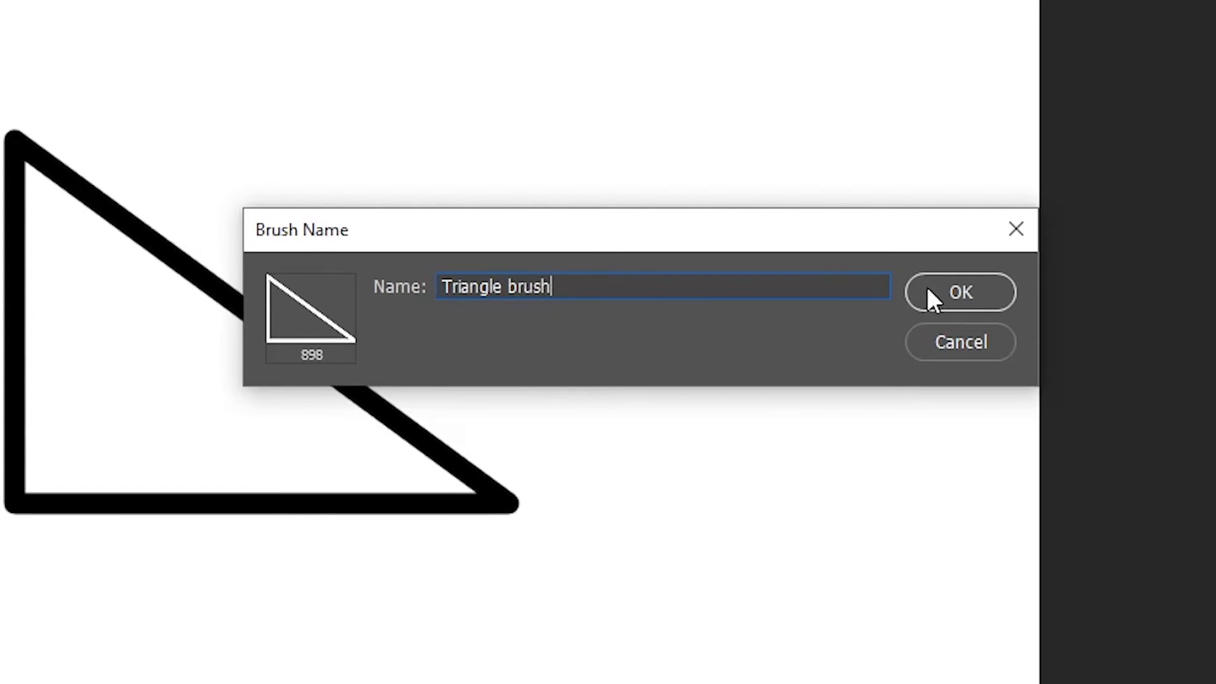
pyautogui.click(959, 292)
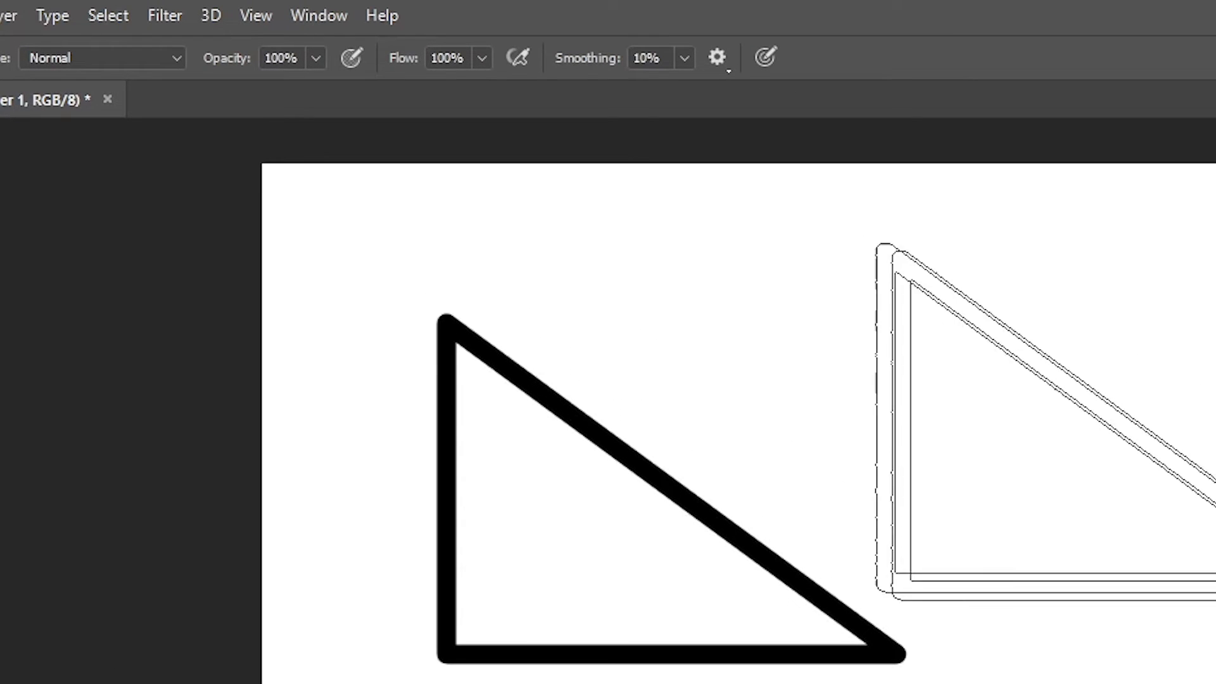
# Give the brush 127% spacing and Shape Dynamics with 100% Size Jitter
pyautogui.click(317, 15)
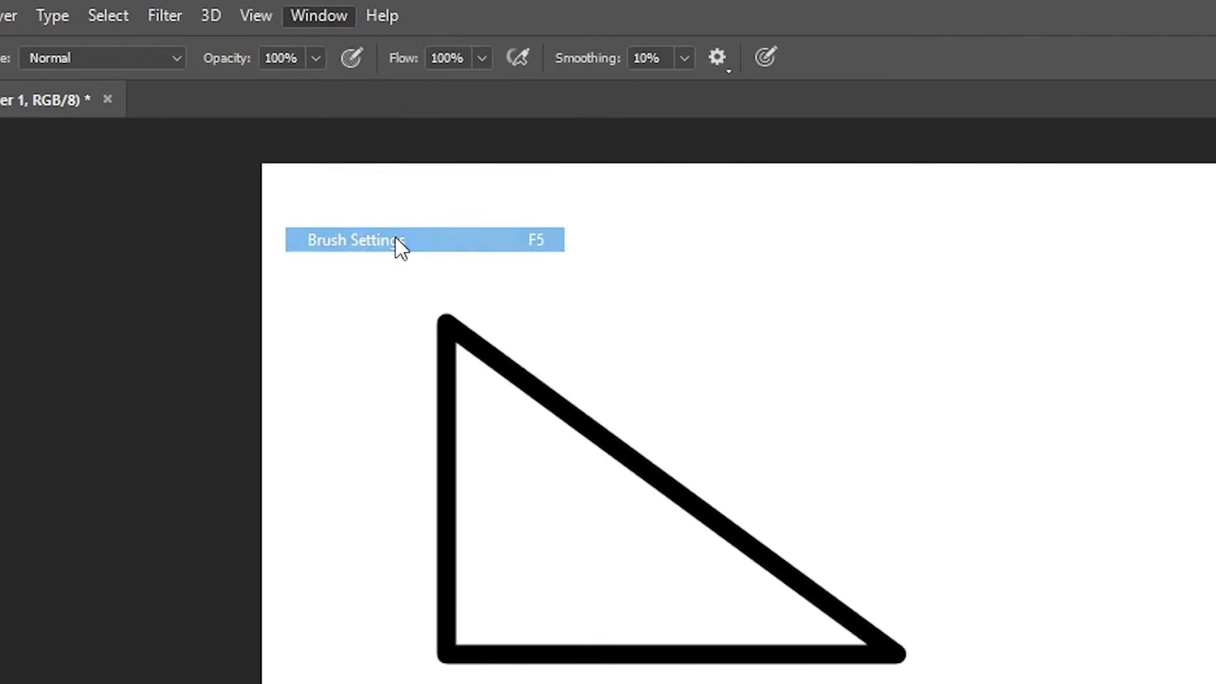
pyautogui.click(381, 240)
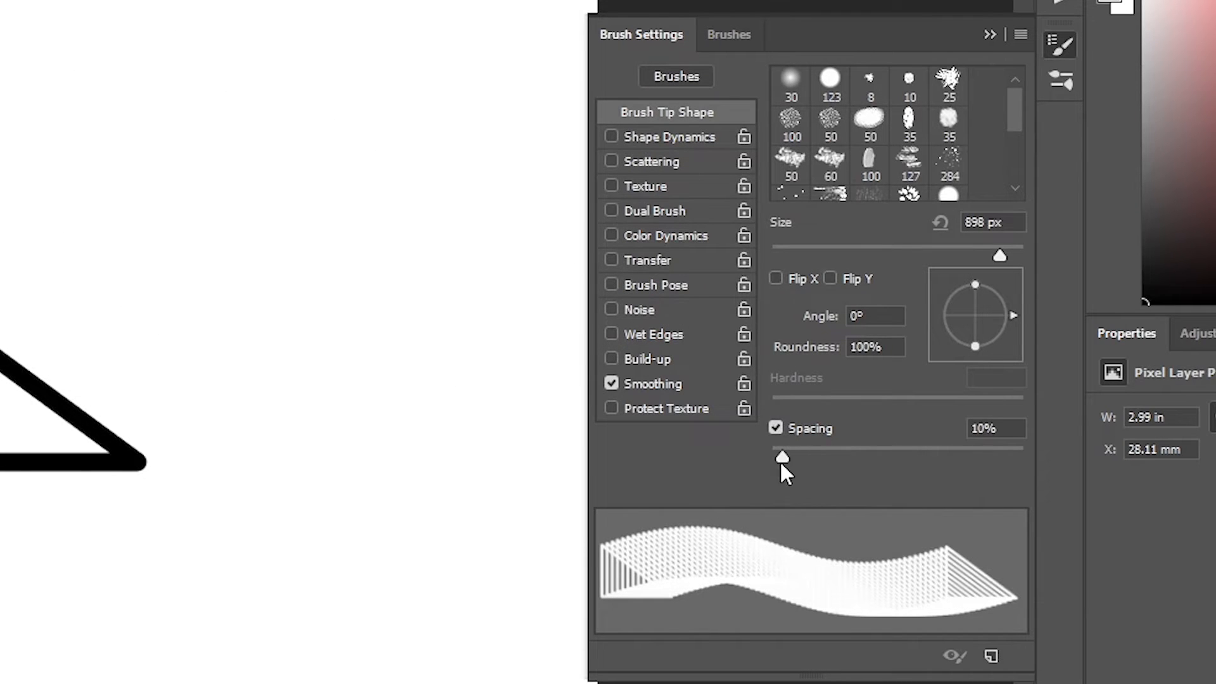
pyautogui.moveTo(781, 457); pyautogui.dragTo(912, 457)
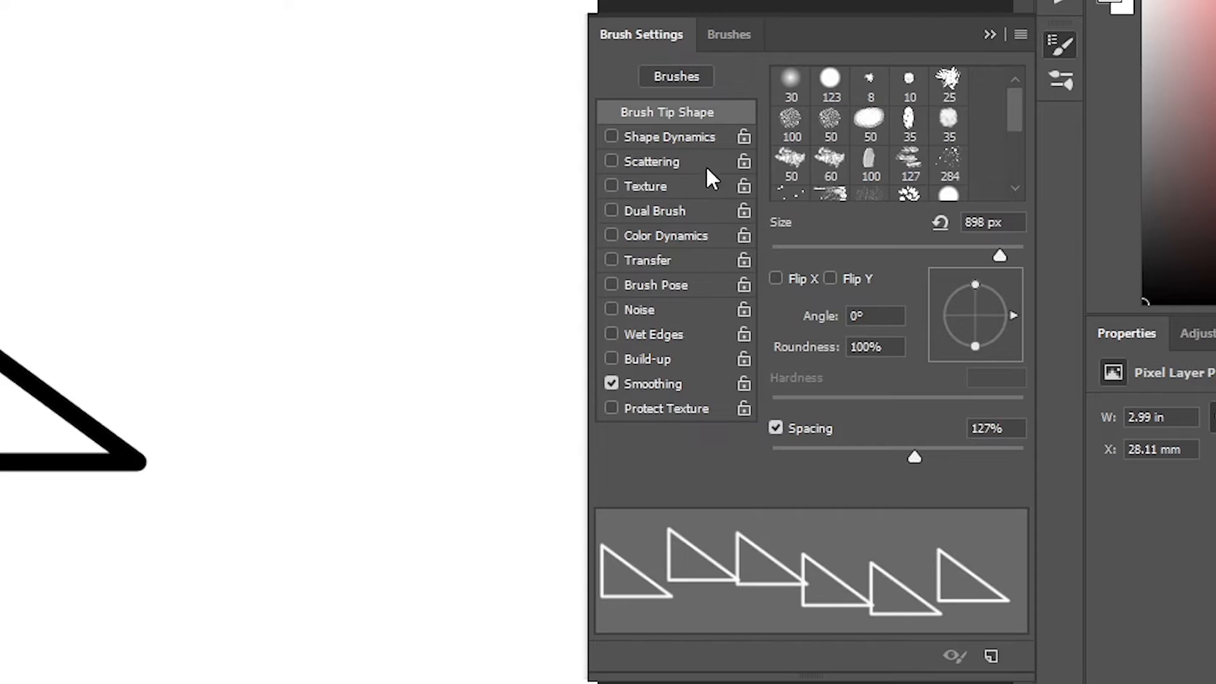
pyautogui.click(670, 137)
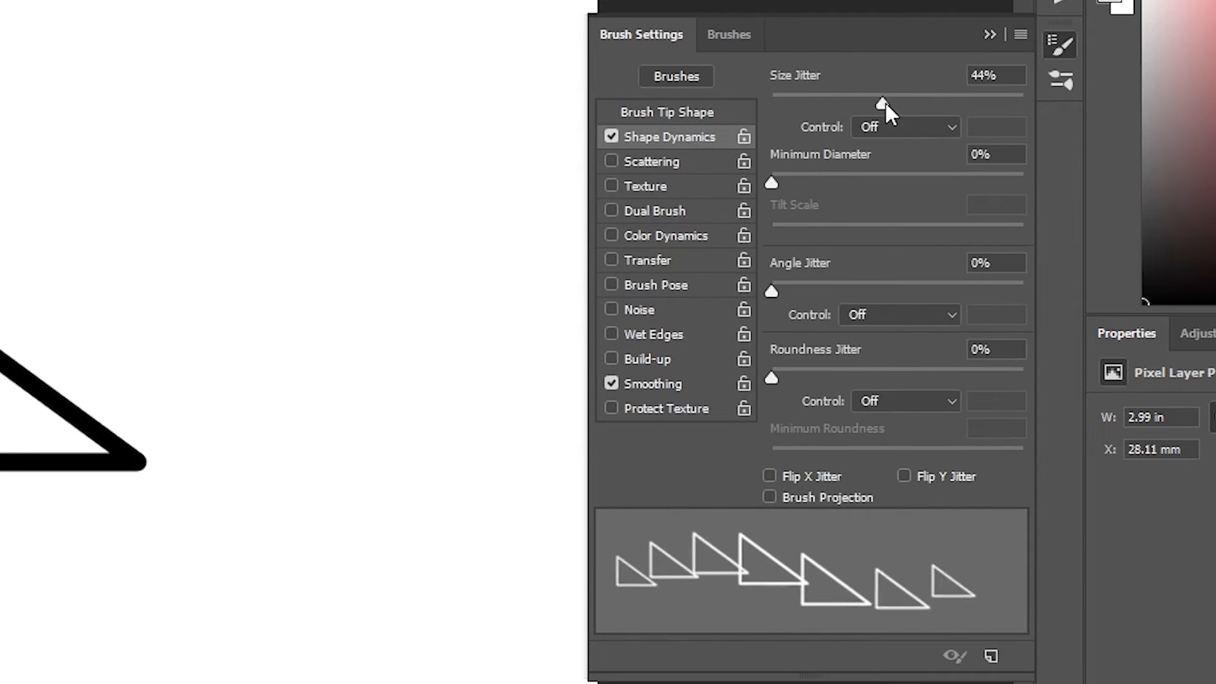
pyautogui.moveTo(882, 94); pyautogui.dragTo(1023, 95)
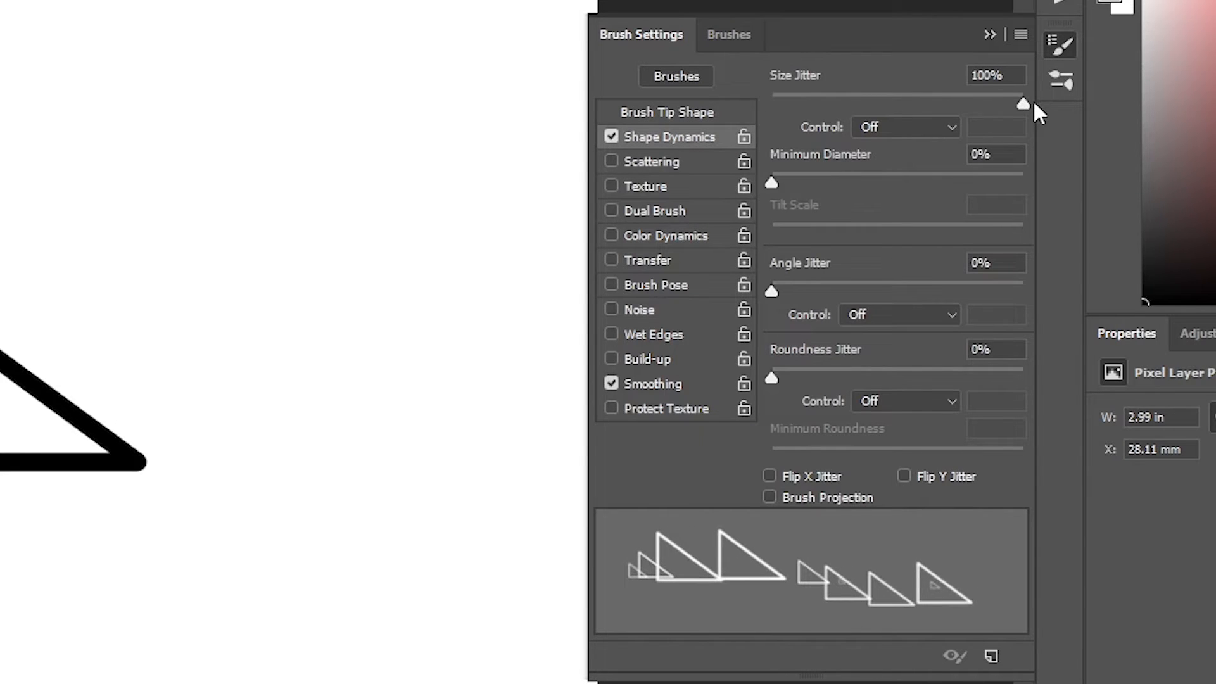
pyautogui.click(652, 162)
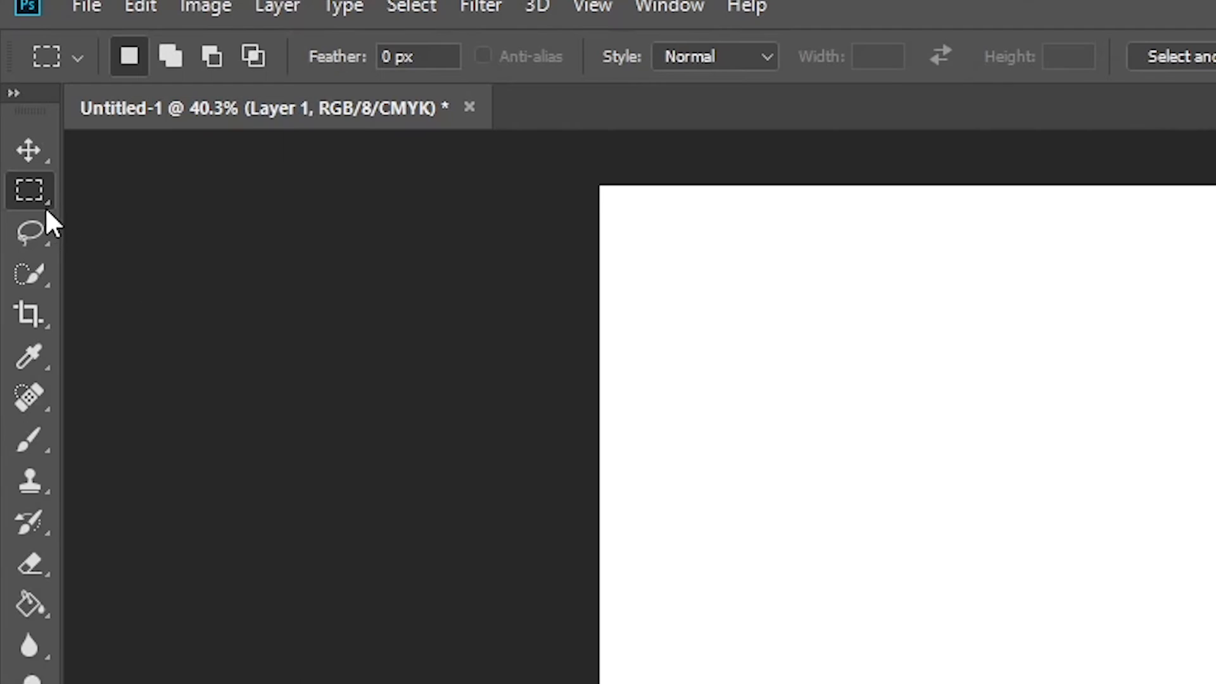
# Outline a right-angled triangle selection in the upper left with the Polygonal Lasso
pyautogui.click(27, 232)
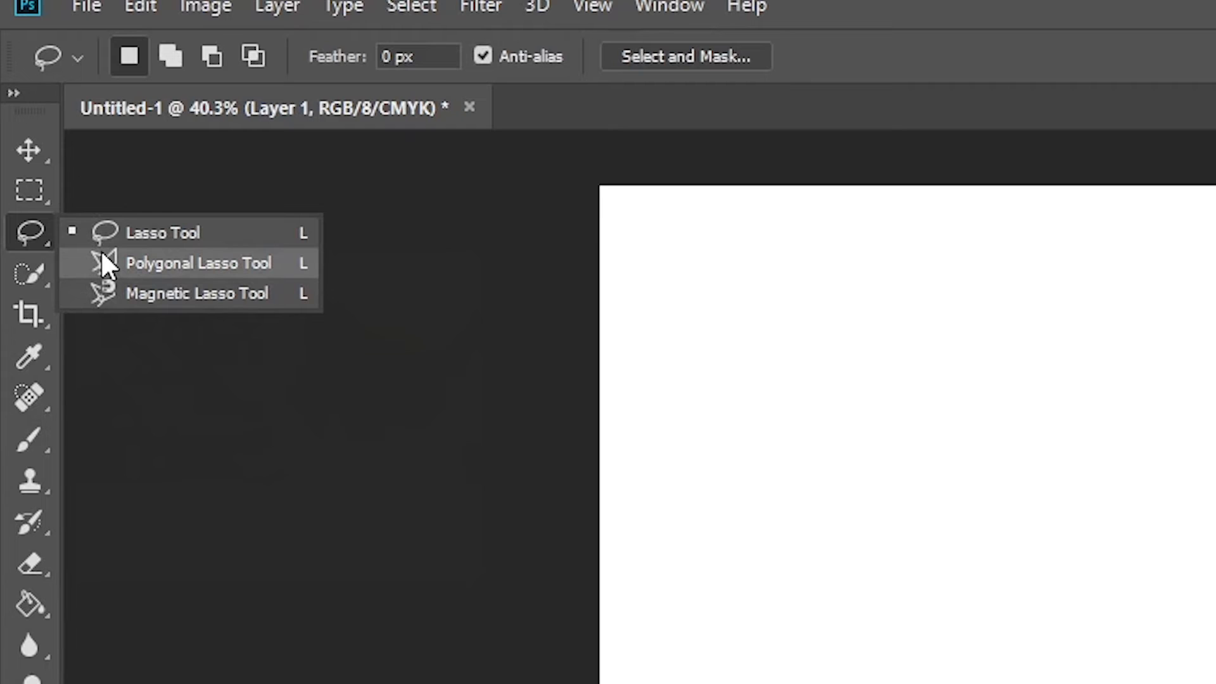
pyautogui.click(196, 264)
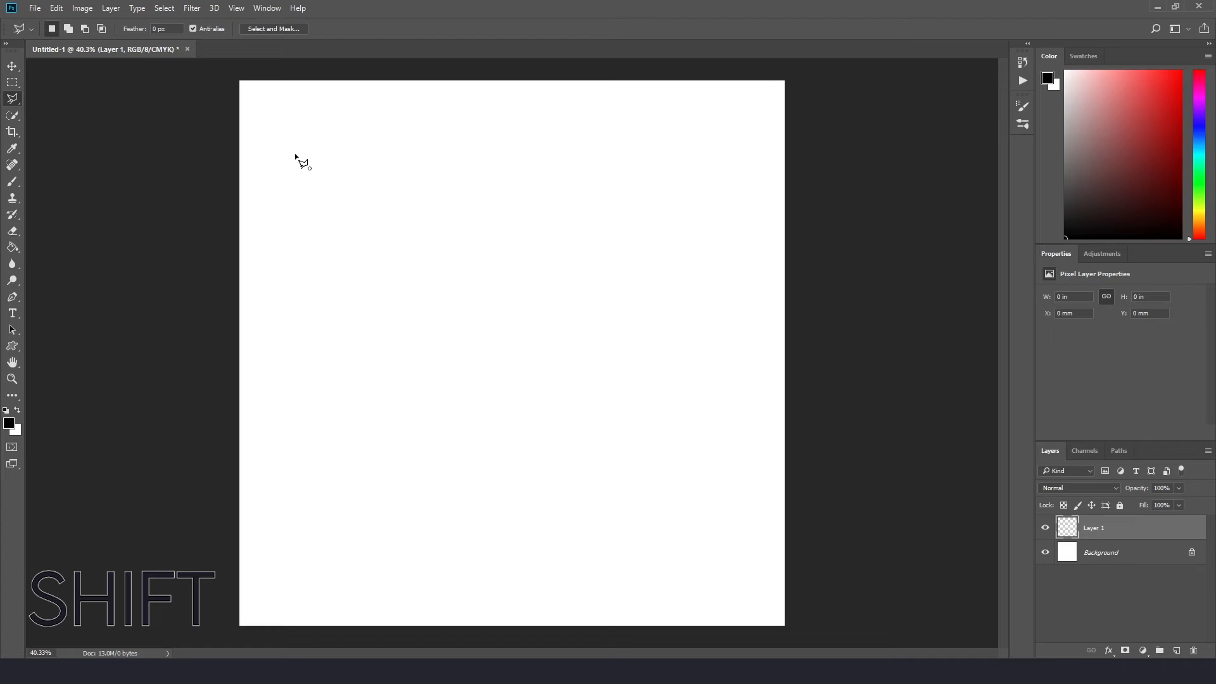
pyautogui.moveTo(294, 152); pyautogui.dragTo(453, 349)
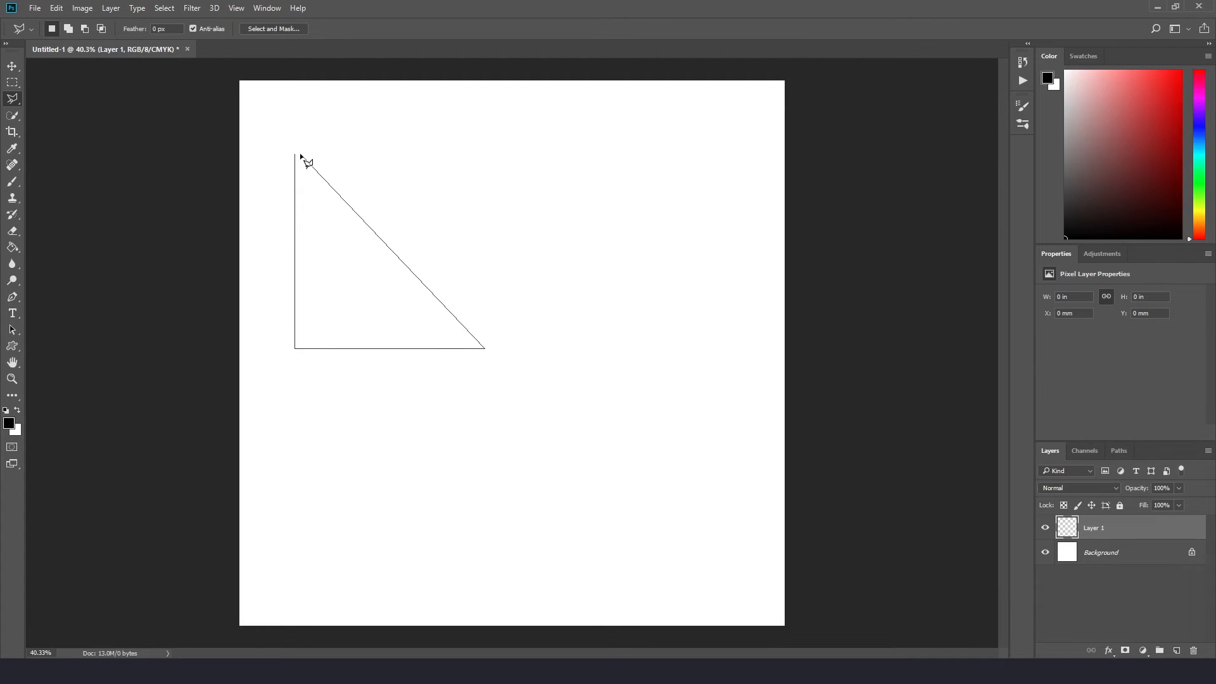
pyautogui.click(302, 158)
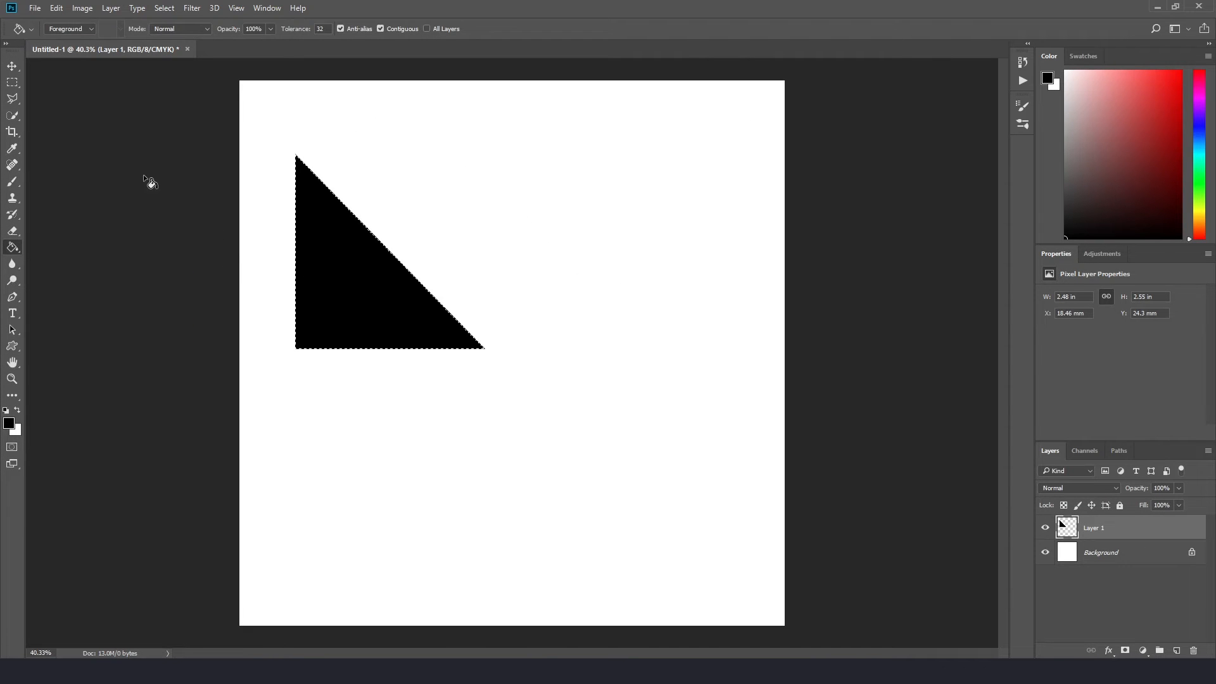
pyautogui.moveTo(10, 96)
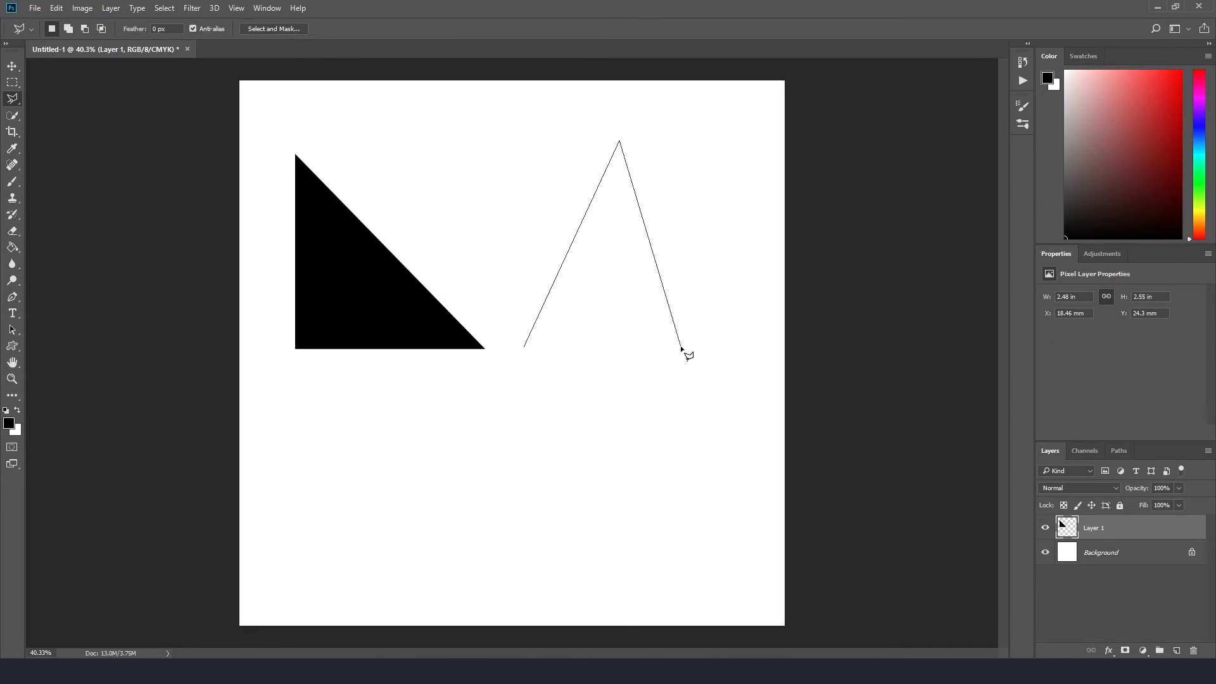
# Select a second triangle, switch the fill source to Pattern, then select a third triangle below
pyautogui.moveTo(683, 358); pyautogui.dragTo(521, 349)
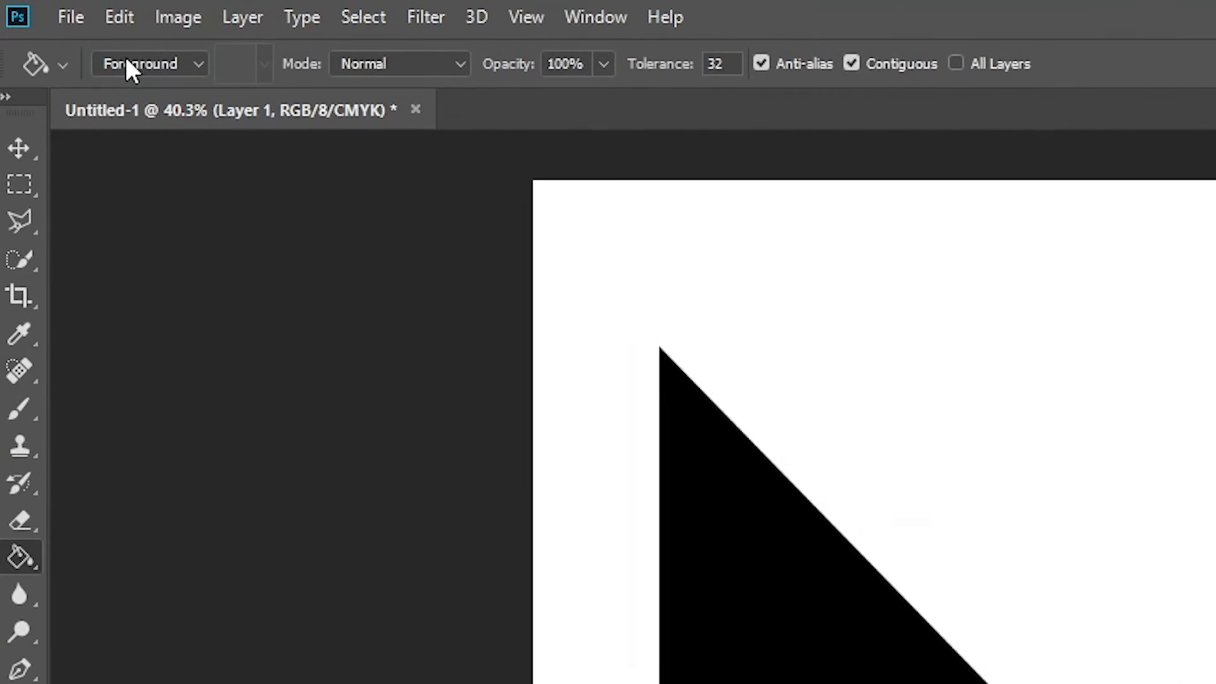
pyautogui.click(150, 63)
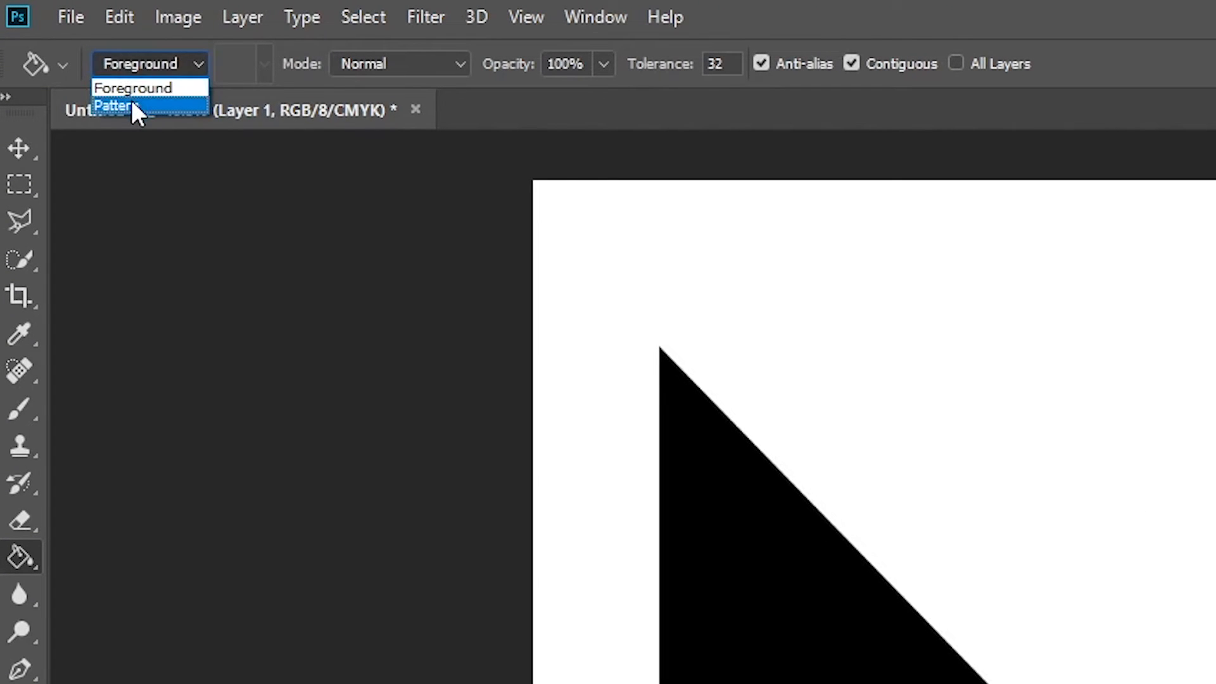
pyautogui.click(118, 103)
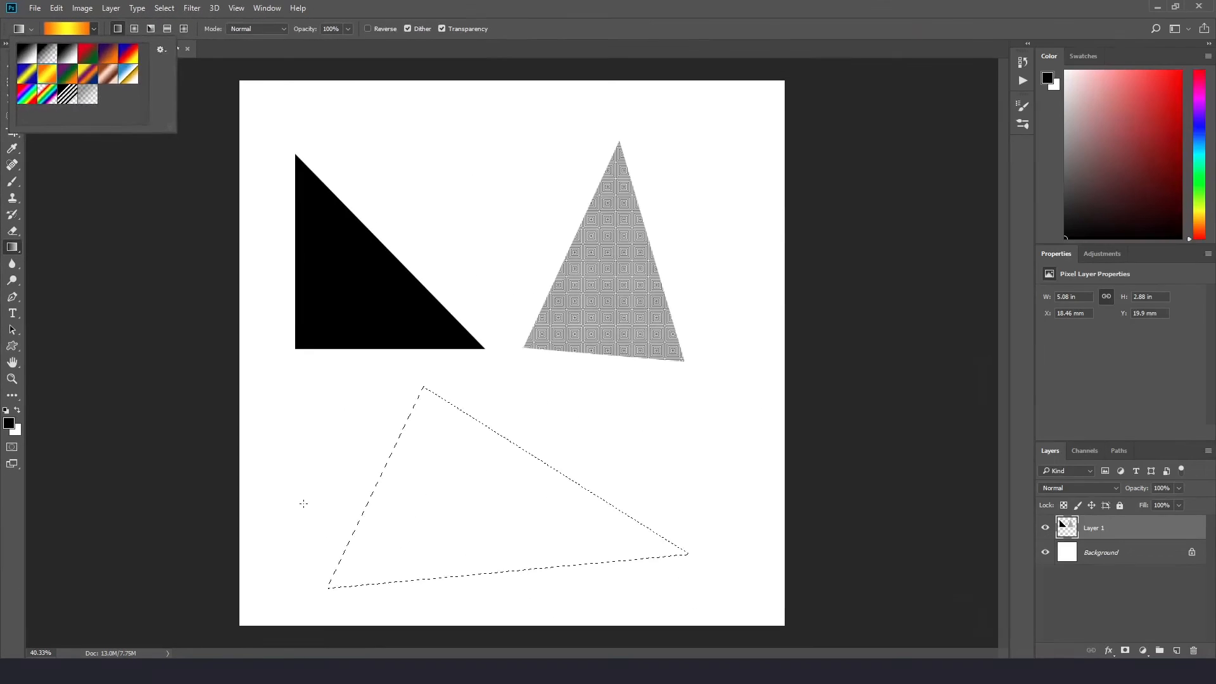
pyautogui.moveTo(419, 388); pyautogui.dragTo(682, 554)
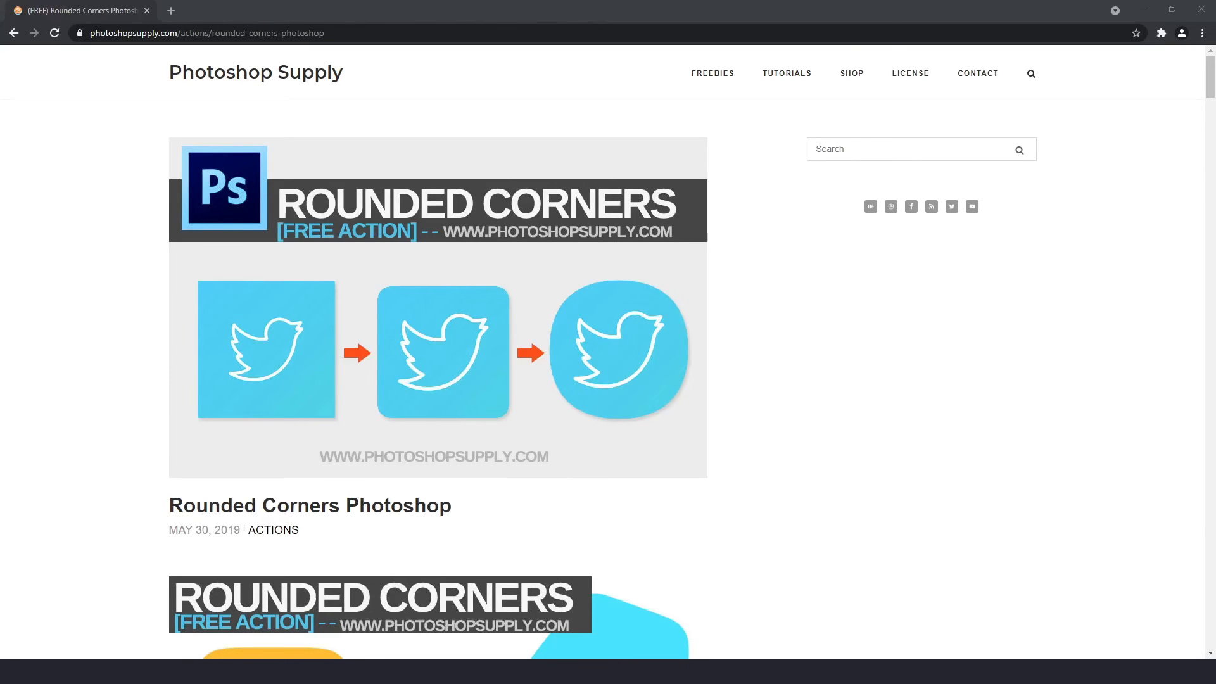
# Download the free rounded corners action zip from Photoshop Supply and open it
pyautogui.scroll(-3)
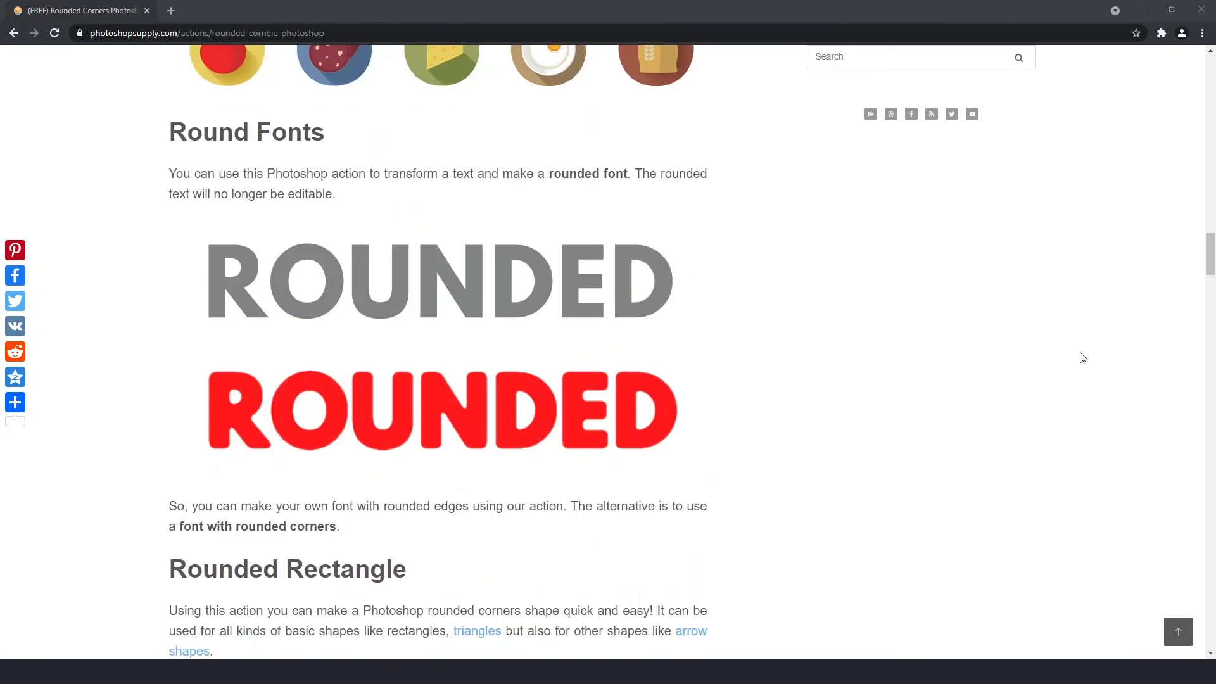
pyautogui.scroll(-3)
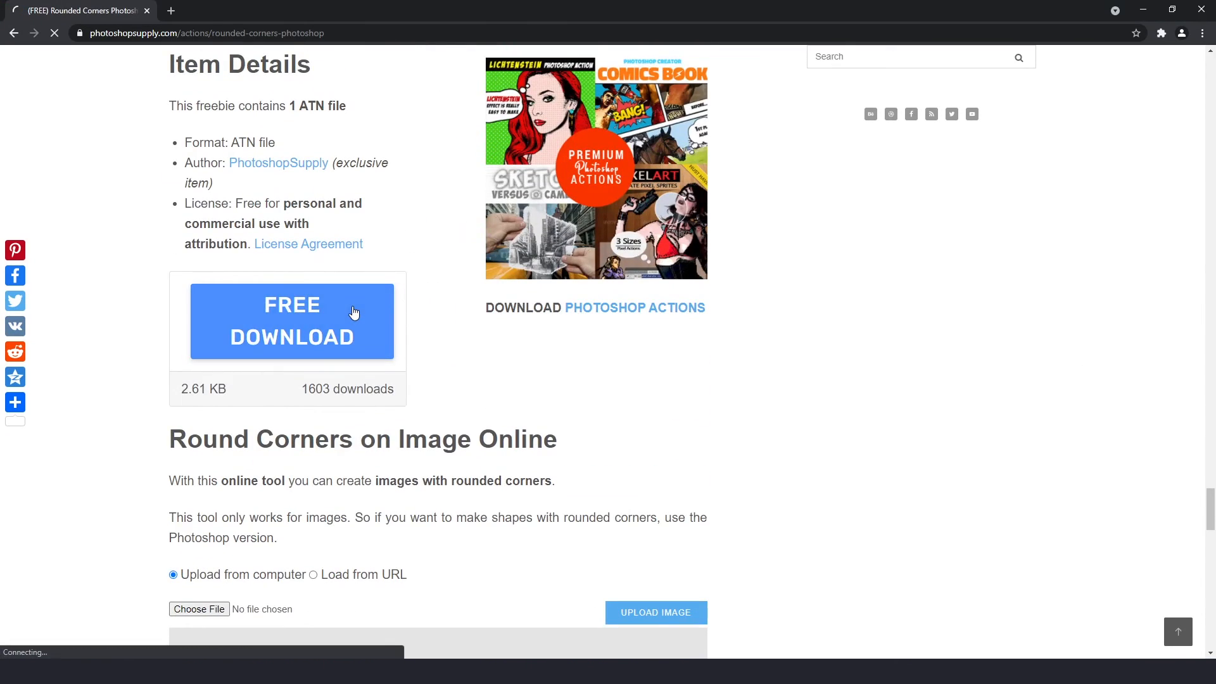
pyautogui.click(292, 320)
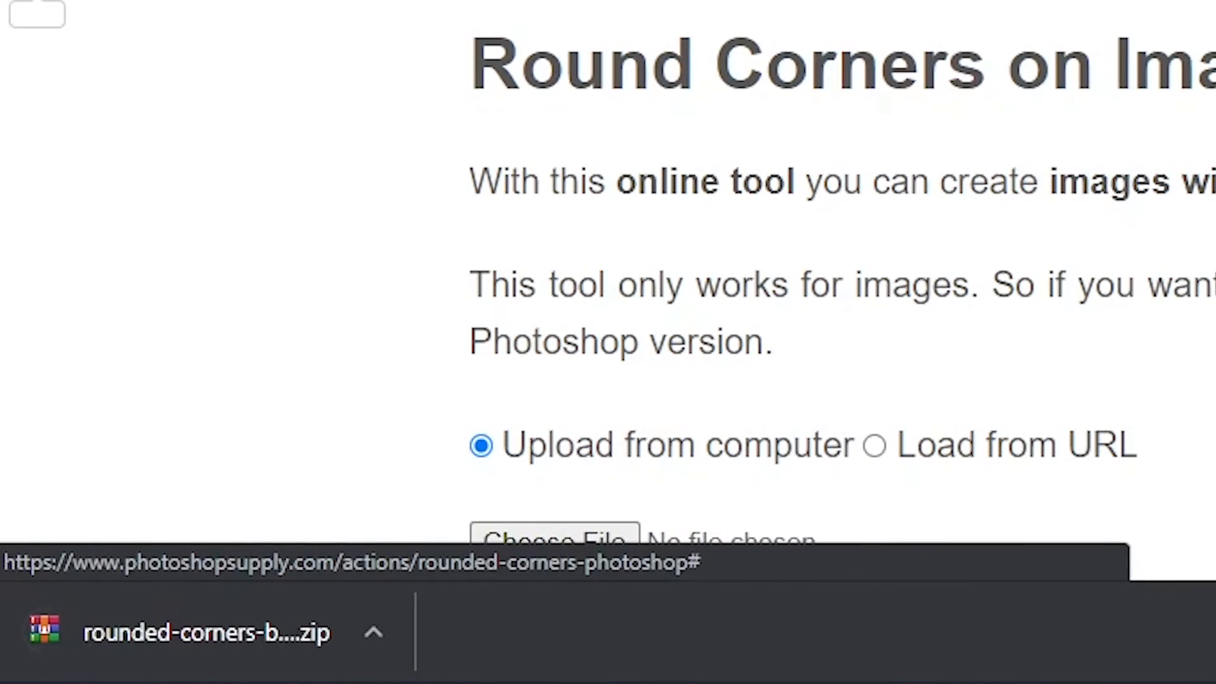
pyautogui.click(190, 630)
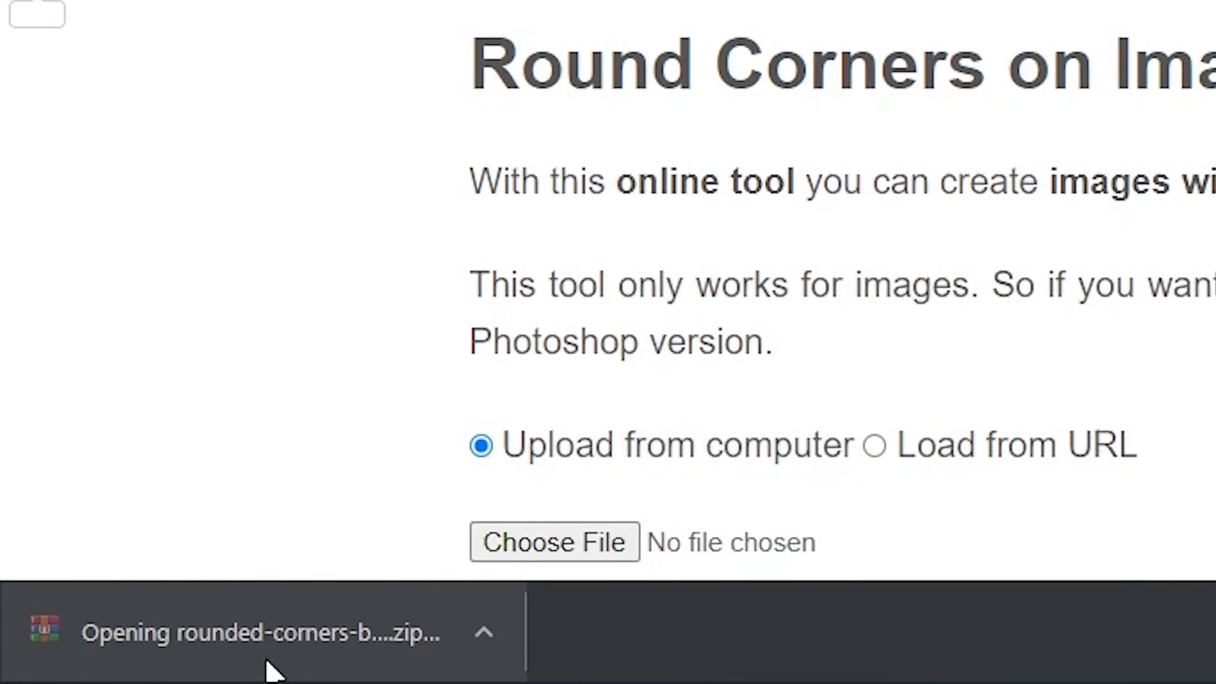
# Extract the rounded corners archive to the Downloads folder
pyautogui.click(254, 631)
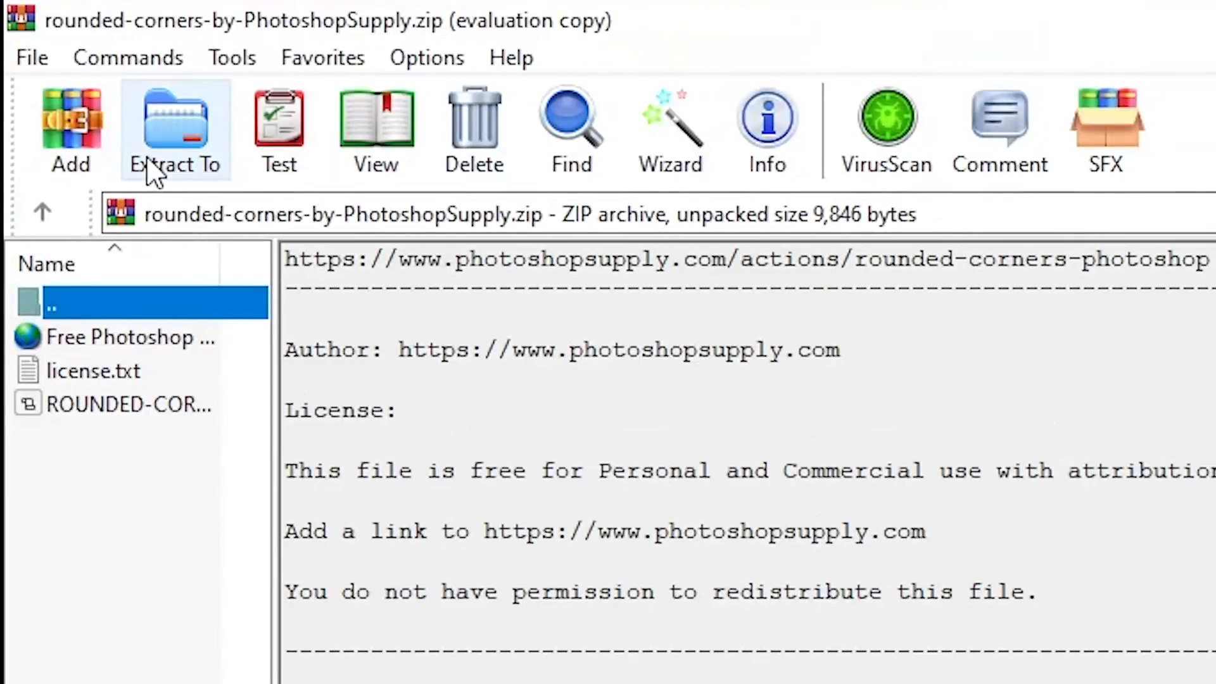
pyautogui.click(175, 127)
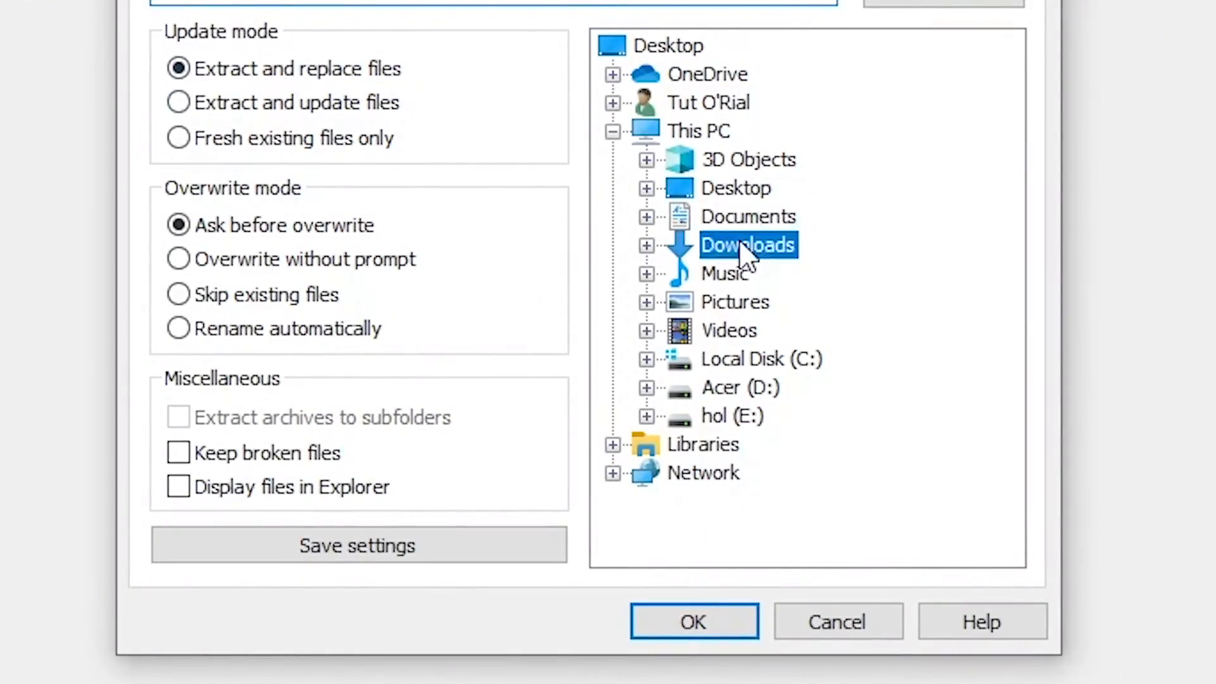
pyautogui.moveTo(682, 636)
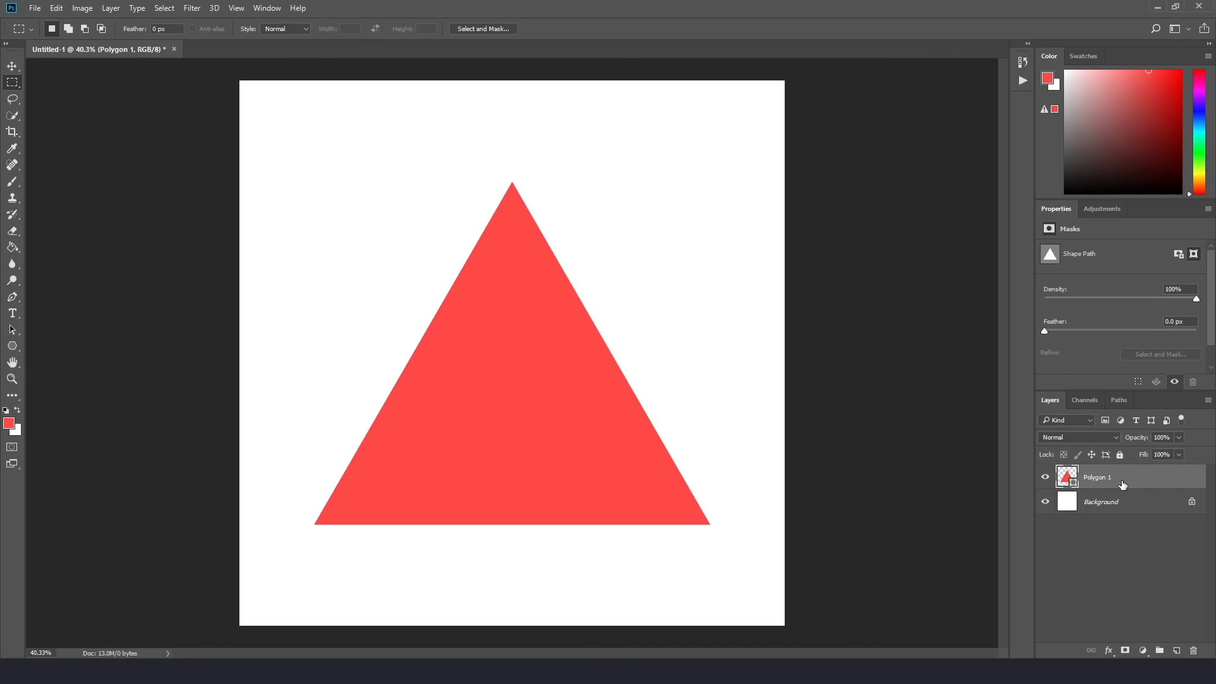
# Load the ROUNDED-CORNERS-by-PhotoshopSupply .atn file through the Actions panel menu
pyautogui.click(266, 8)
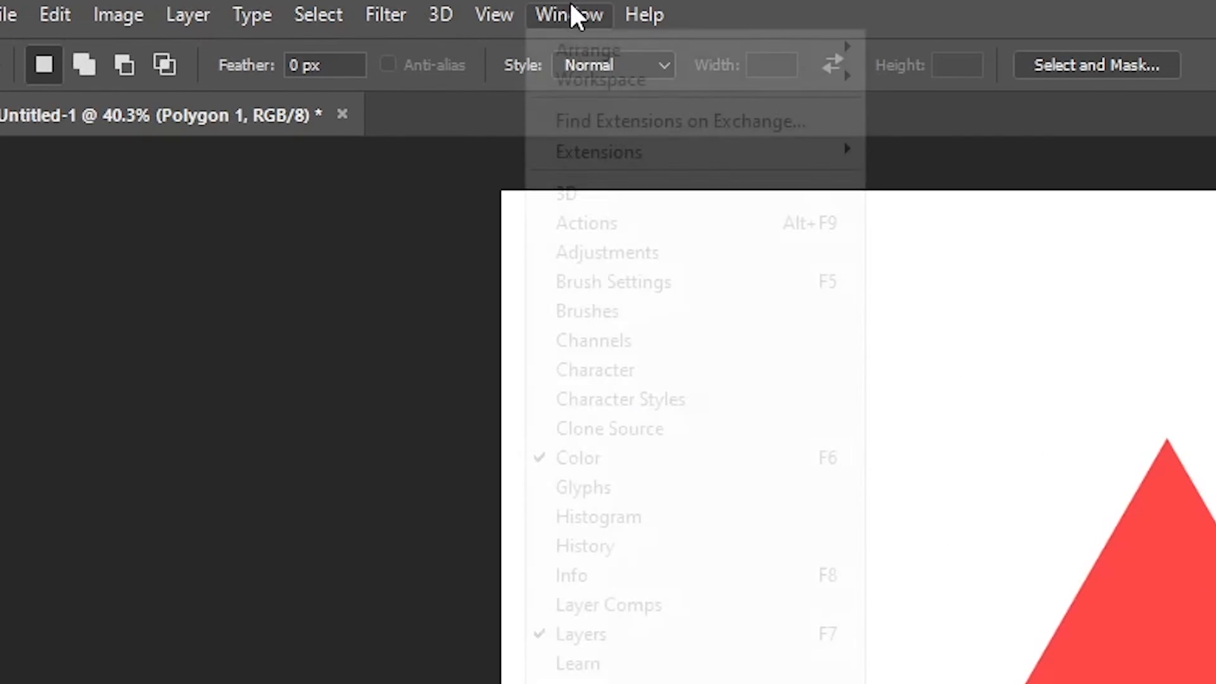
pyautogui.moveTo(595, 228)
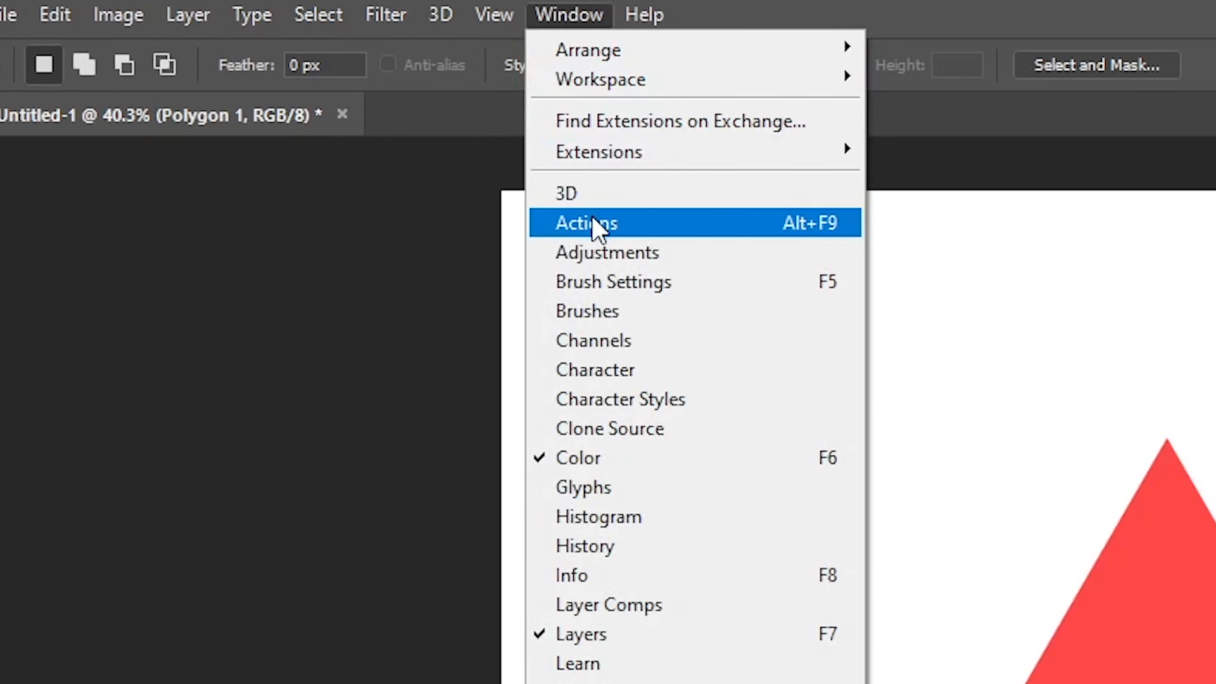
pyautogui.click(586, 223)
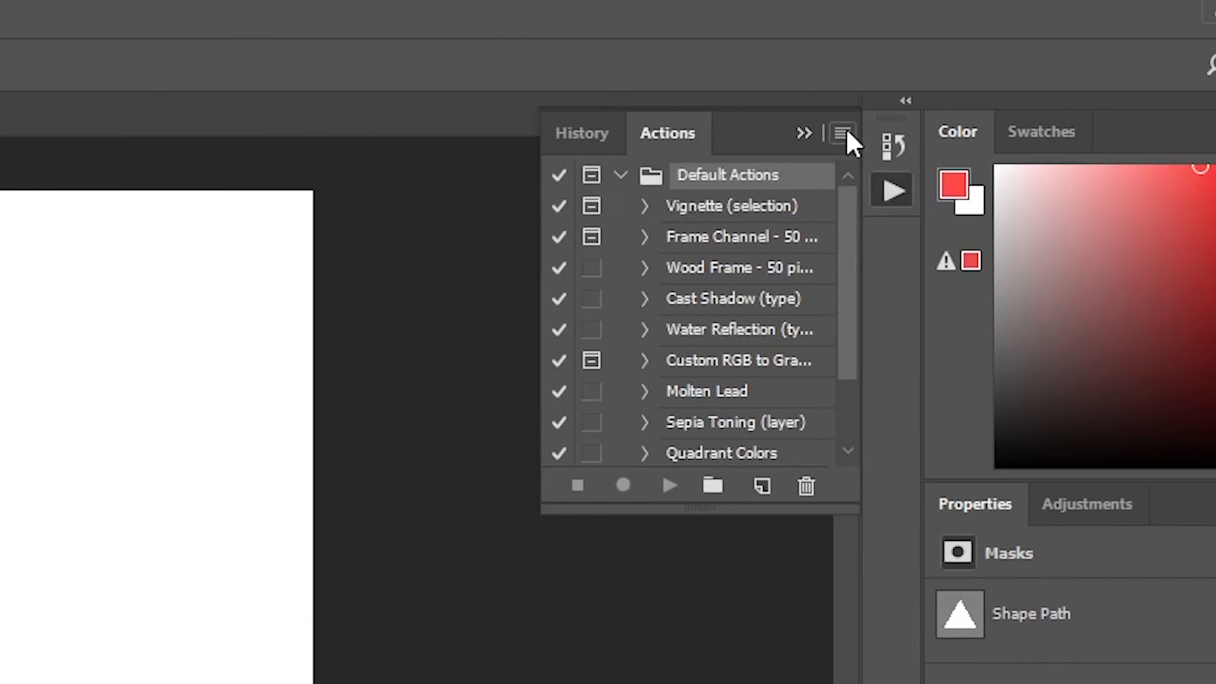
pyautogui.click(841, 133)
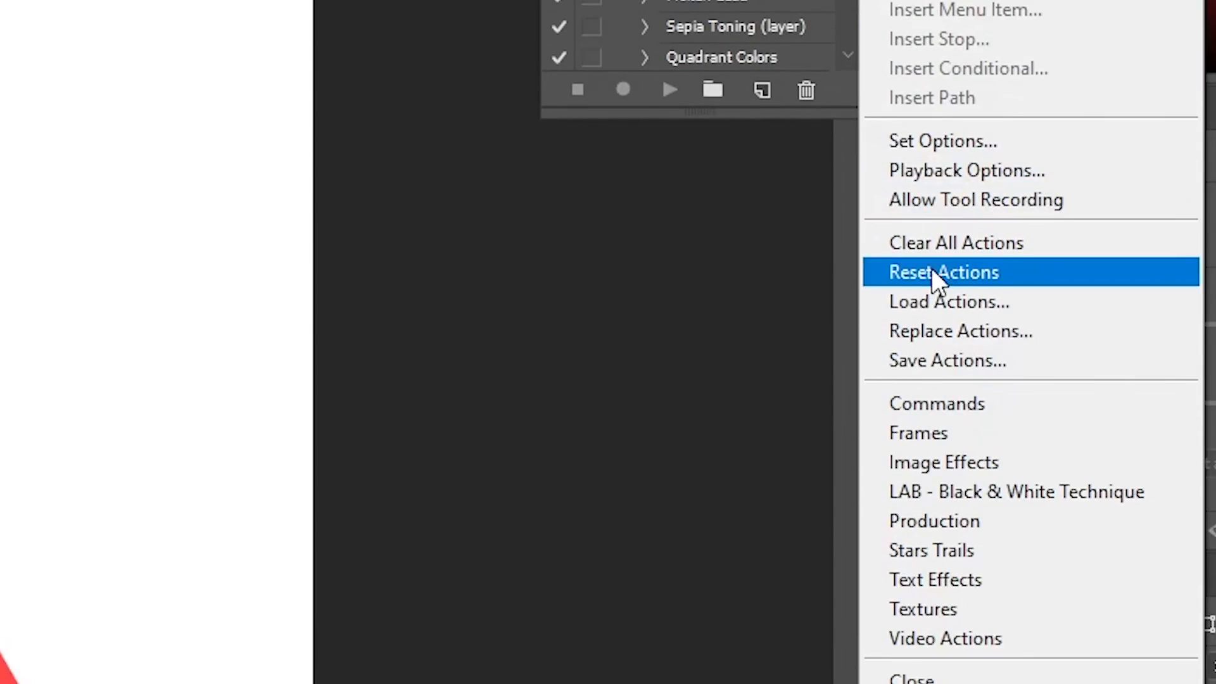
pyautogui.moveTo(944, 302)
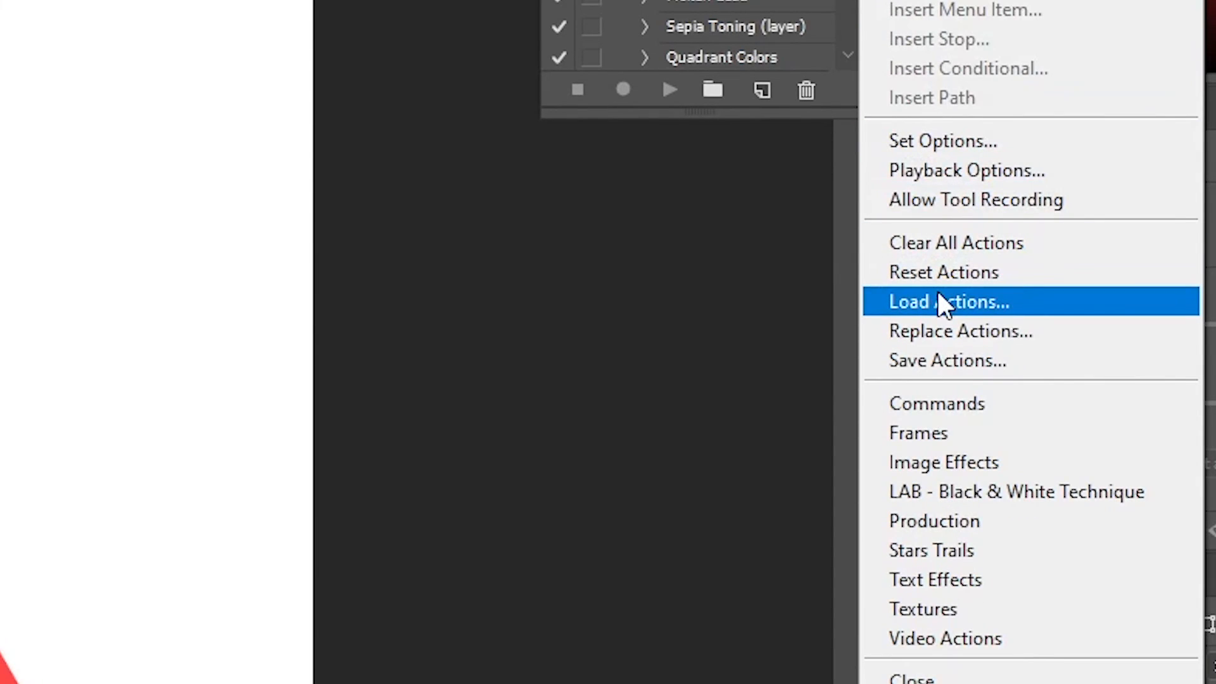
pyautogui.click(947, 302)
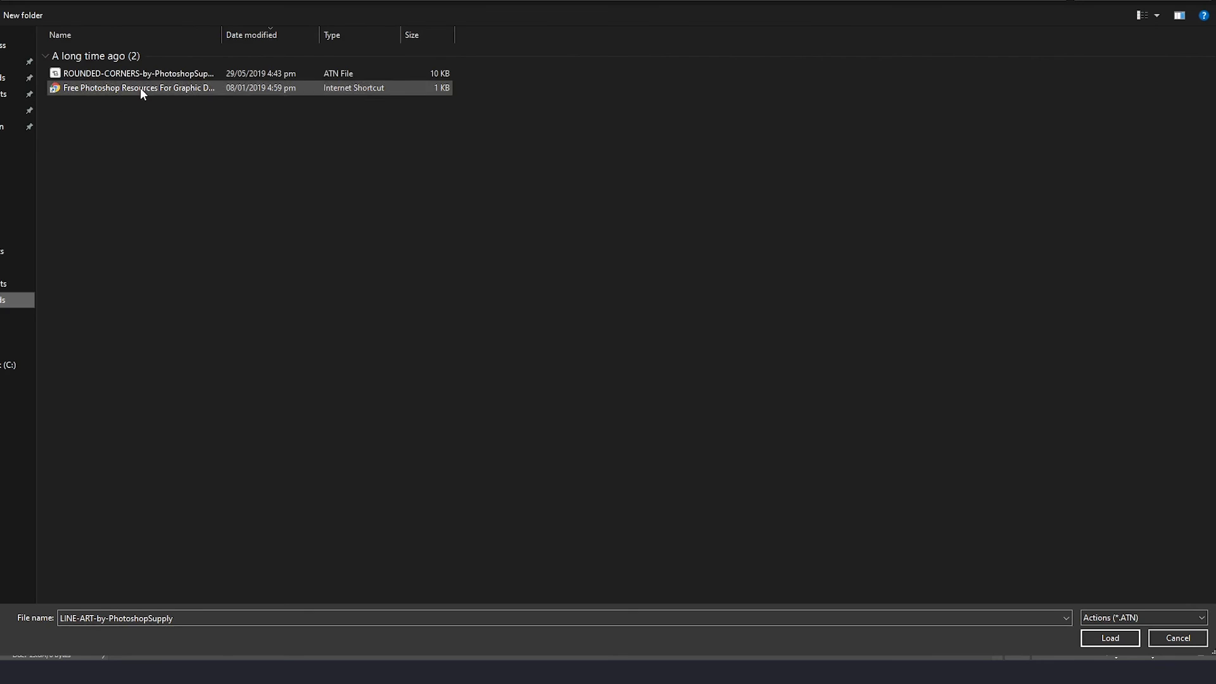
pyautogui.click(126, 73)
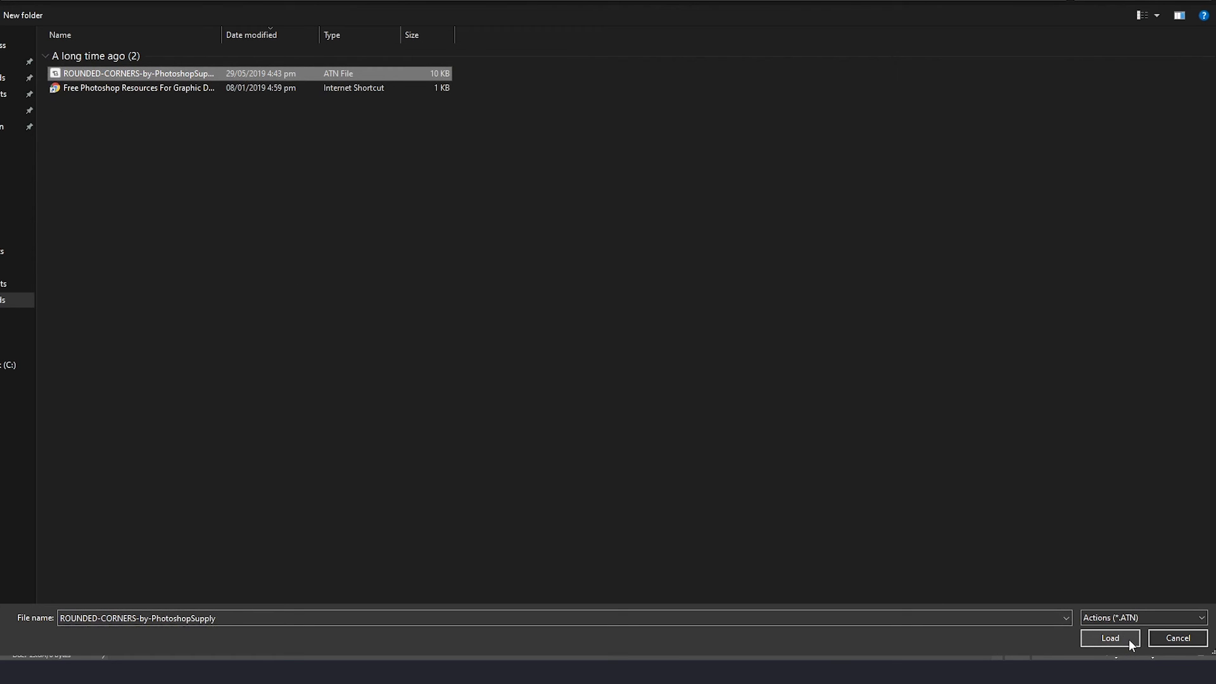
pyautogui.click(1110, 637)
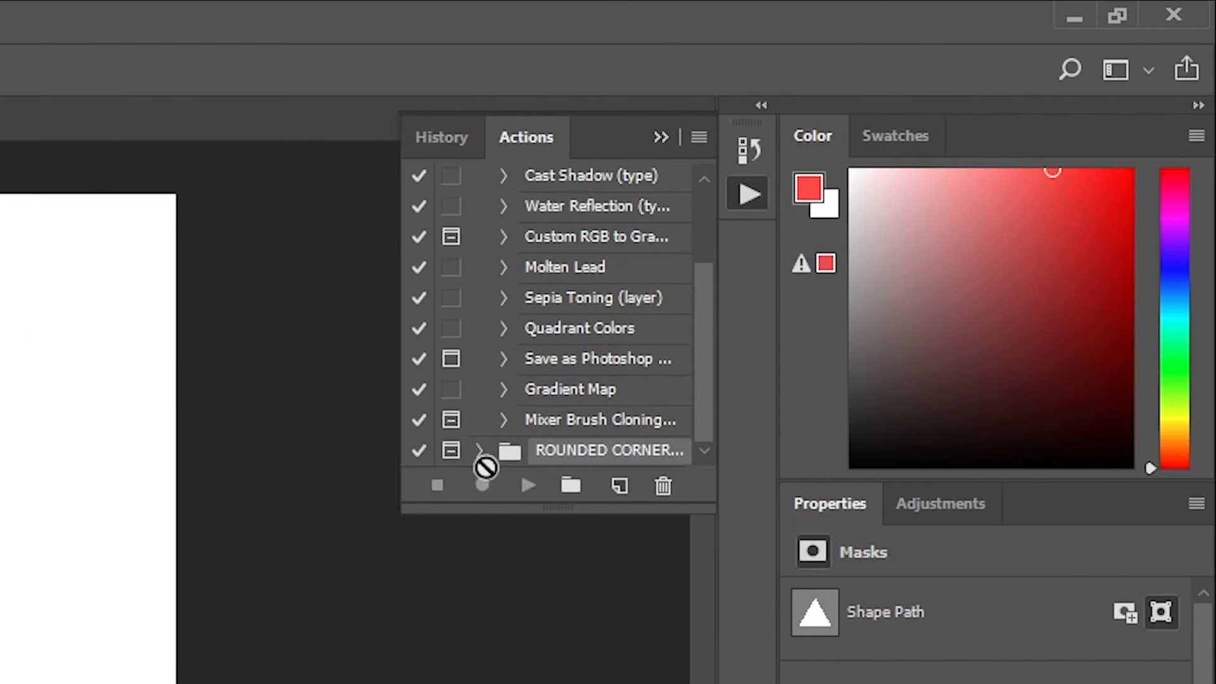
pyautogui.moveTo(480, 457)
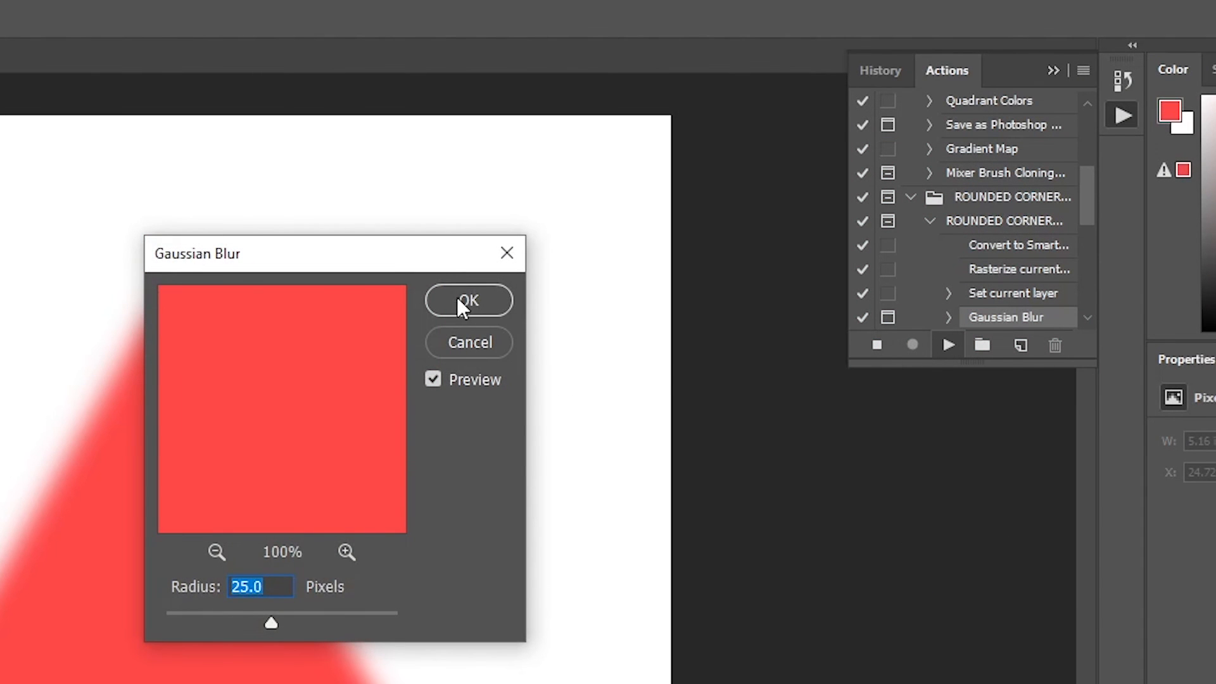
# Accept the Gaussian Blur radius so the rounded corners action finishes
pyautogui.click(468, 299)
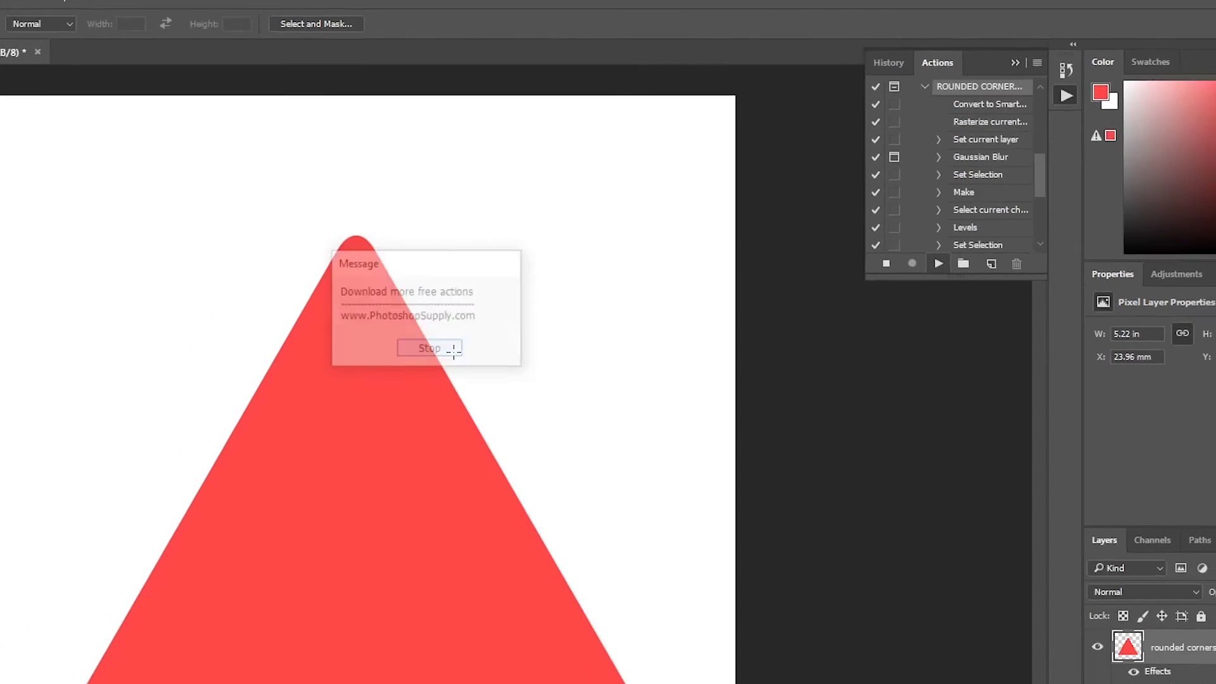
# Dismiss the action message and set the Color Overlay to yellow (#ffec49)
pyautogui.click(429, 347)
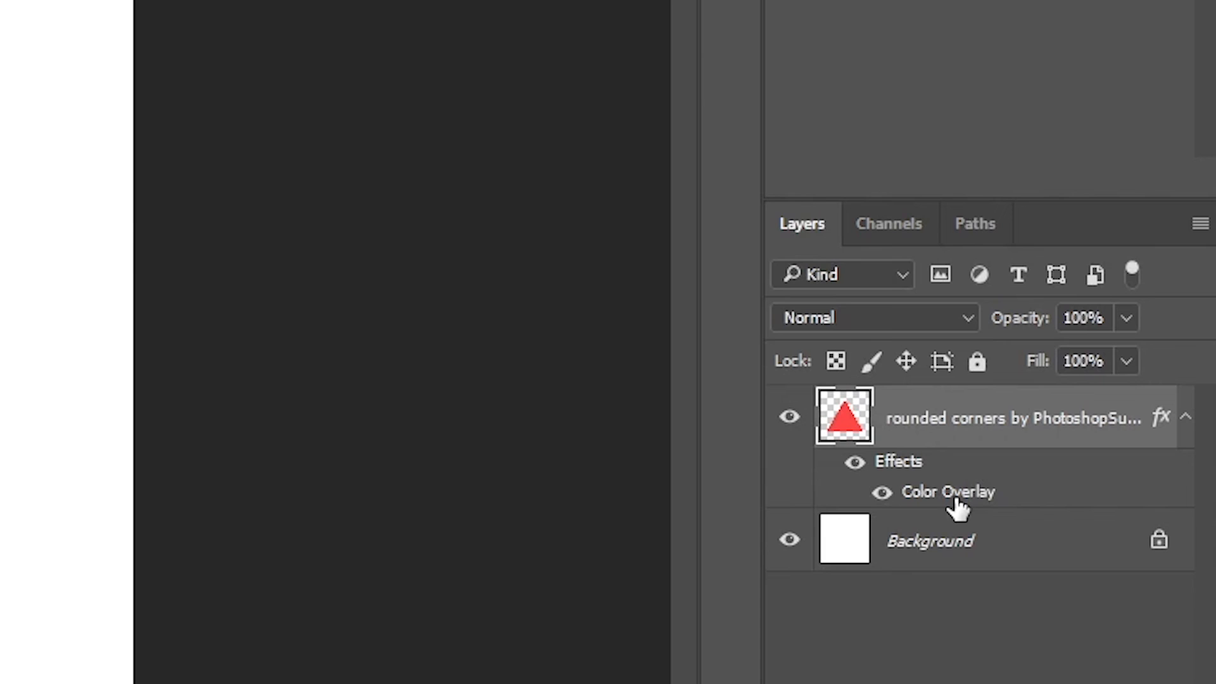
pyautogui.doubleClick(948, 491)
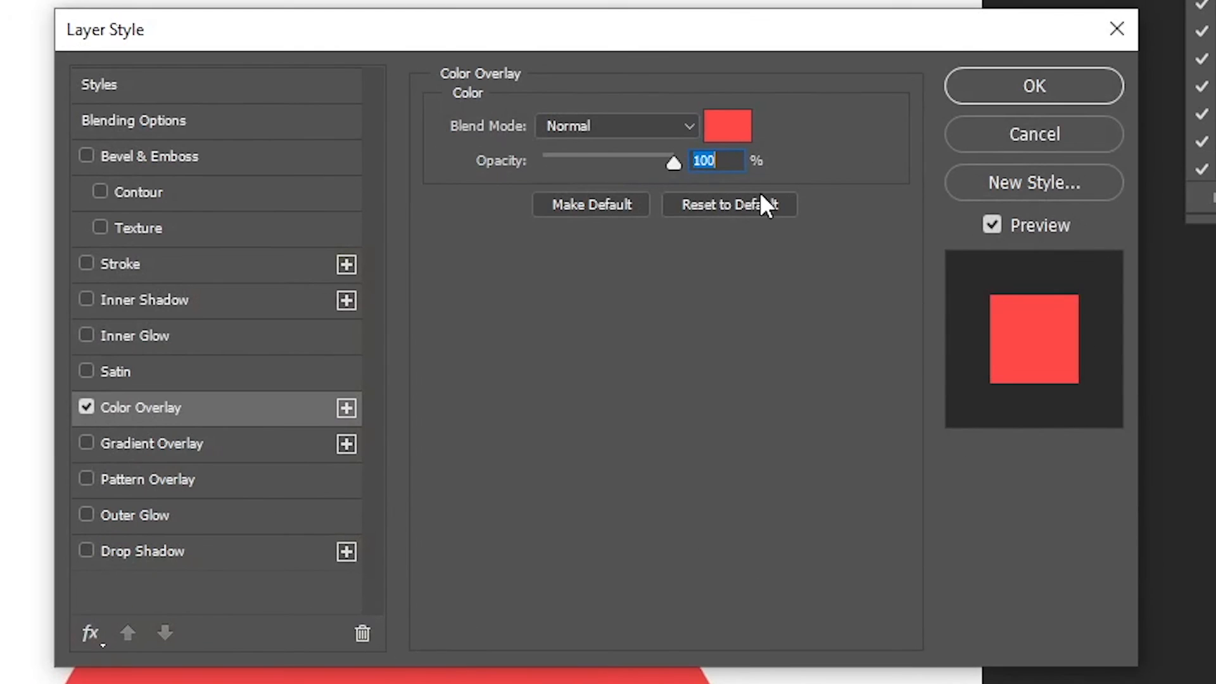
pyautogui.click(730, 125)
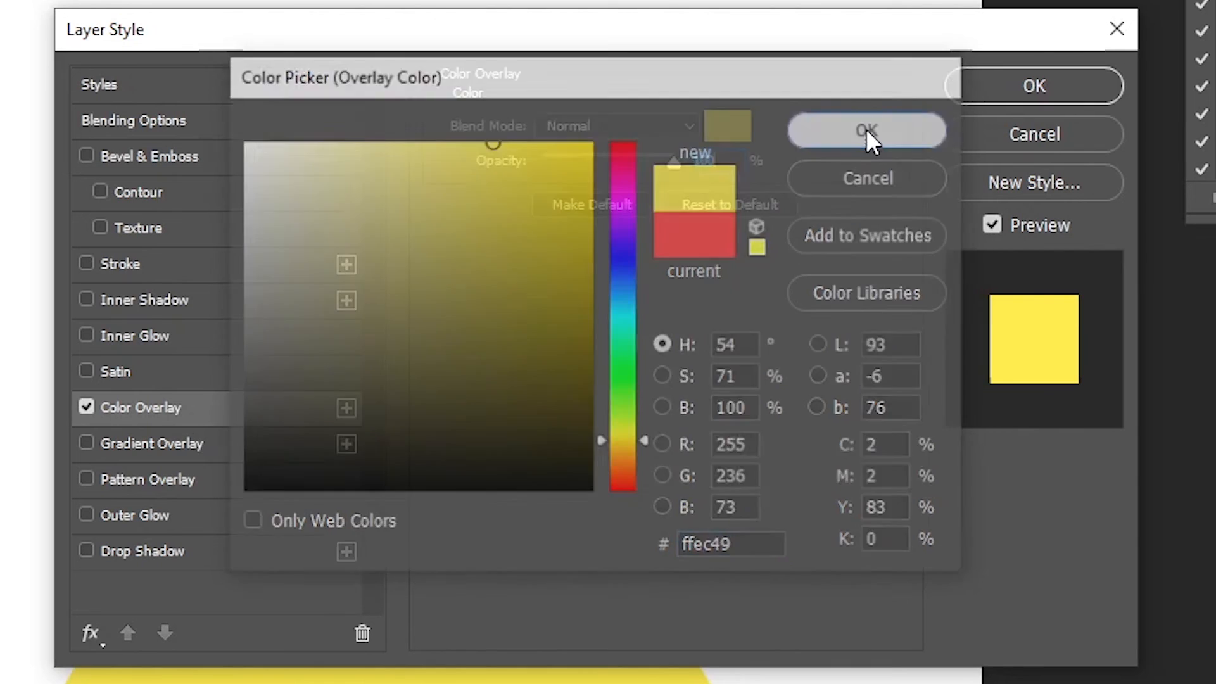
pyautogui.click(866, 131)
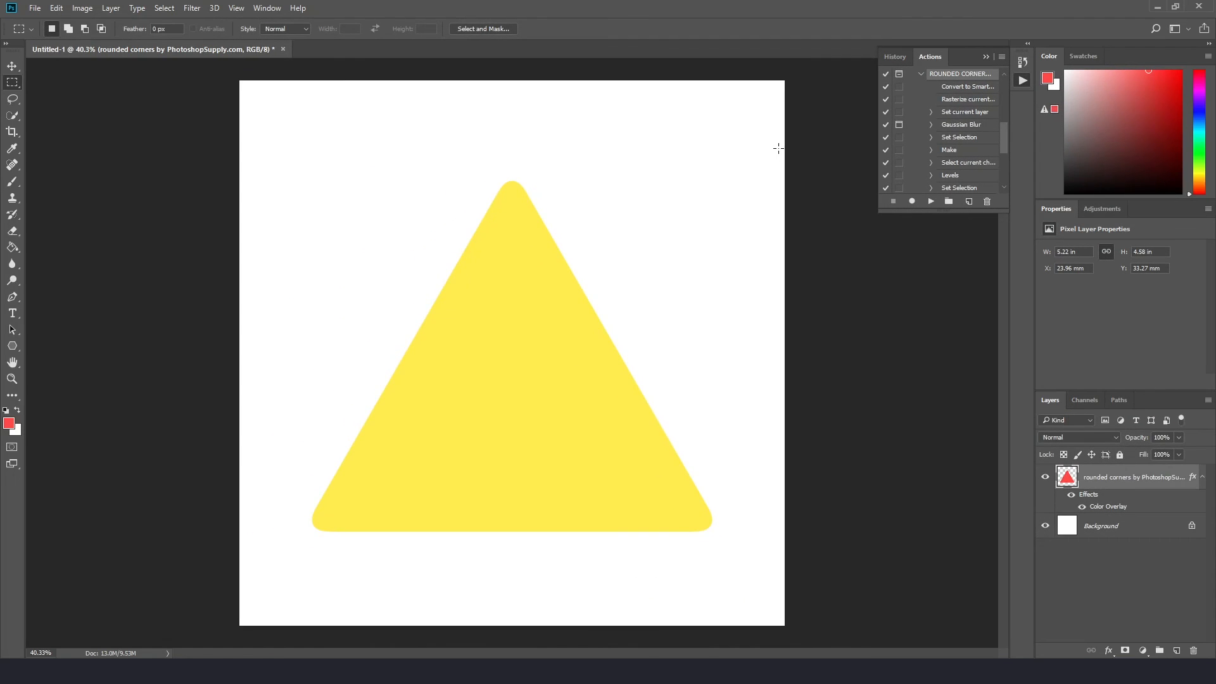